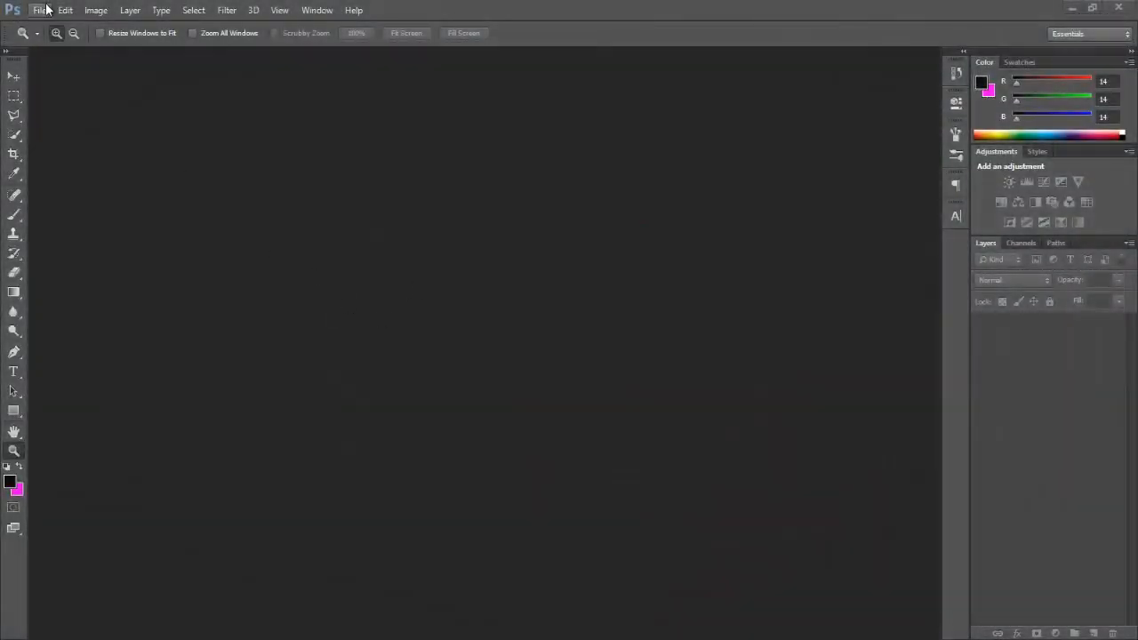
- Create a new 2000×2000 px document at 300 ppi with a white background
{"action": "left_click", "coordinate": [40, 10]}
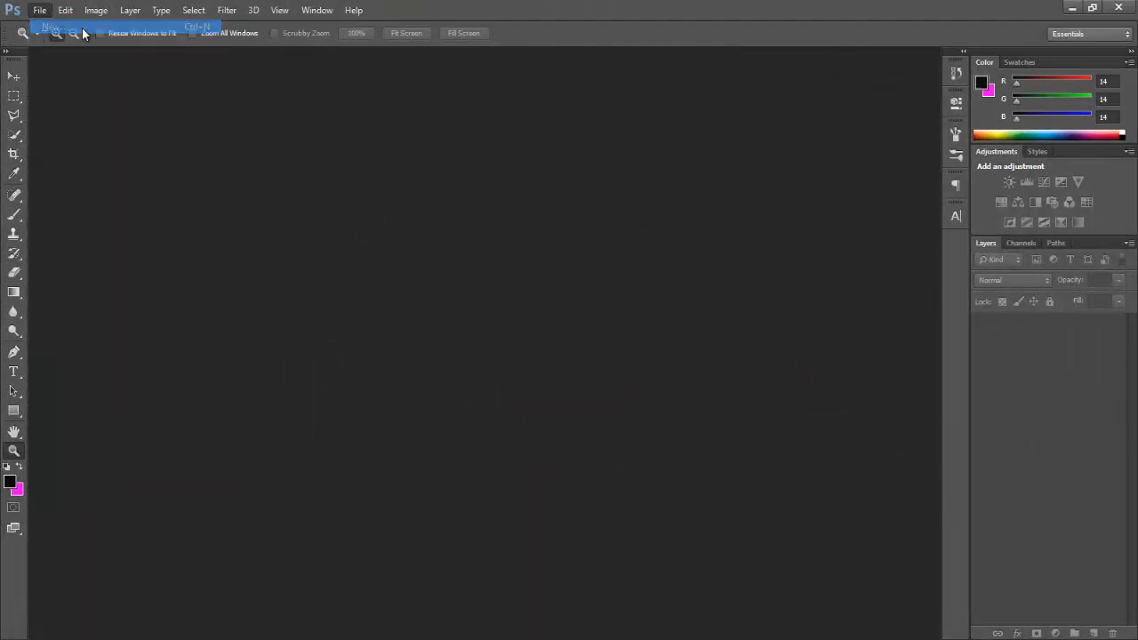
{"action": "left_click", "coordinate": [51, 27]}
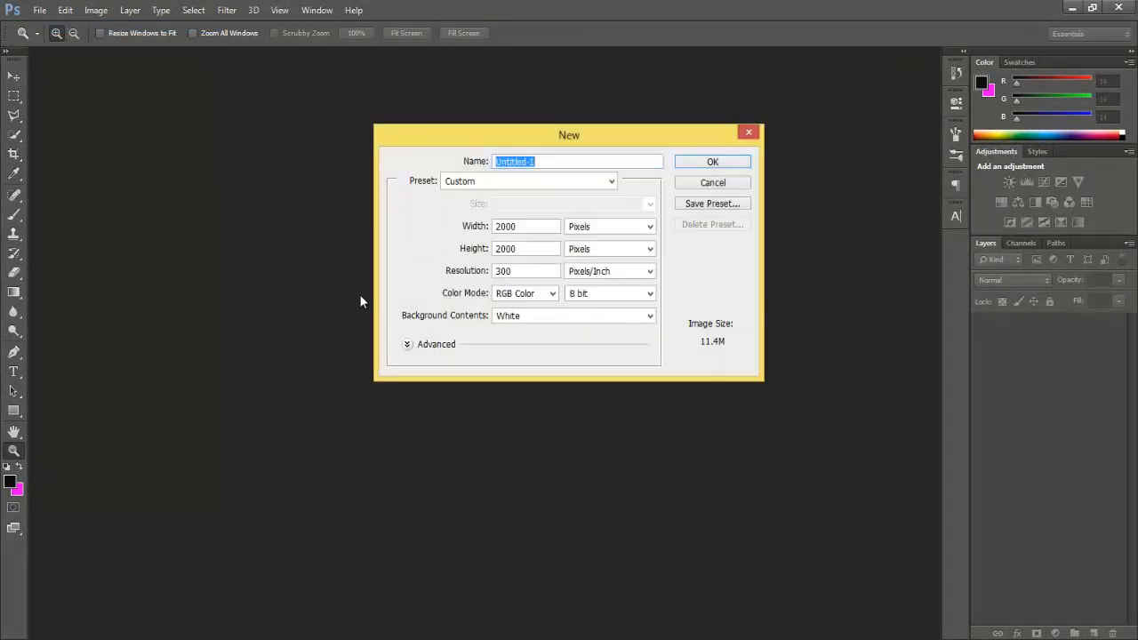
{"action": "left_click", "coordinate": [524, 226]}
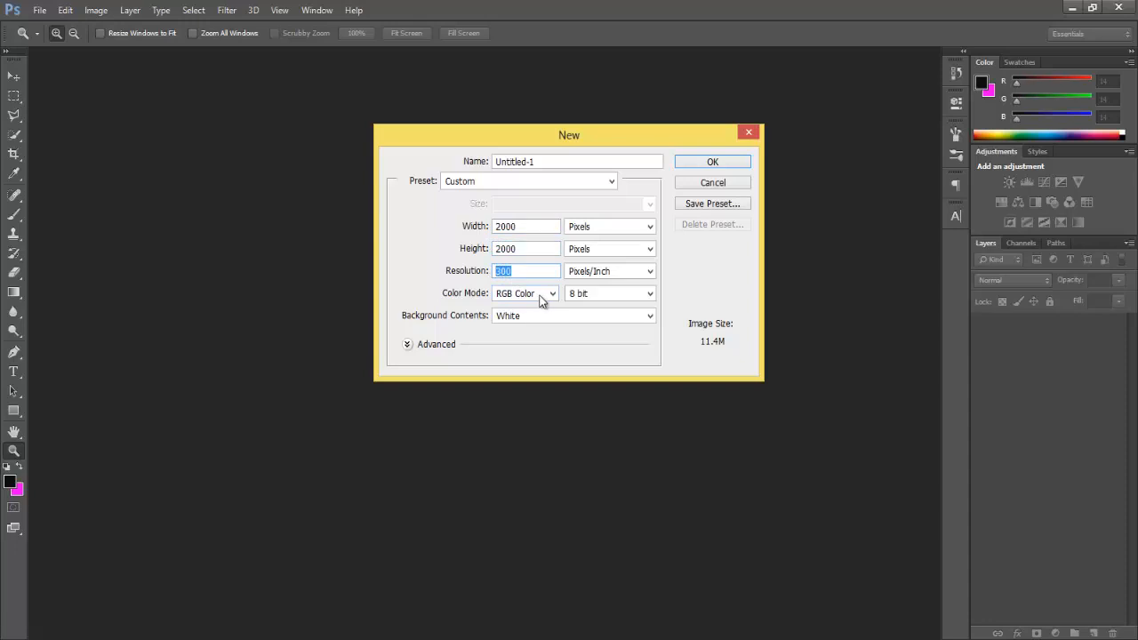
{"action": "mouse_move", "coordinate": [712, 162]}
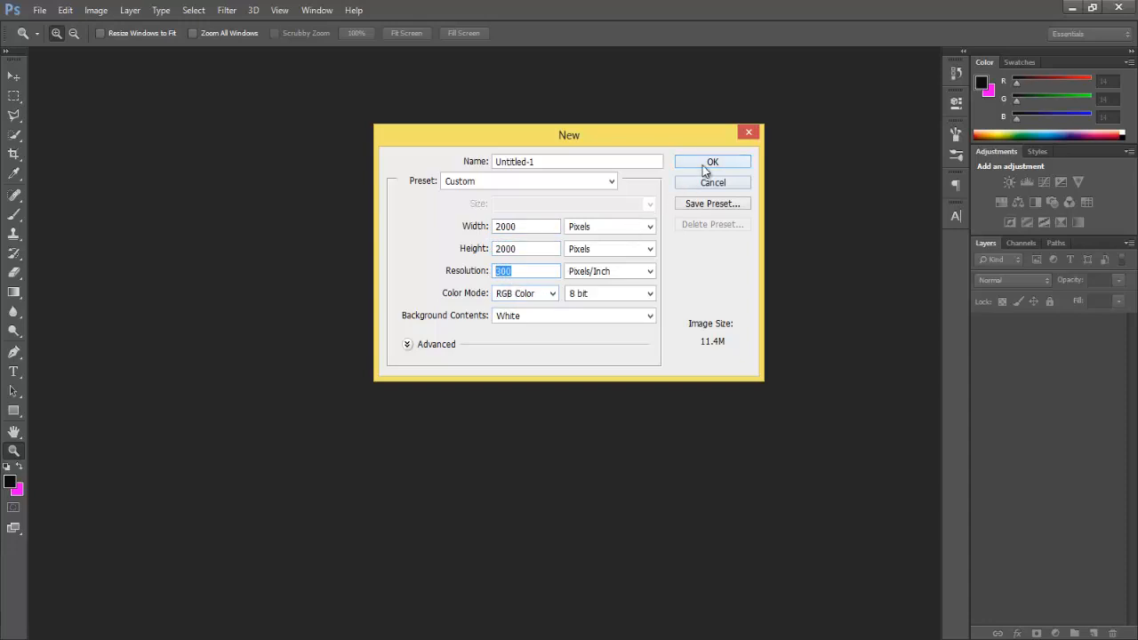
{"action": "mouse_move", "coordinate": [712, 162]}
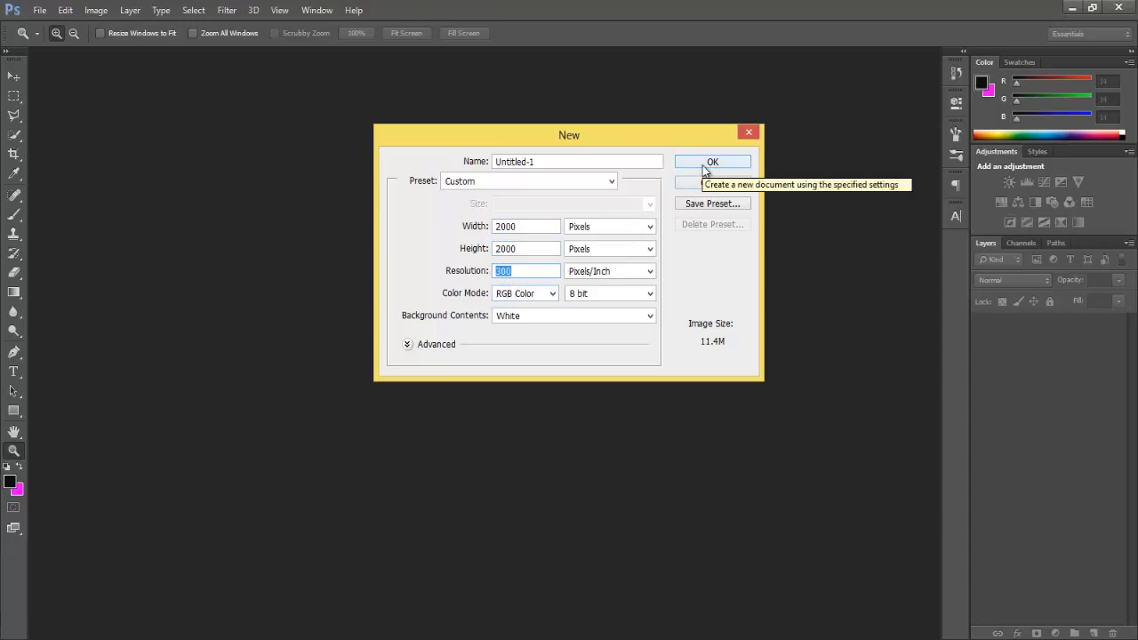
{"action": "left_click", "coordinate": [712, 162]}
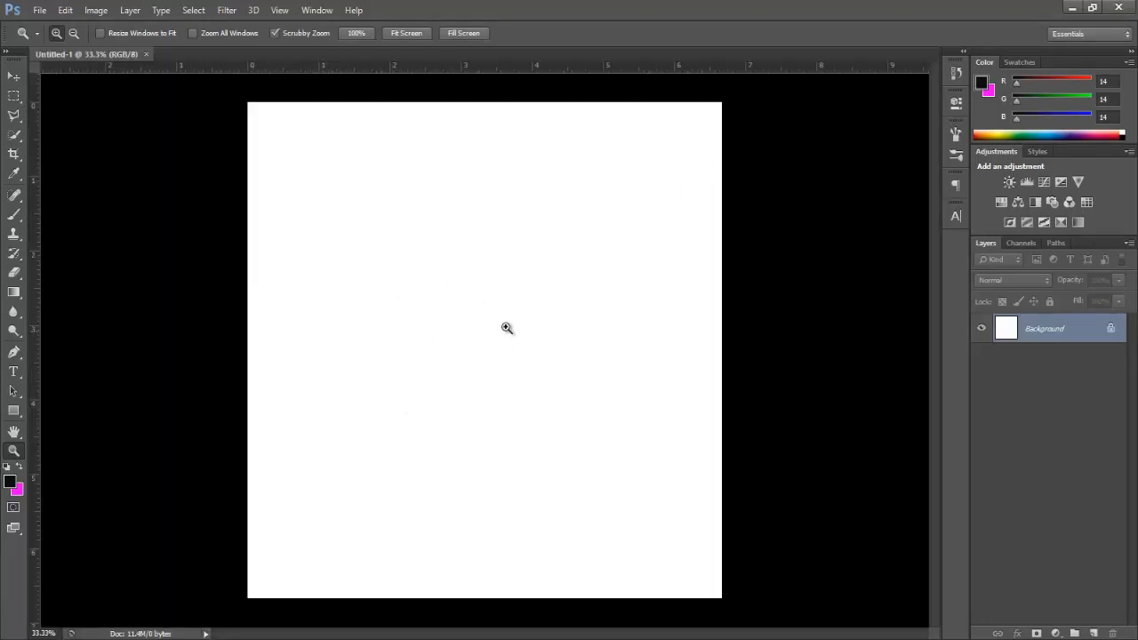
- Fill the background with near-black #0e0e0e using the Paint Bucket
{"action": "left_click", "coordinate": [14, 76]}
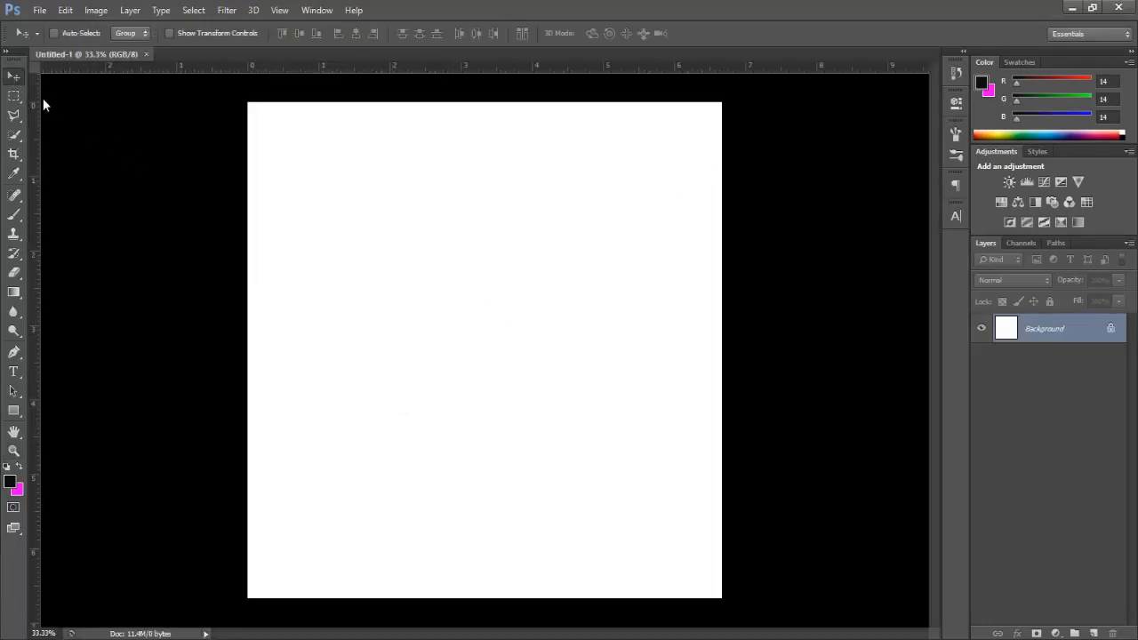
{"action": "mouse_move", "coordinate": [164, 414]}
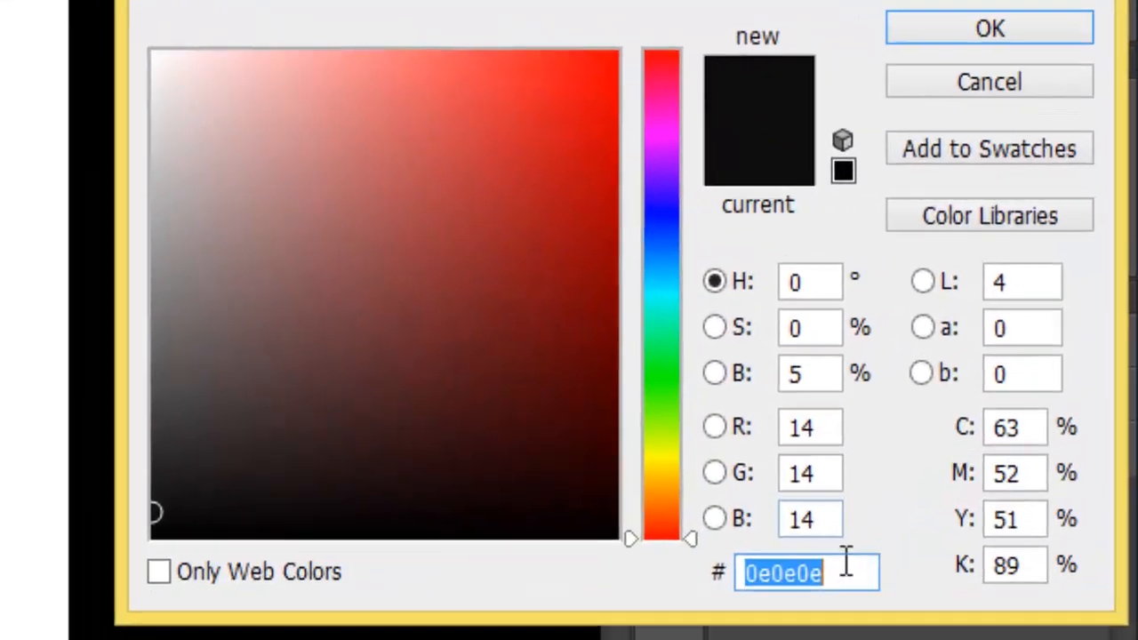
{"action": "left_click", "coordinate": [807, 572]}
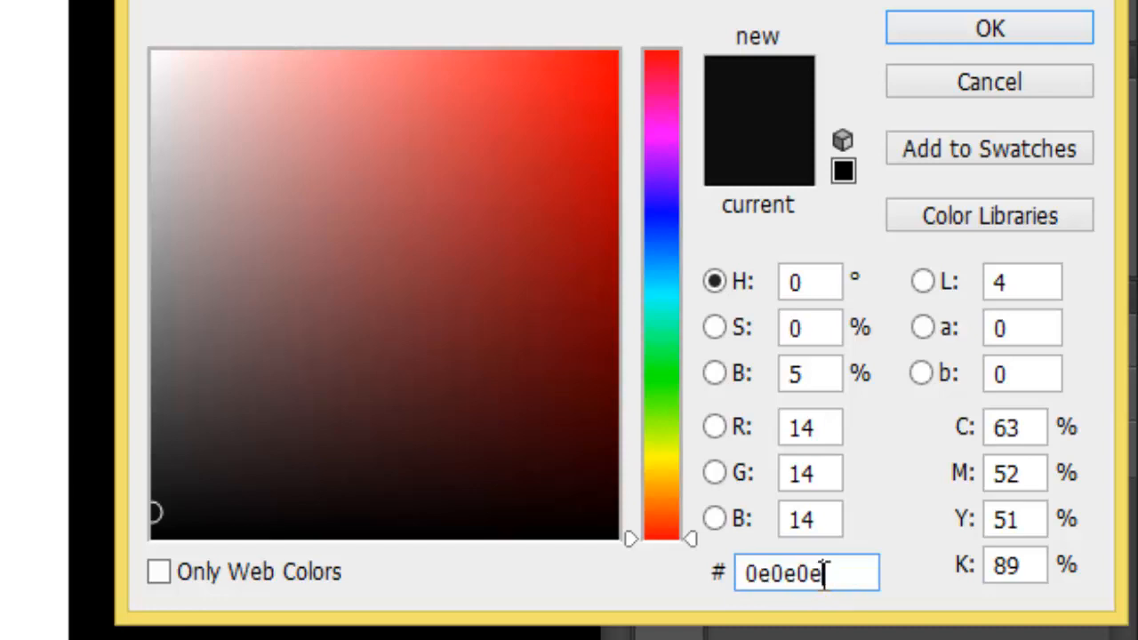
{"action": "triple_click", "coordinate": [805, 574]}
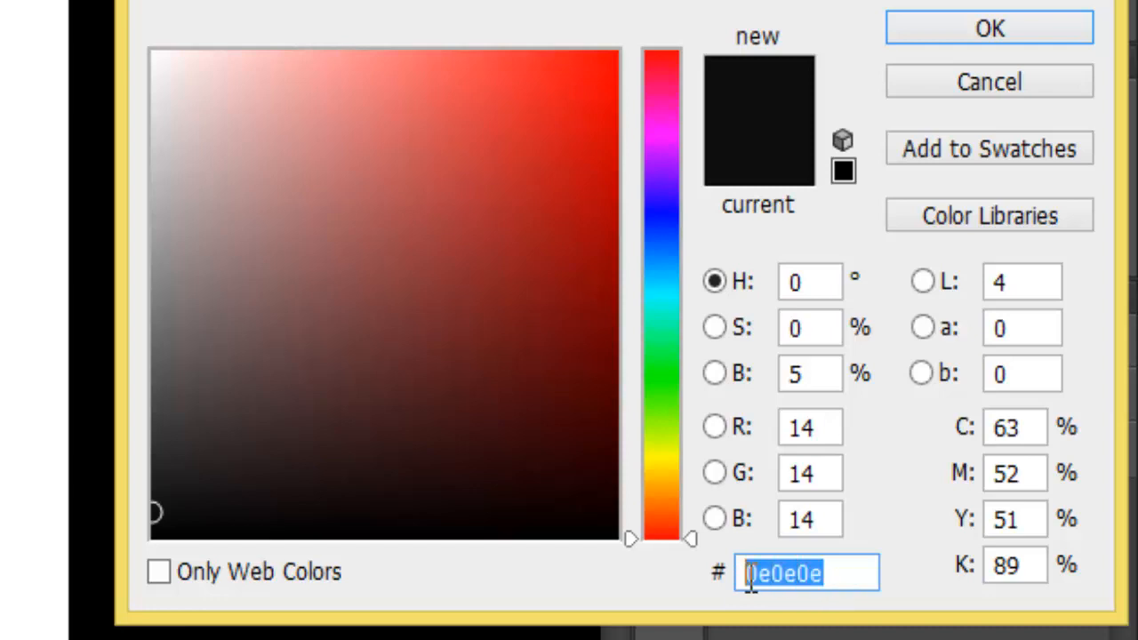
{"action": "mouse_move", "coordinate": [667, 192]}
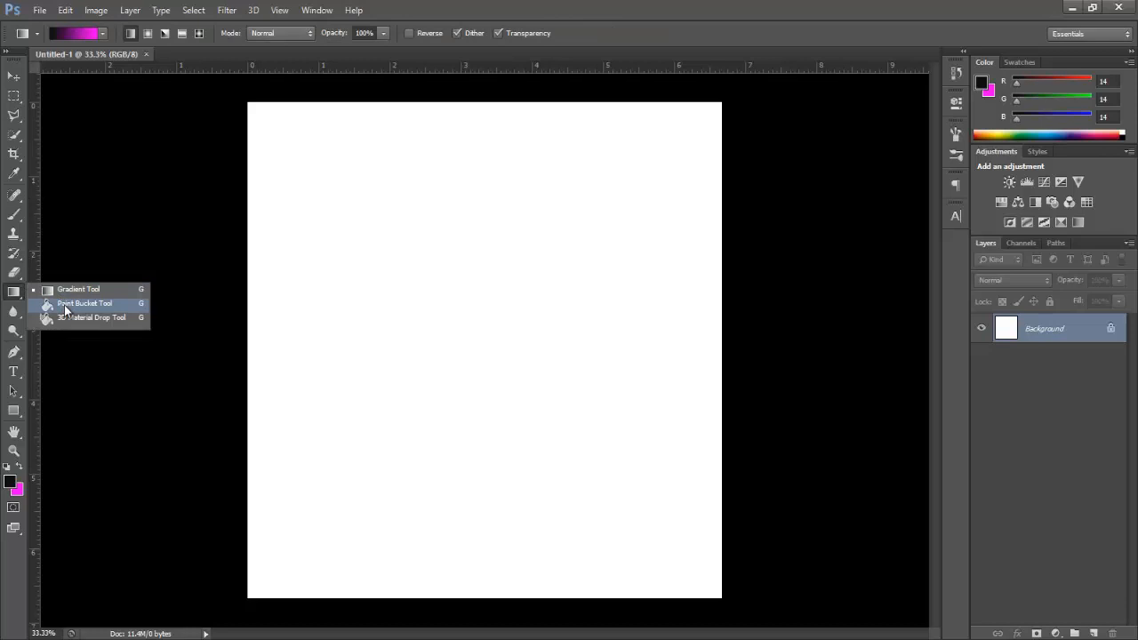
{"action": "left_click", "coordinate": [85, 303]}
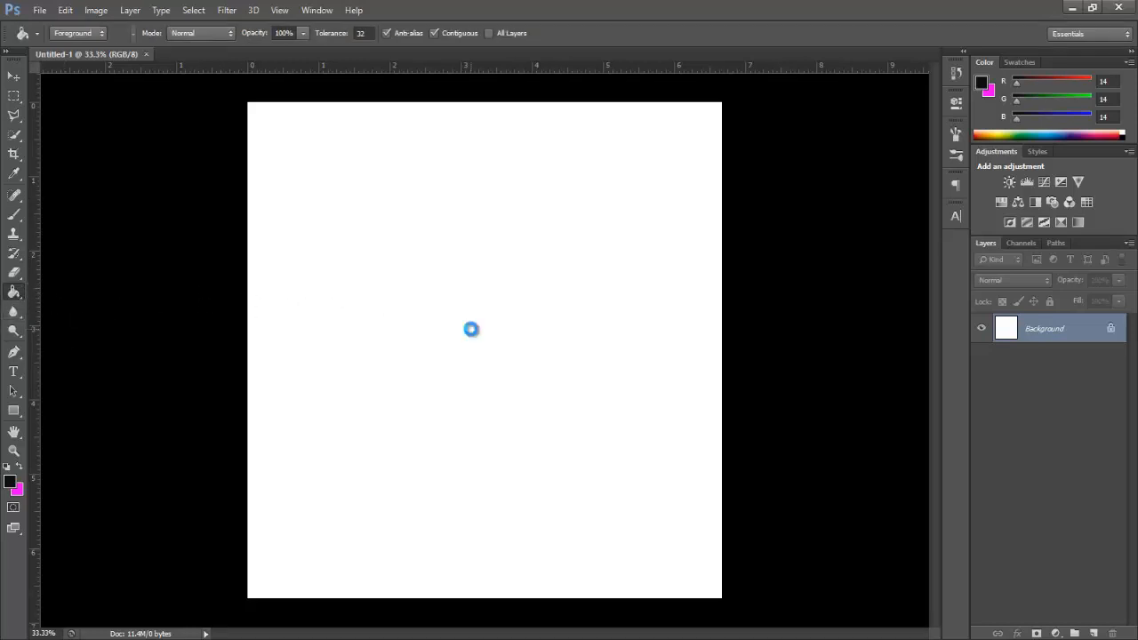
{"action": "left_click", "coordinate": [485, 347]}
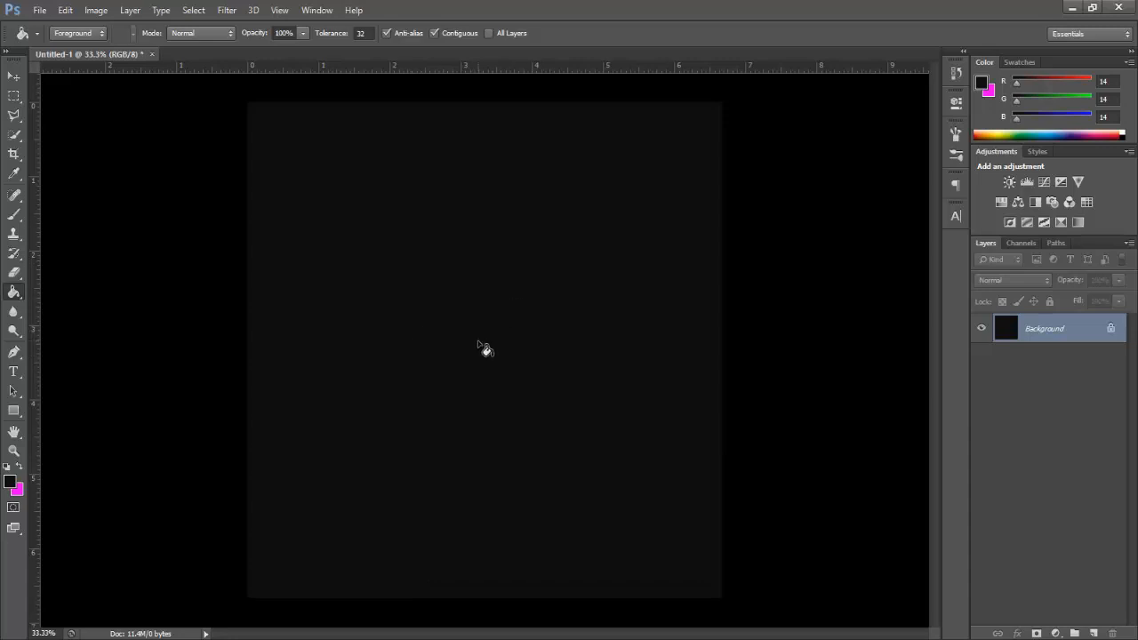
{"action": "mouse_move", "coordinate": [382, 375]}
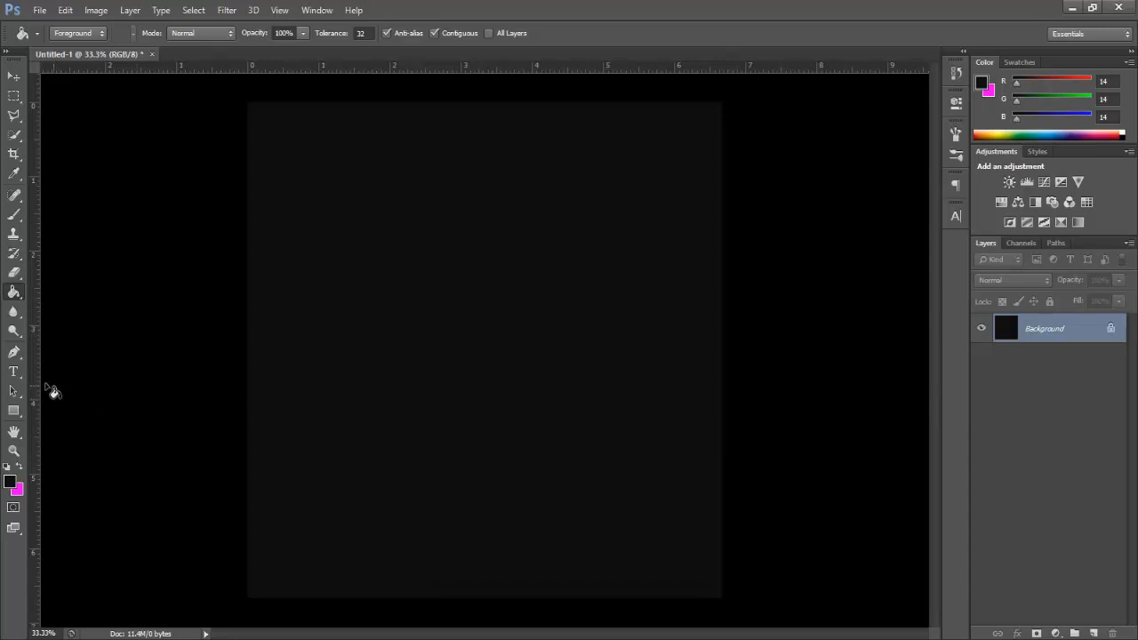
- Type a white letter 'S' on the canvas's left side and commit it
{"action": "left_click", "coordinate": [14, 372]}
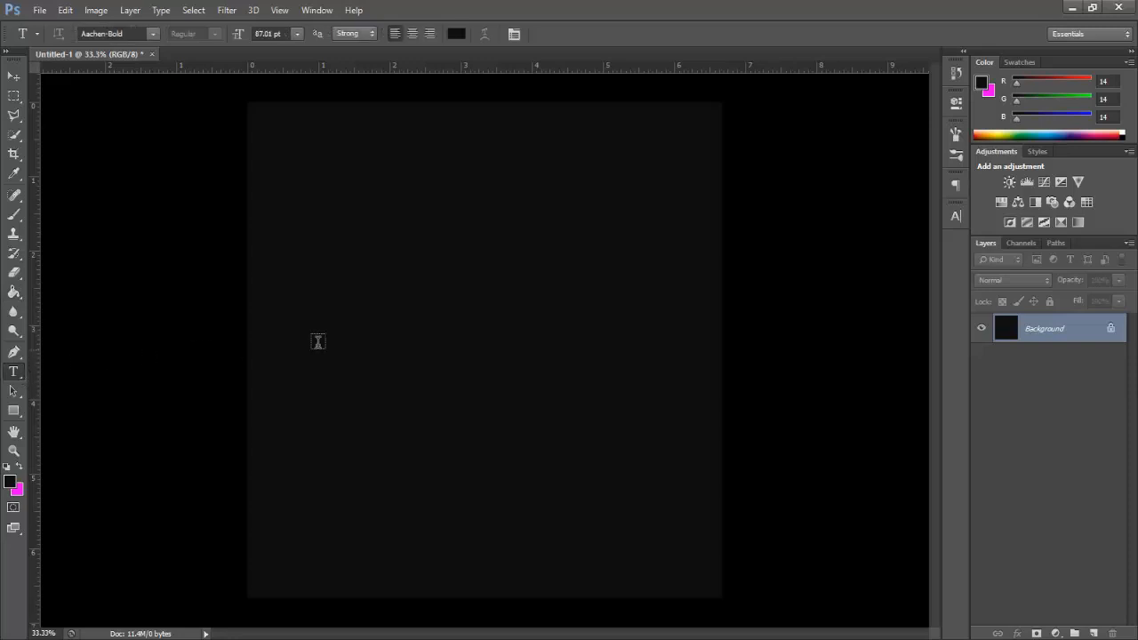
{"action": "mouse_move", "coordinate": [341, 301]}
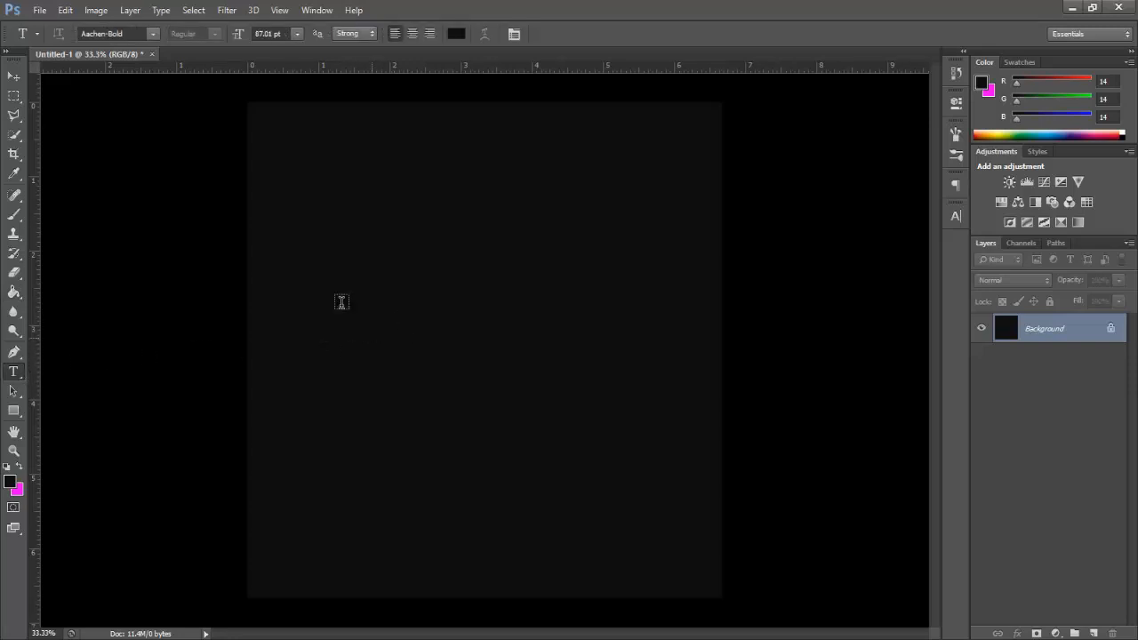
{"action": "left_click", "coordinate": [151, 33]}
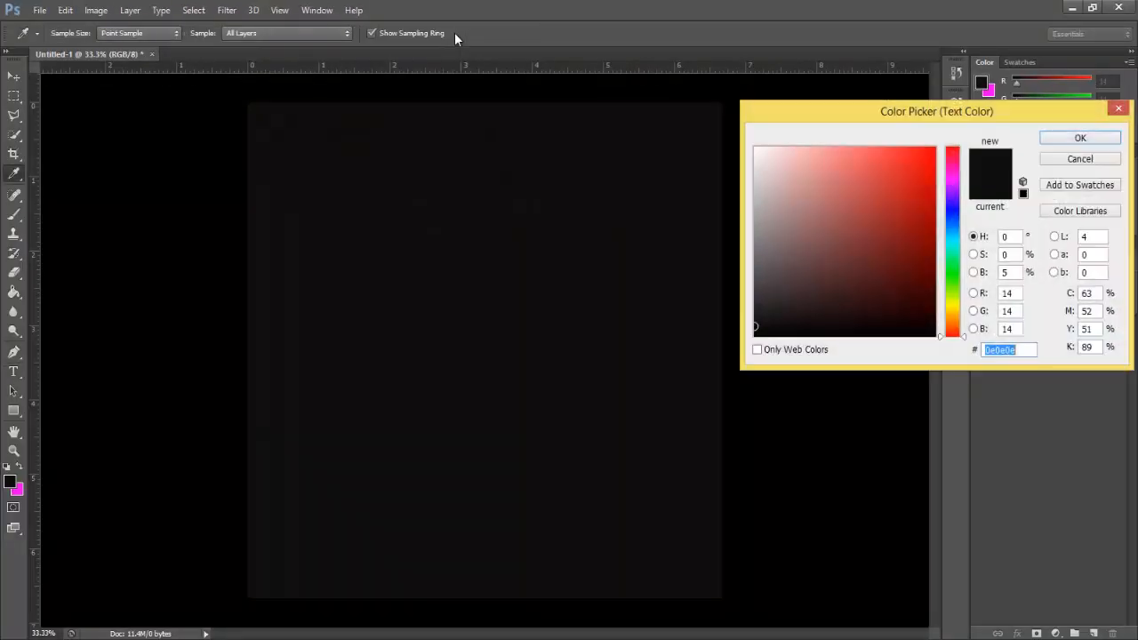
{"action": "left_click", "coordinate": [755, 148]}
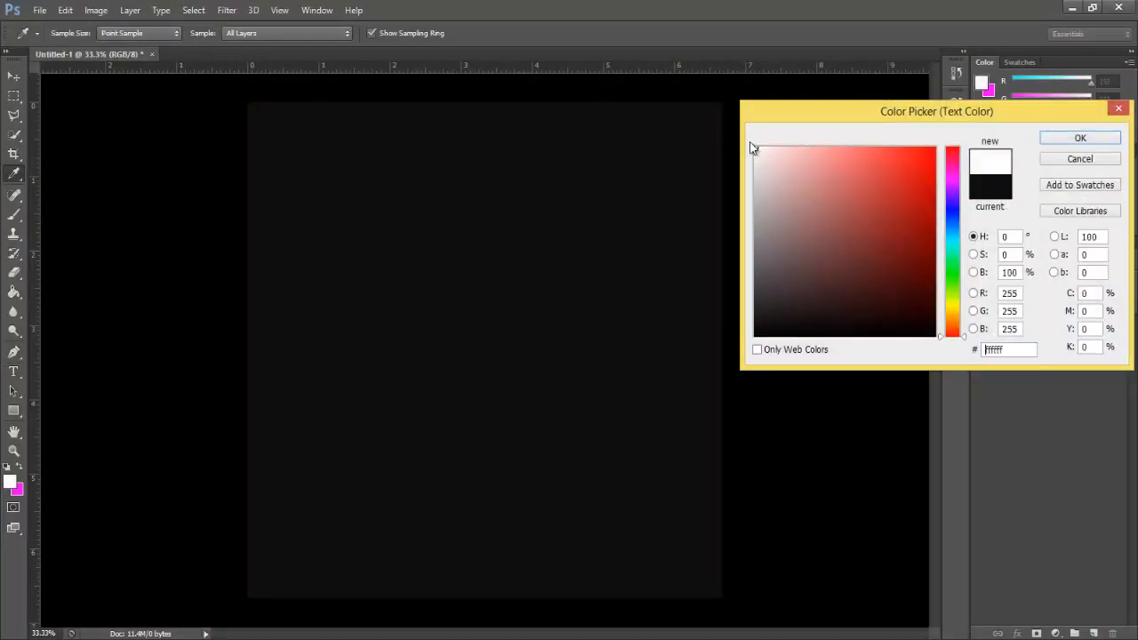
{"action": "left_click", "coordinate": [1079, 137]}
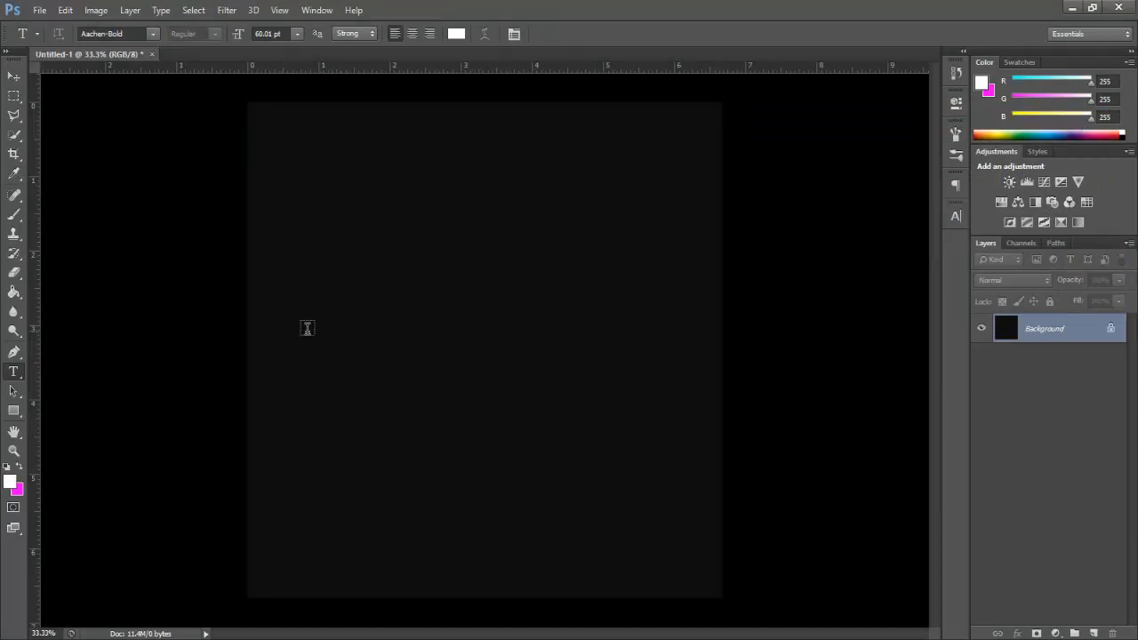
{"action": "left_click", "coordinate": [305, 329]}
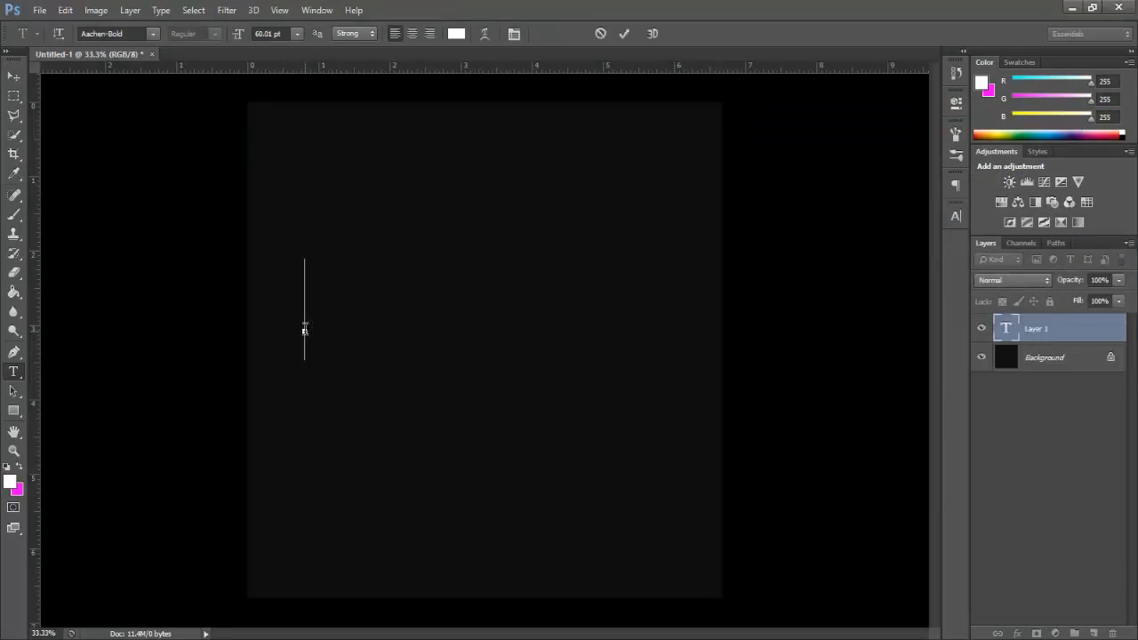
{"action": "type", "text": "S"}
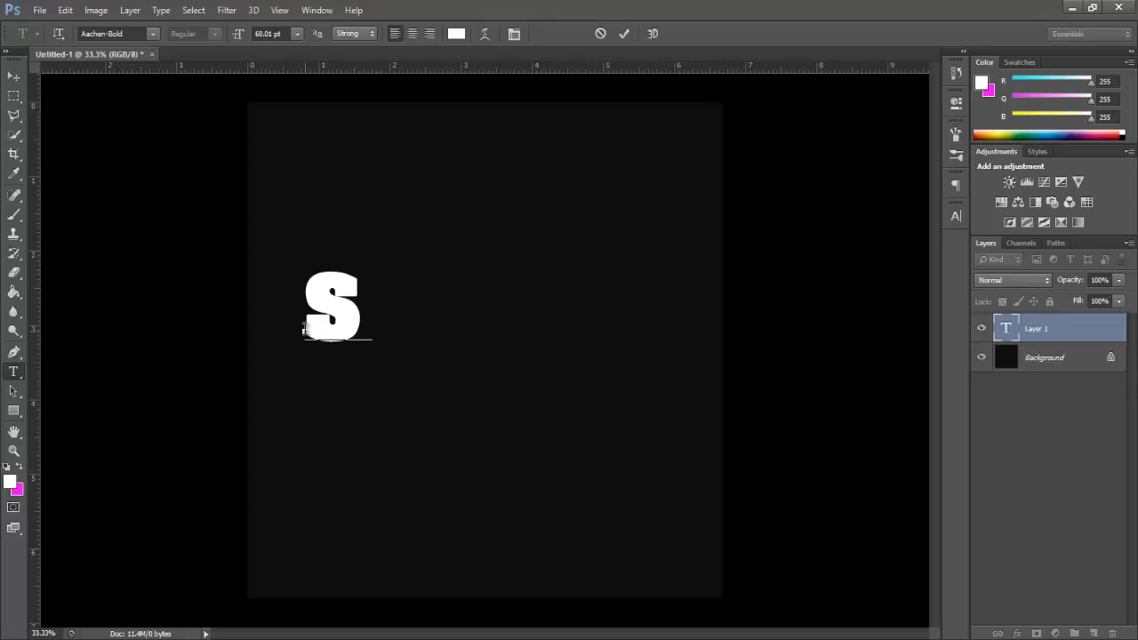
{"action": "mouse_move", "coordinate": [441, 235]}
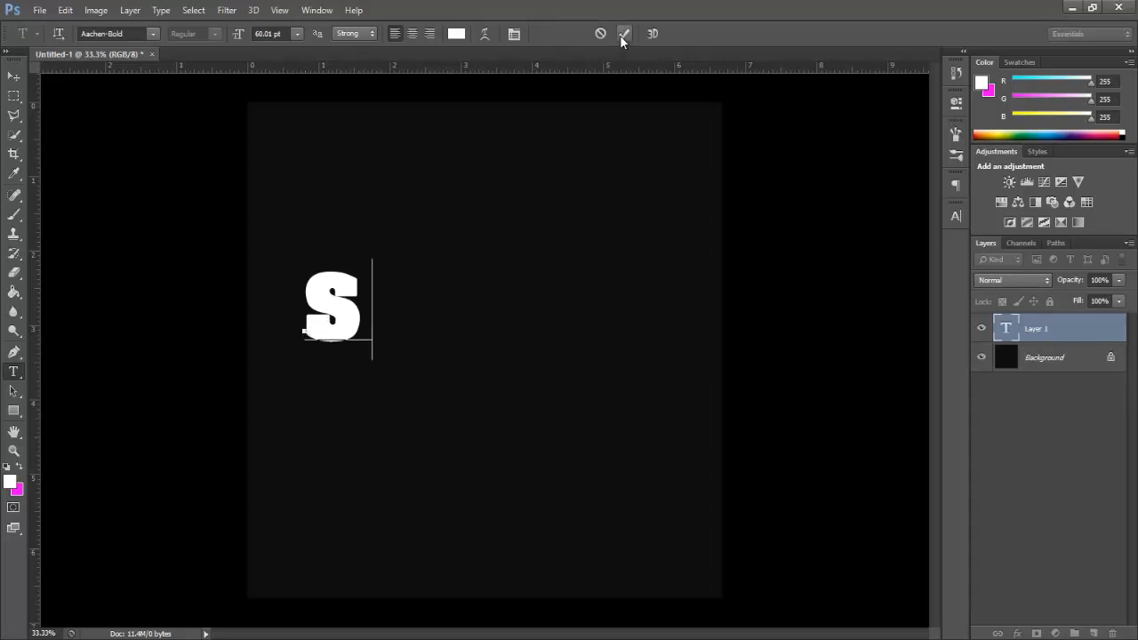
{"action": "left_click", "coordinate": [623, 34]}
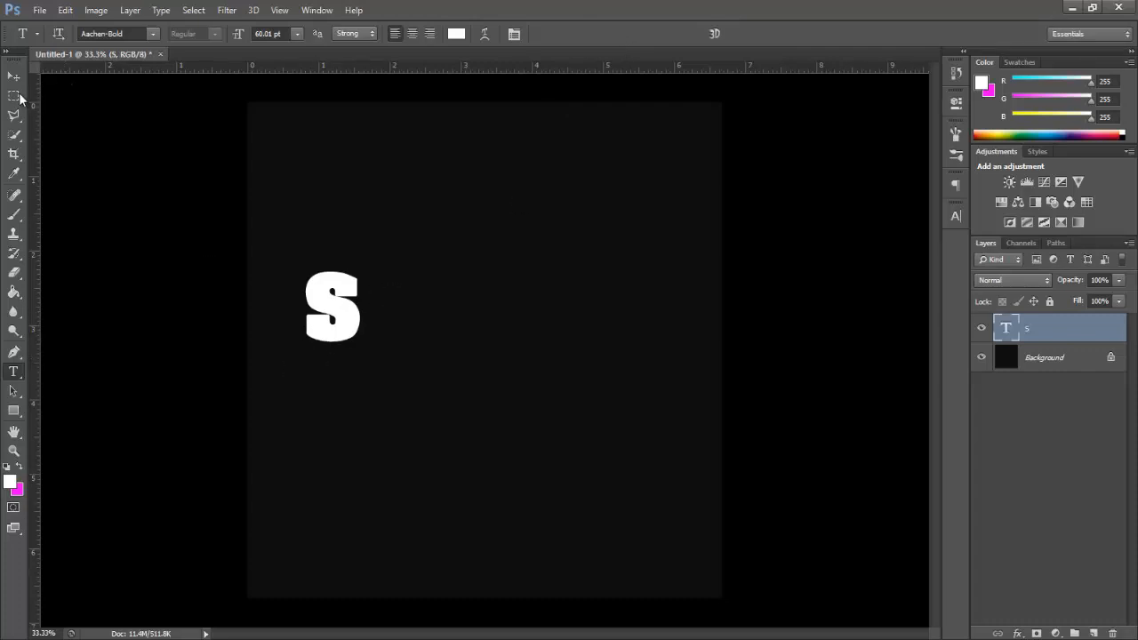
- Move the white S slightly lower and further left on the canvas
{"action": "left_click", "coordinate": [13, 76]}
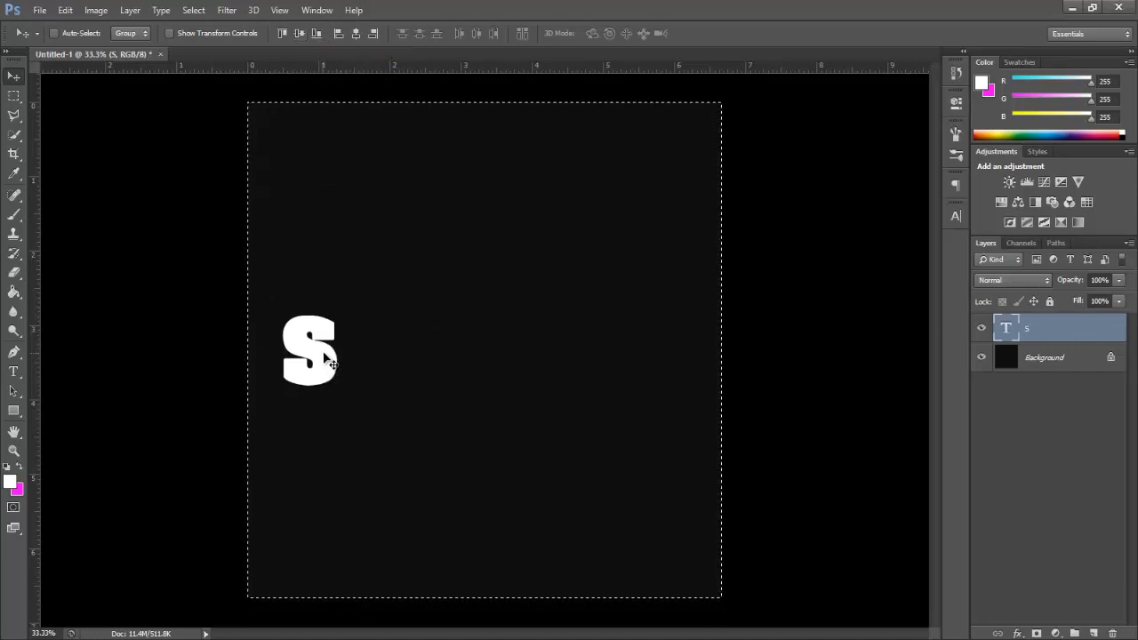
{"action": "key", "text": "ctrl+d"}
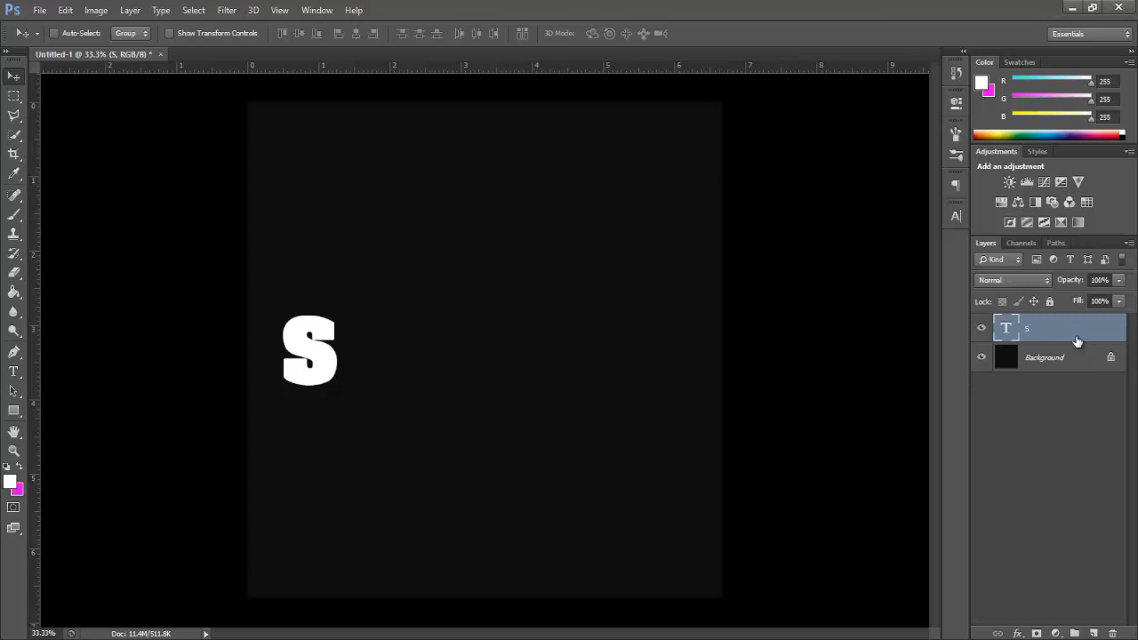
- Duplicate the S layer repeatedly with Ctrl+J, creating stacked 'S copy' layers
{"action": "key", "text": "ctrl+j"}
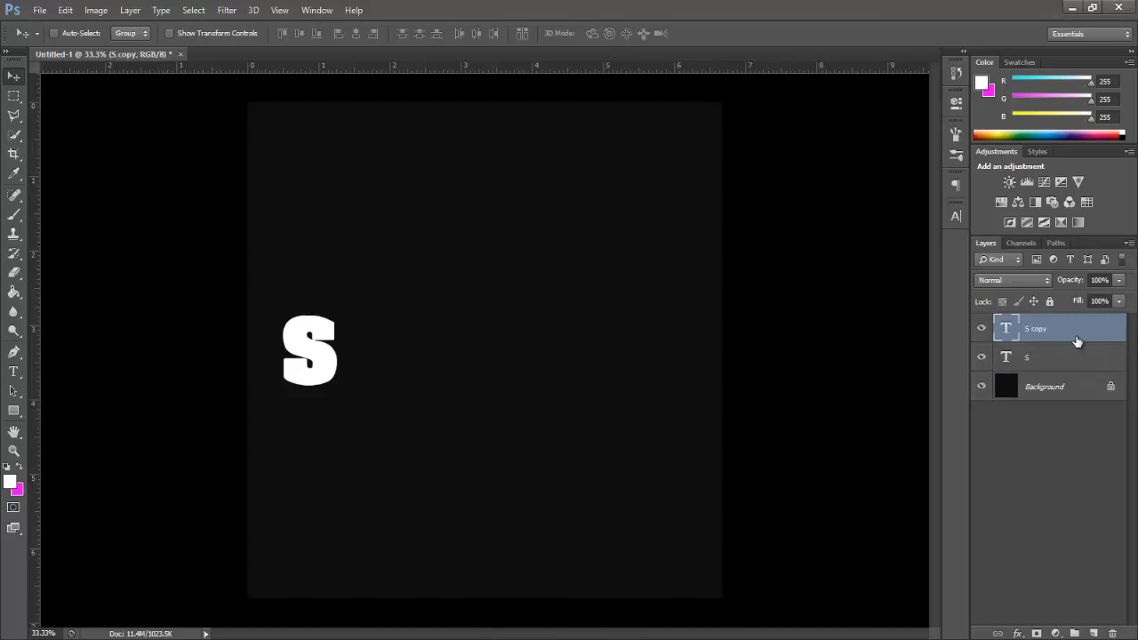
{"action": "key", "text": "ctrl+j"}
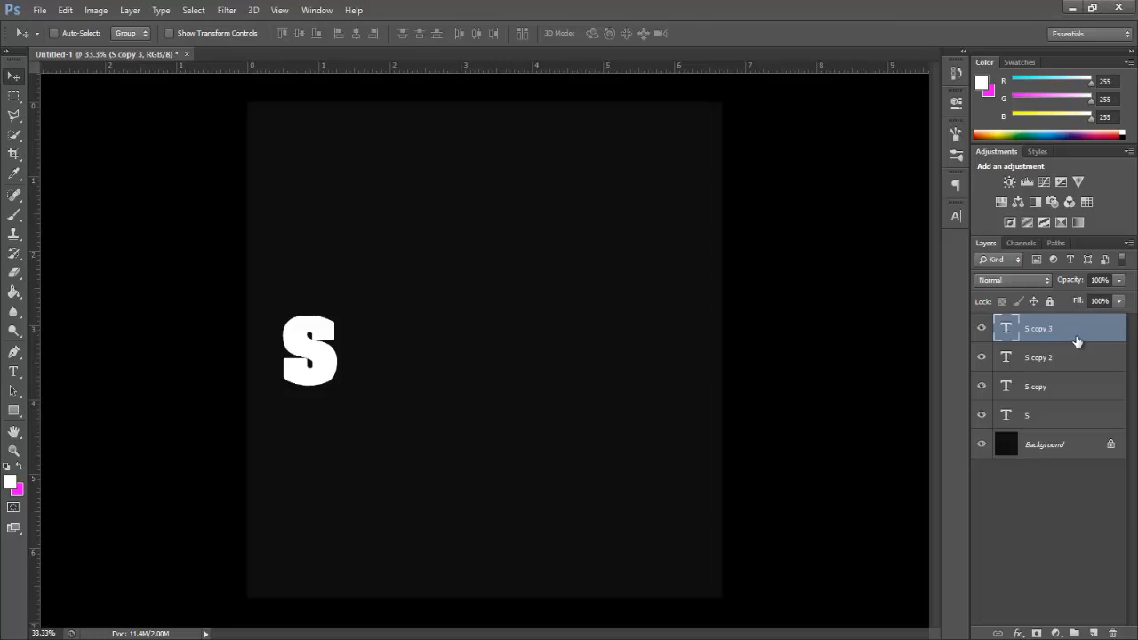
{"action": "key", "text": "ctrl+j"}
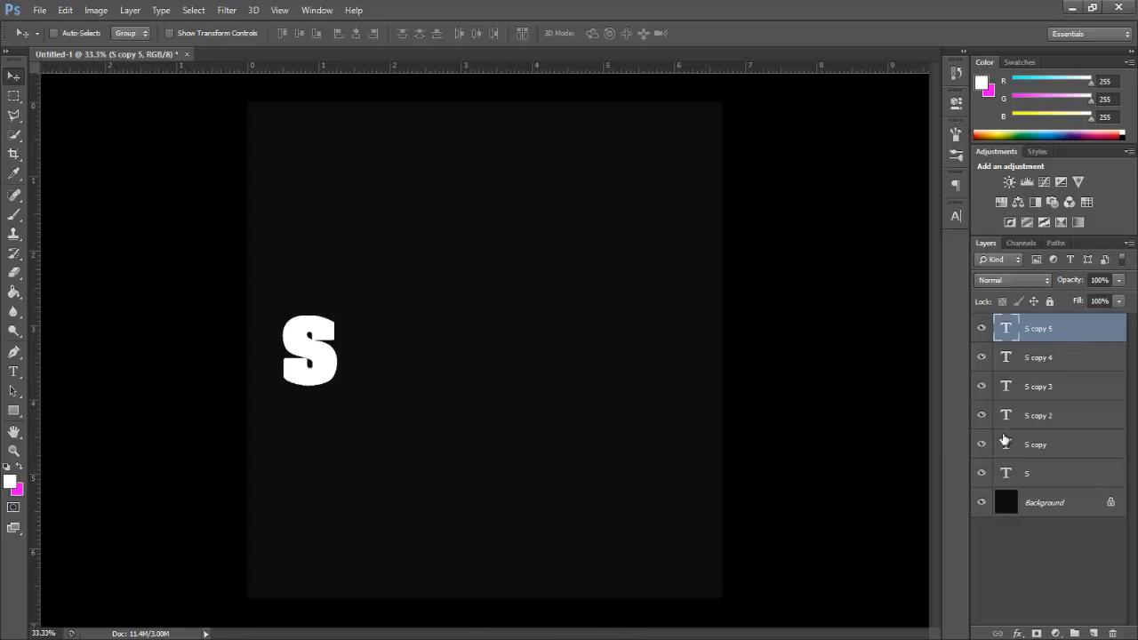
{"action": "mouse_move", "coordinate": [1003, 446]}
{"action": "type", "text": "H"}
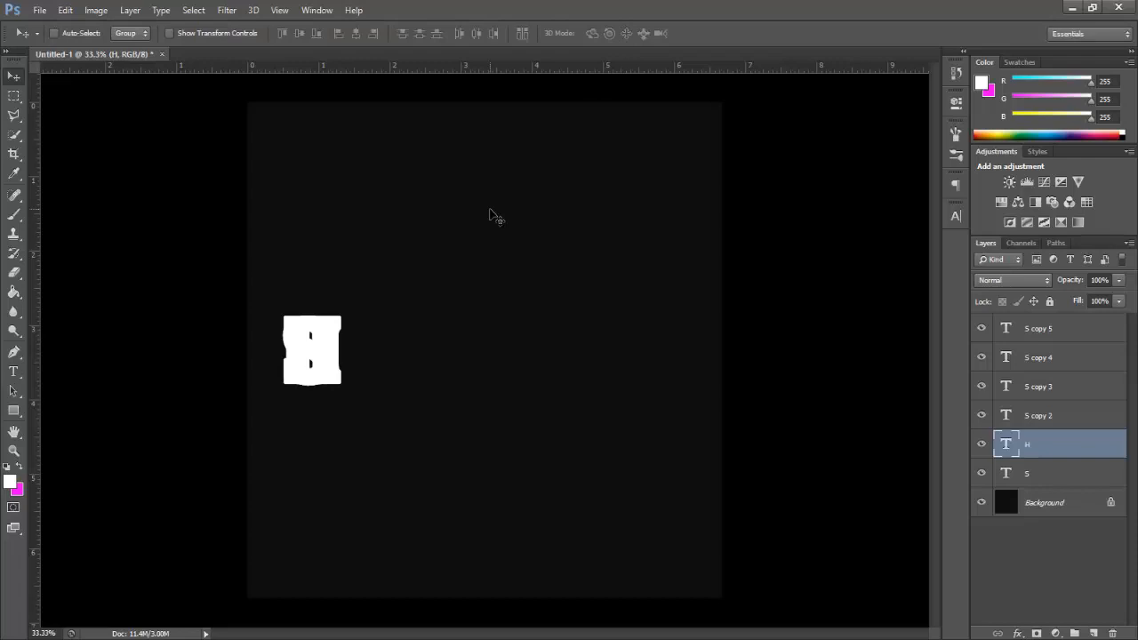
- Change the copies to H, A, D, O, W and slide each letter horizontally into place
{"action": "key", "text": "shift"}
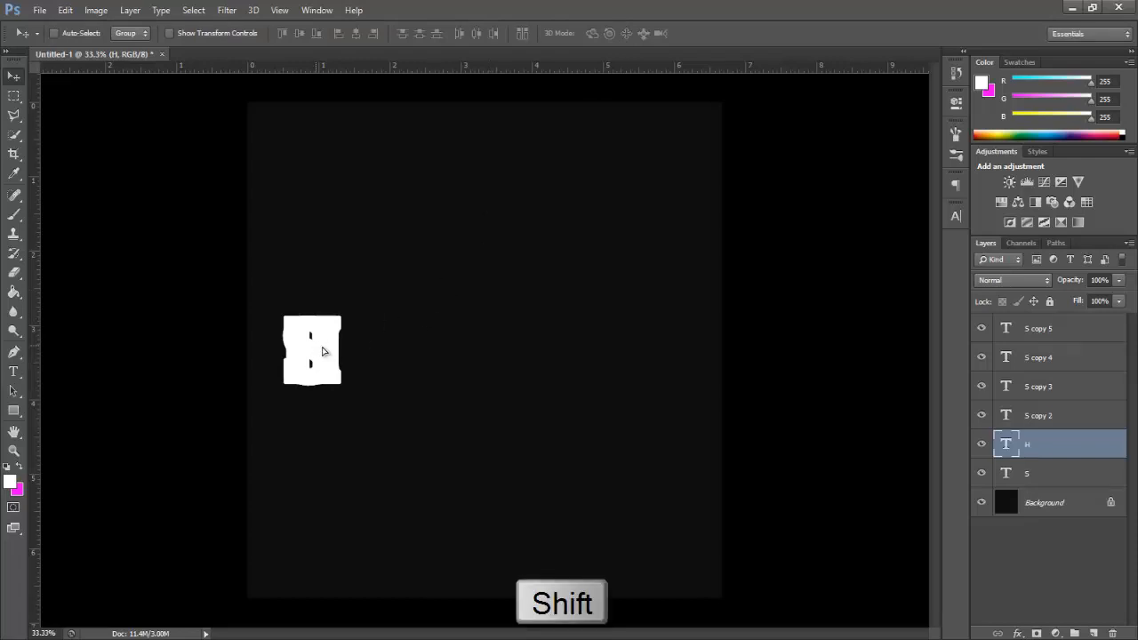
{"action": "left_click_drag", "start_coordinate": [311, 350], "coordinate": [364, 351]}
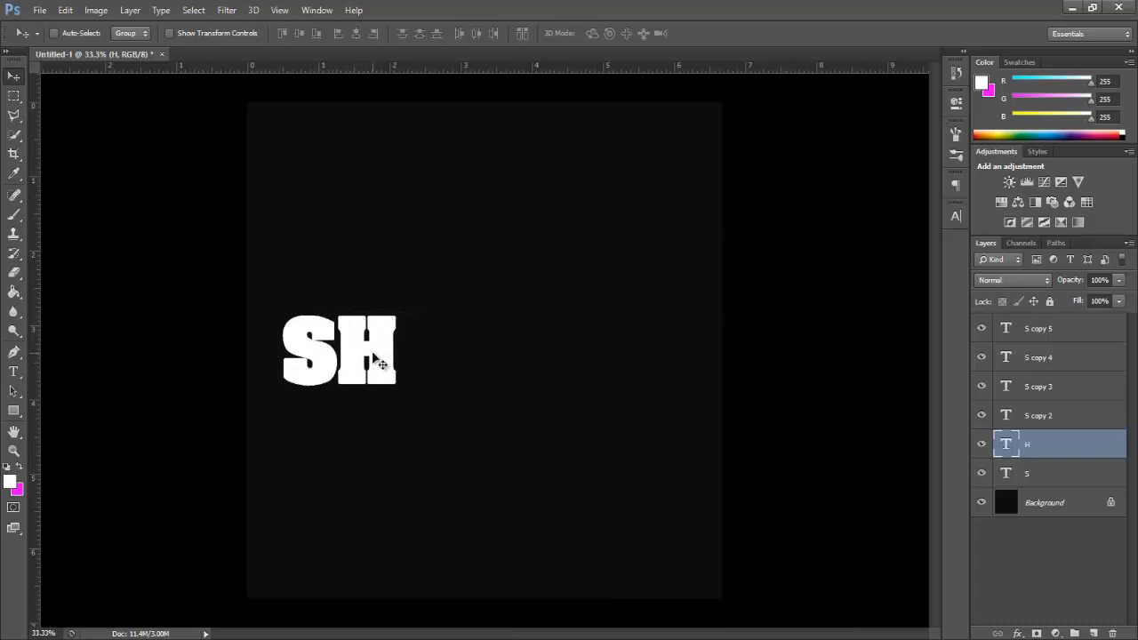
{"action": "mouse_move", "coordinate": [796, 402]}
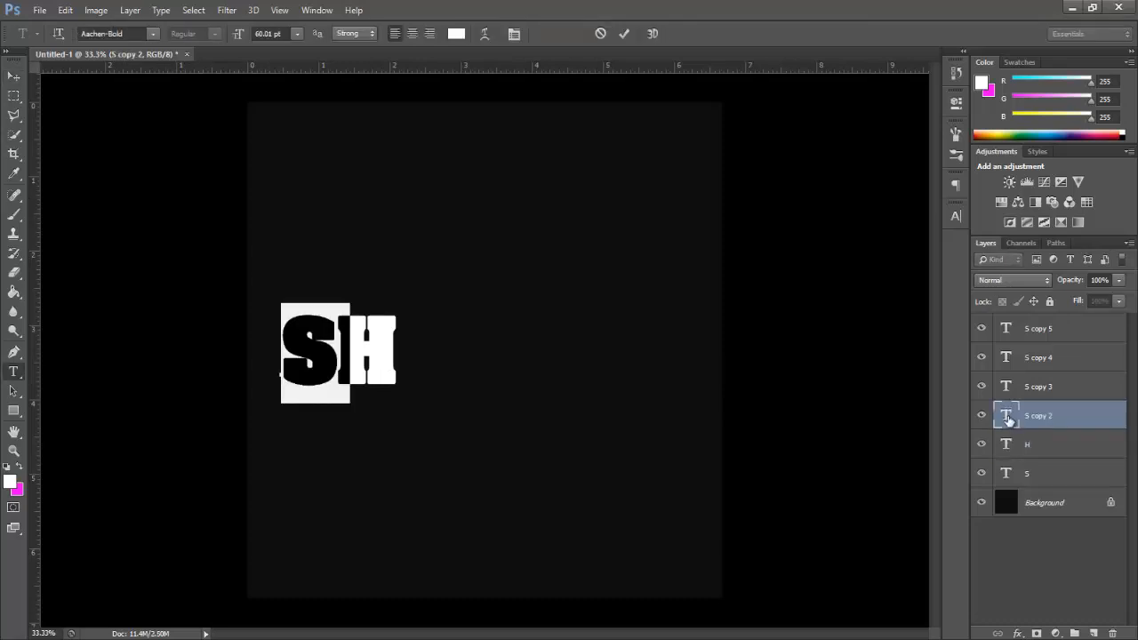
{"action": "mouse_move", "coordinate": [1006, 416]}
{"action": "type", "text": "A"}
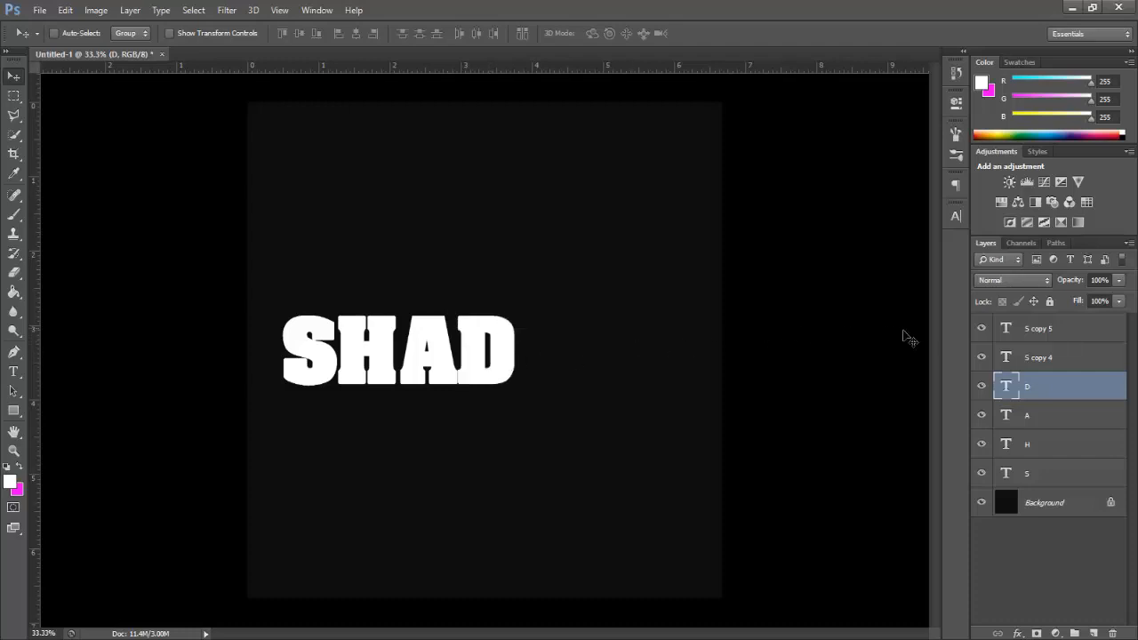
{"action": "left_click", "coordinate": [1038, 357]}
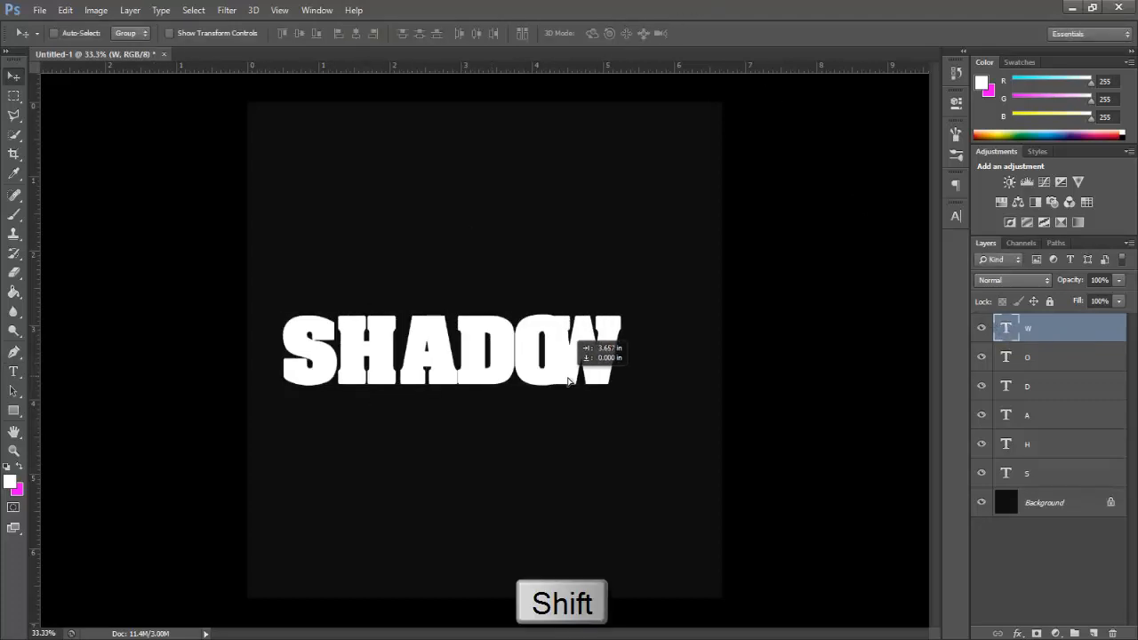
{"action": "left_click_drag", "start_coordinate": [569, 351], "coordinate": [622, 351]}
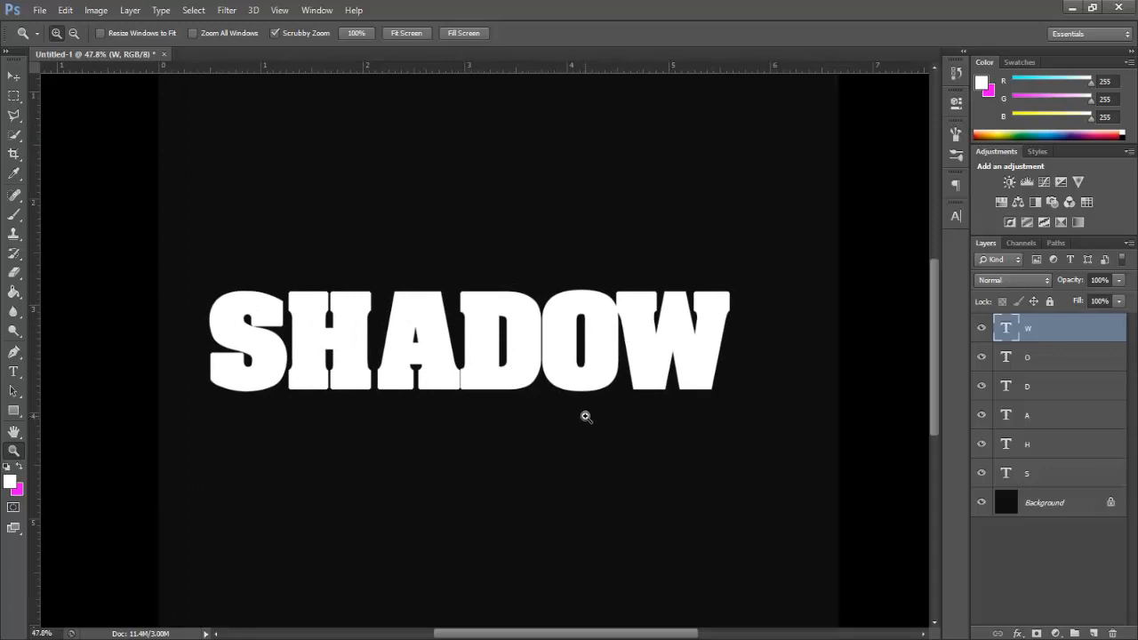
{"action": "mouse_move", "coordinate": [867, 443]}
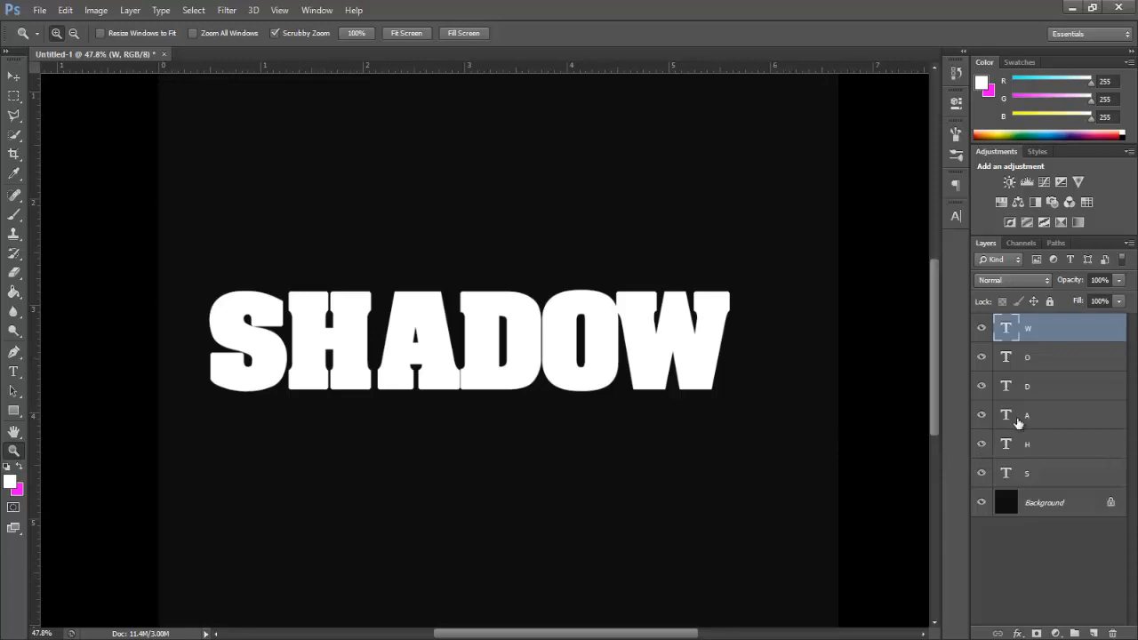
- Select all six letter layers and drag the word SHADOW to the horizontal centre
{"action": "key", "text": "ctrl+shift"}
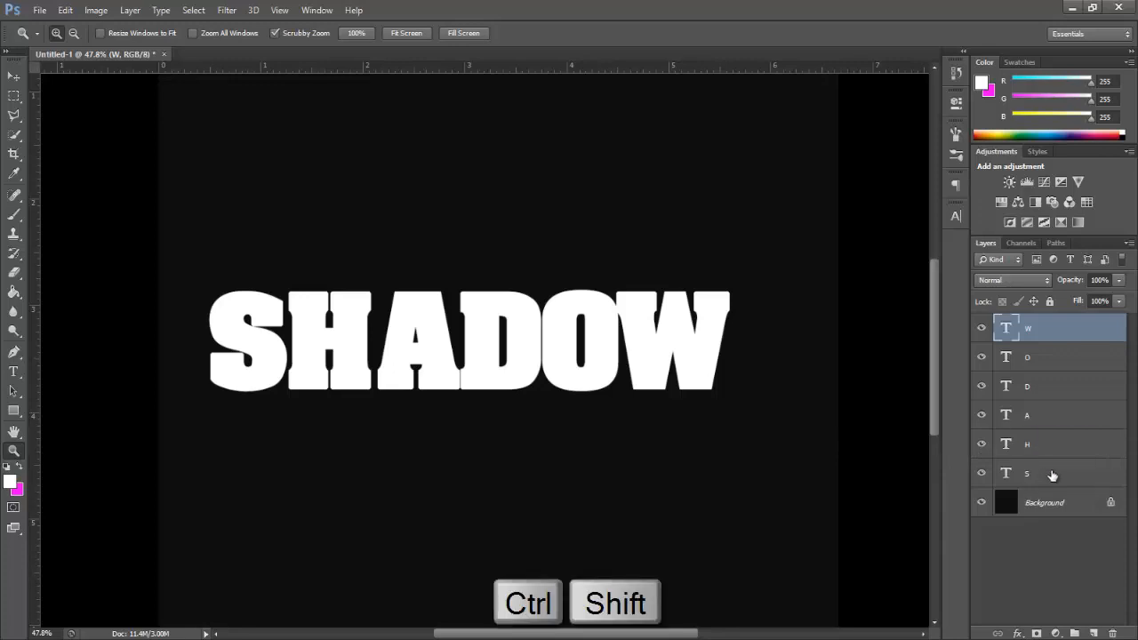
{"action": "left_click", "coordinate": [1051, 472]}
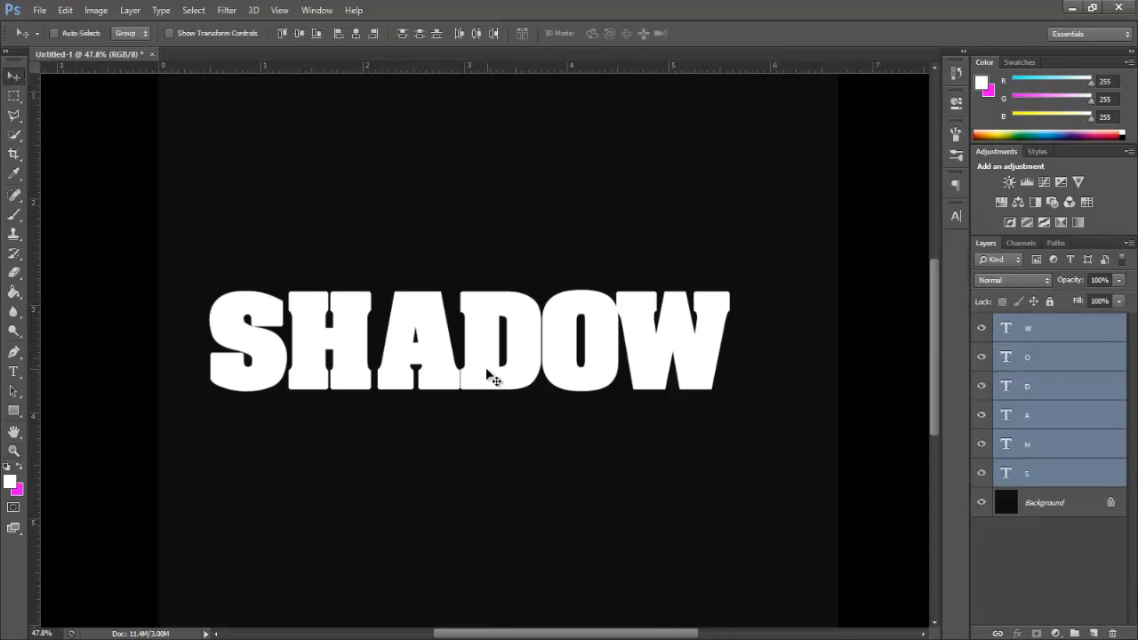
{"action": "left_click_drag", "start_coordinate": [493, 378], "coordinate": [498, 368]}
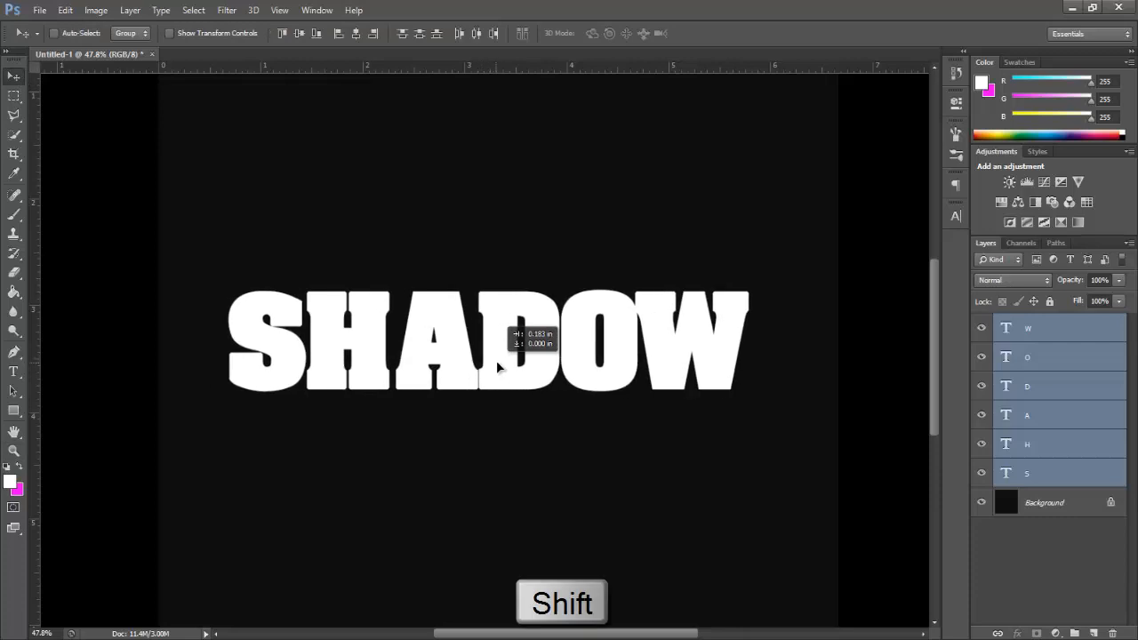
{"action": "left_click_drag", "start_coordinate": [489, 342], "coordinate": [512, 342]}
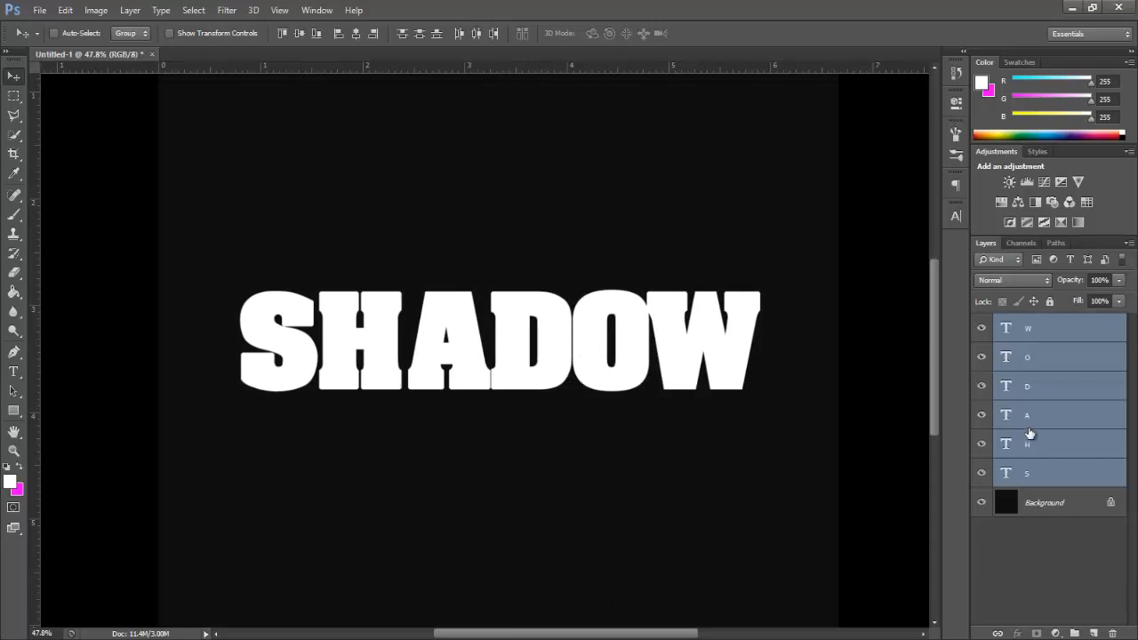
- Add a layer mask to the S layer and set the foreground to #0e0e0e
{"action": "left_click", "coordinate": [1057, 472]}
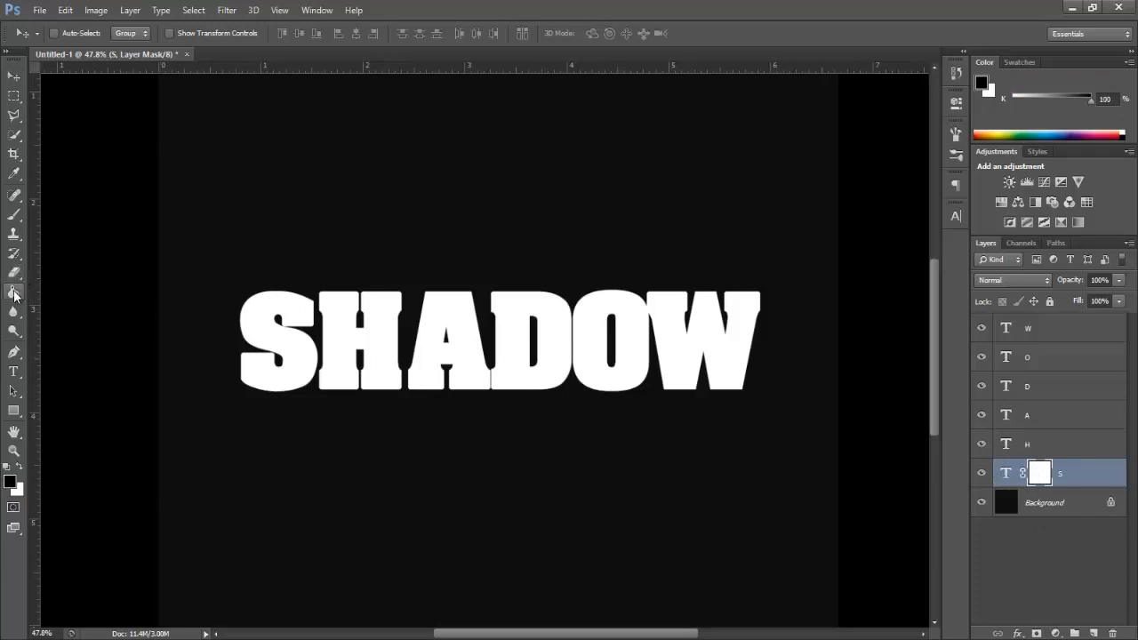
{"action": "left_click", "coordinate": [13, 292]}
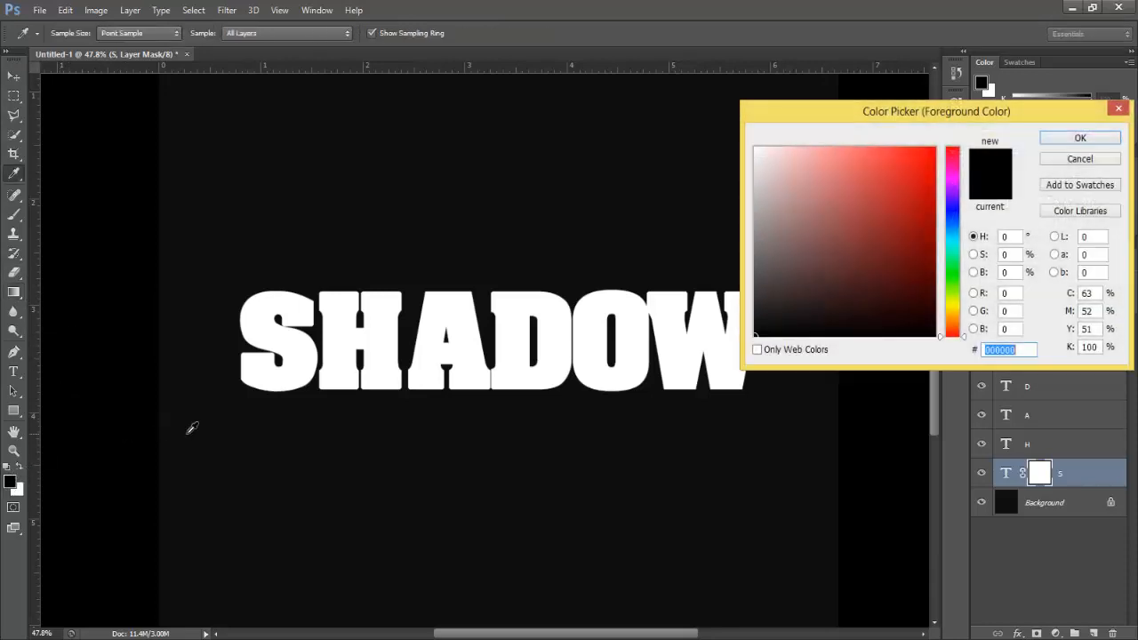
{"action": "type", "text": "ffffff"}
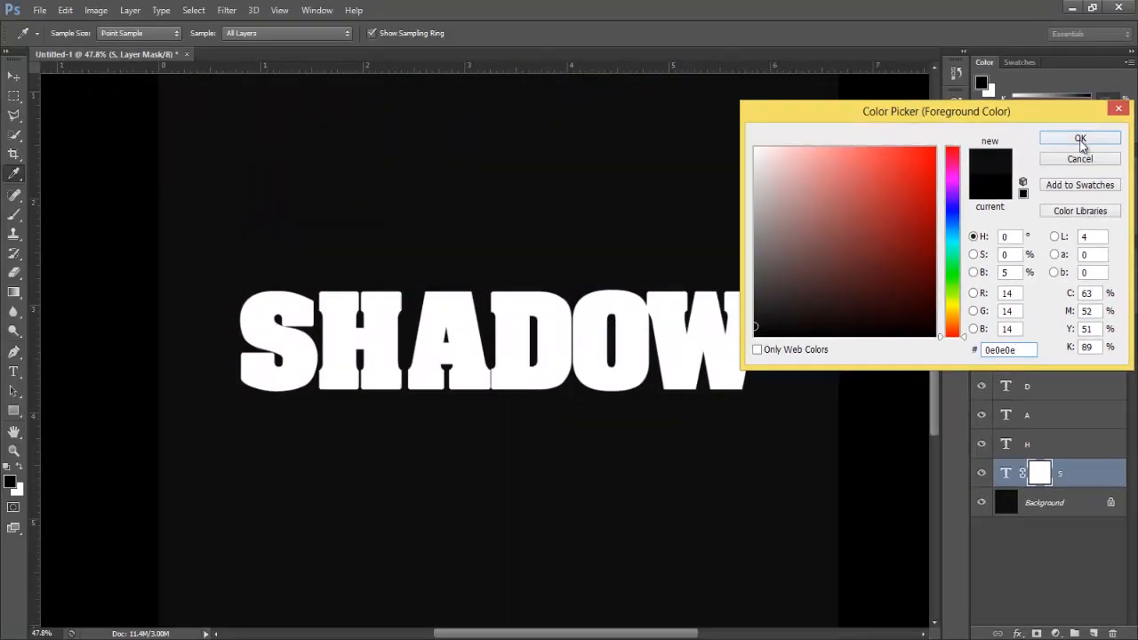
{"action": "left_click", "coordinate": [1080, 139]}
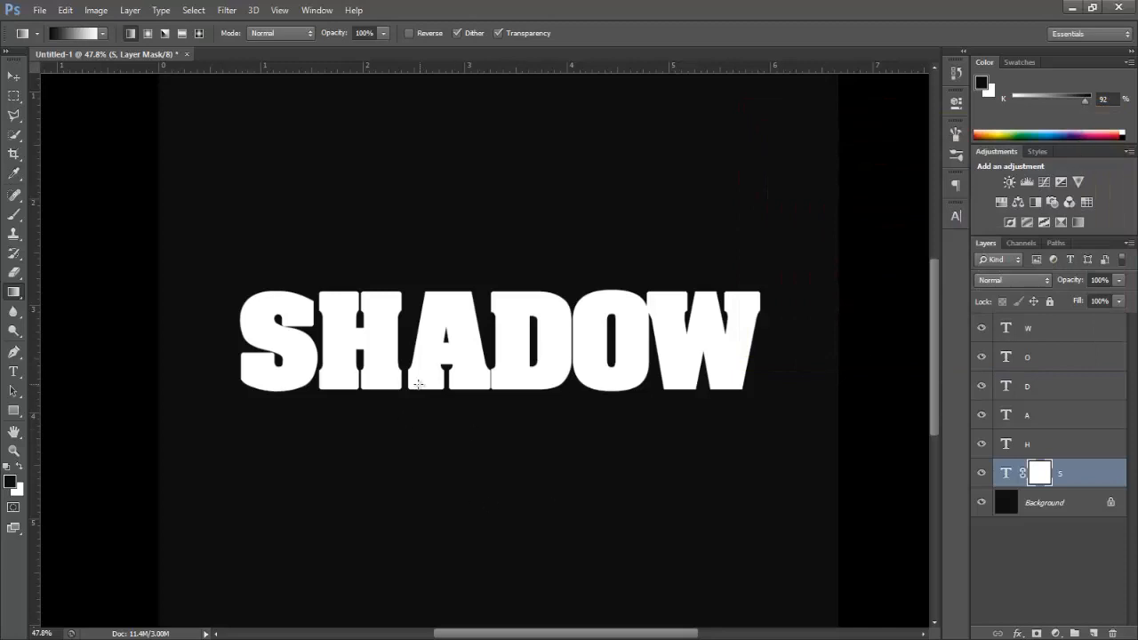
{"action": "mouse_move", "coordinate": [318, 345]}
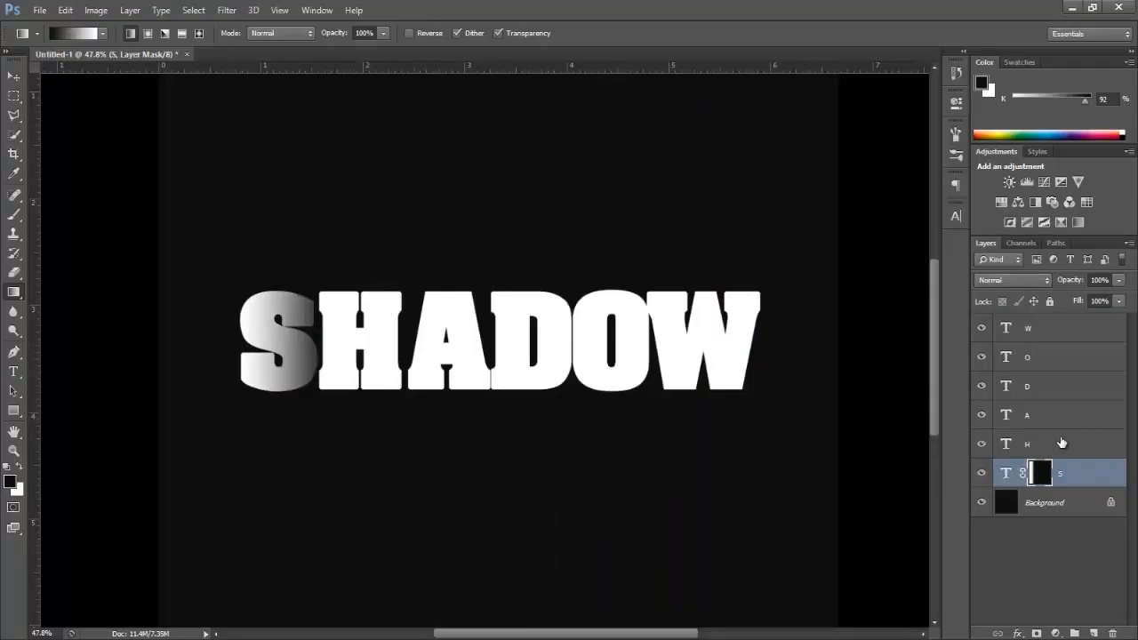
- Add masks to the H and A layers and gradient-fade the D letter
{"action": "left_click", "coordinate": [1058, 444]}
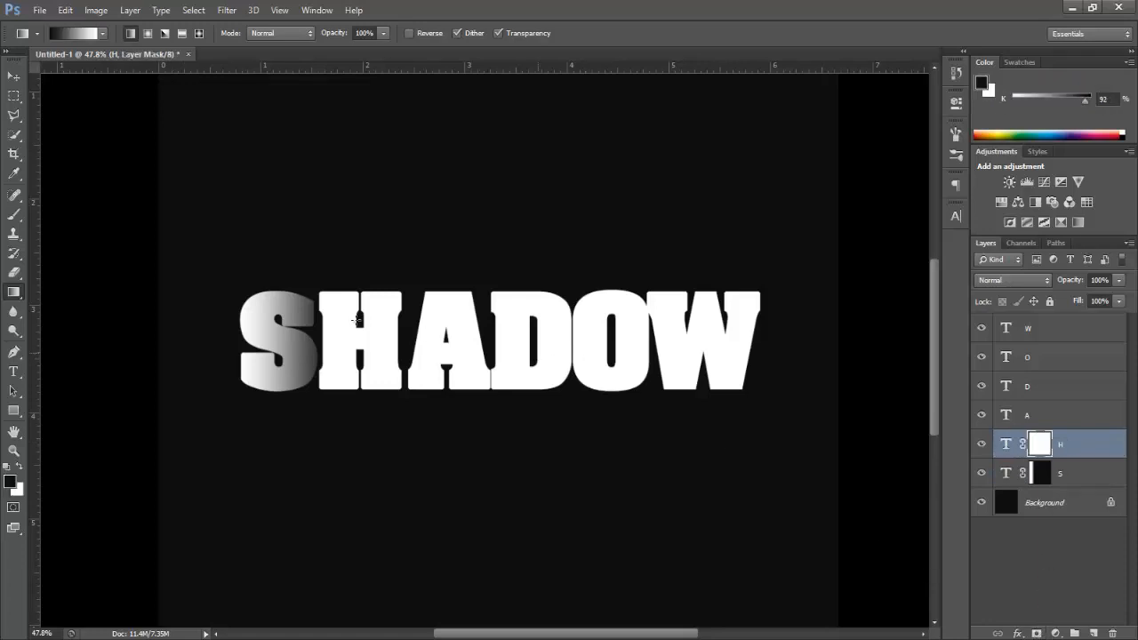
{"action": "mouse_move", "coordinate": [403, 340]}
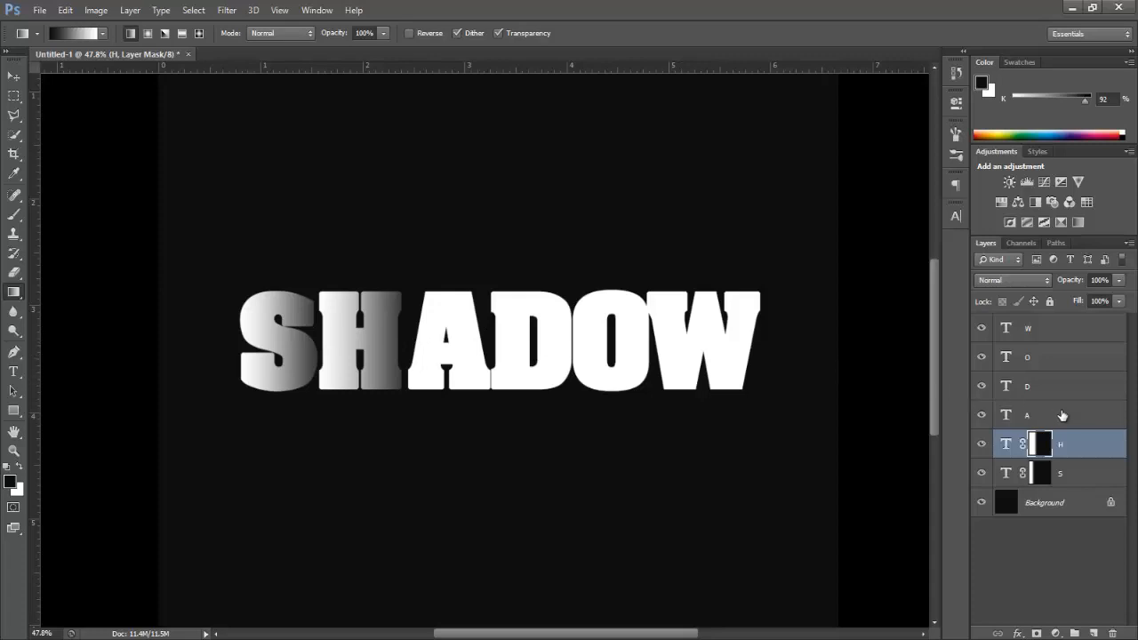
{"action": "left_click", "coordinate": [1057, 414]}
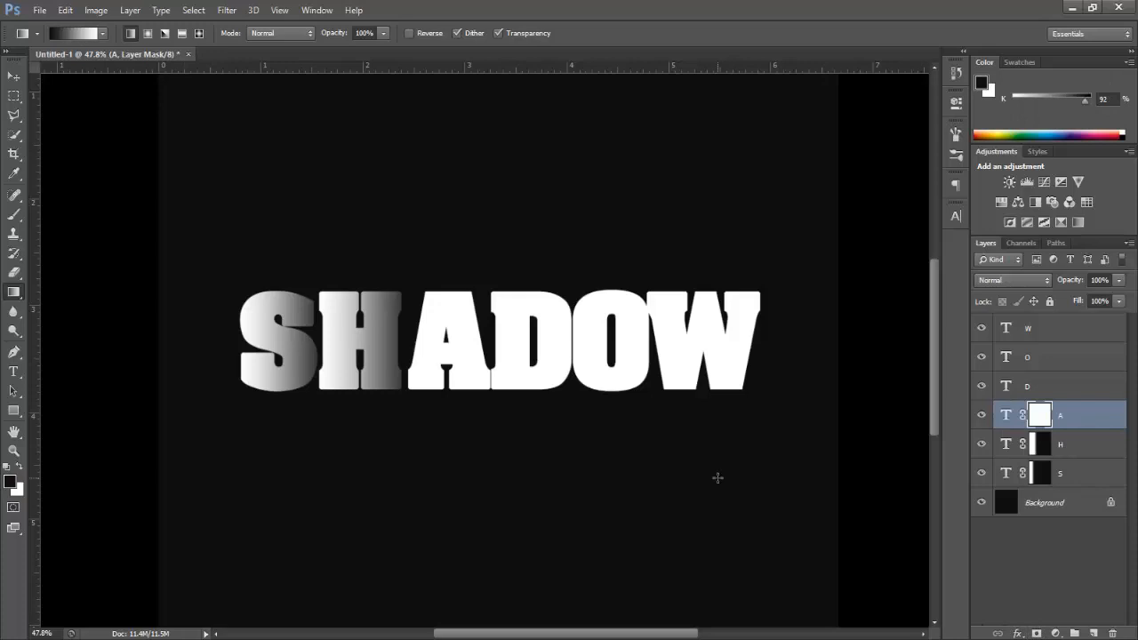
{"action": "mouse_move", "coordinate": [489, 340]}
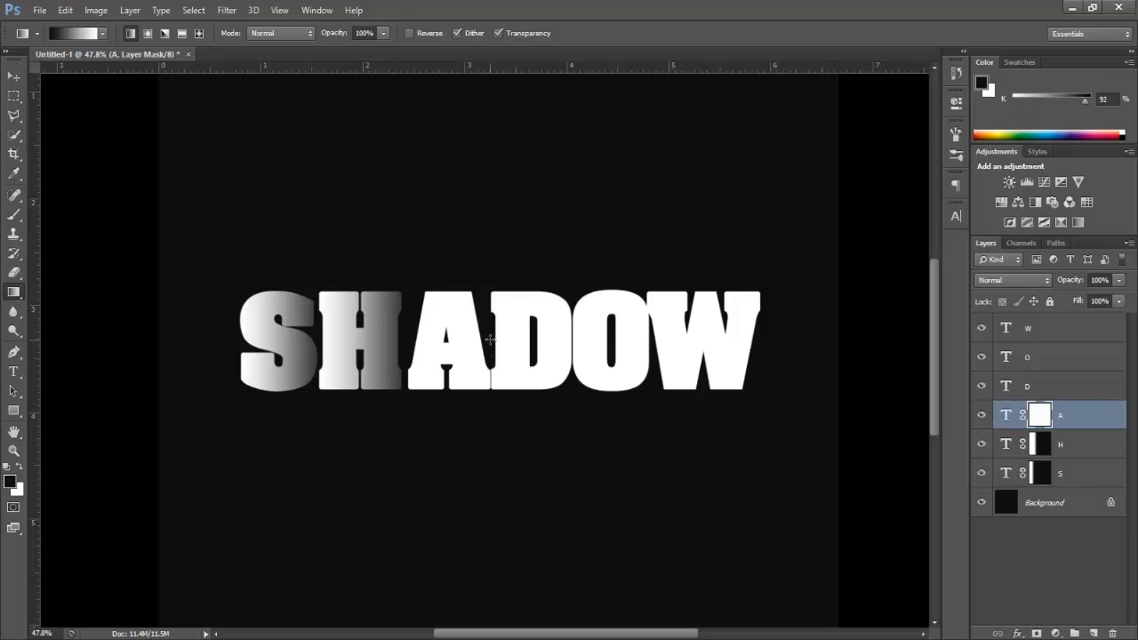
{"action": "mouse_move", "coordinate": [489, 337]}
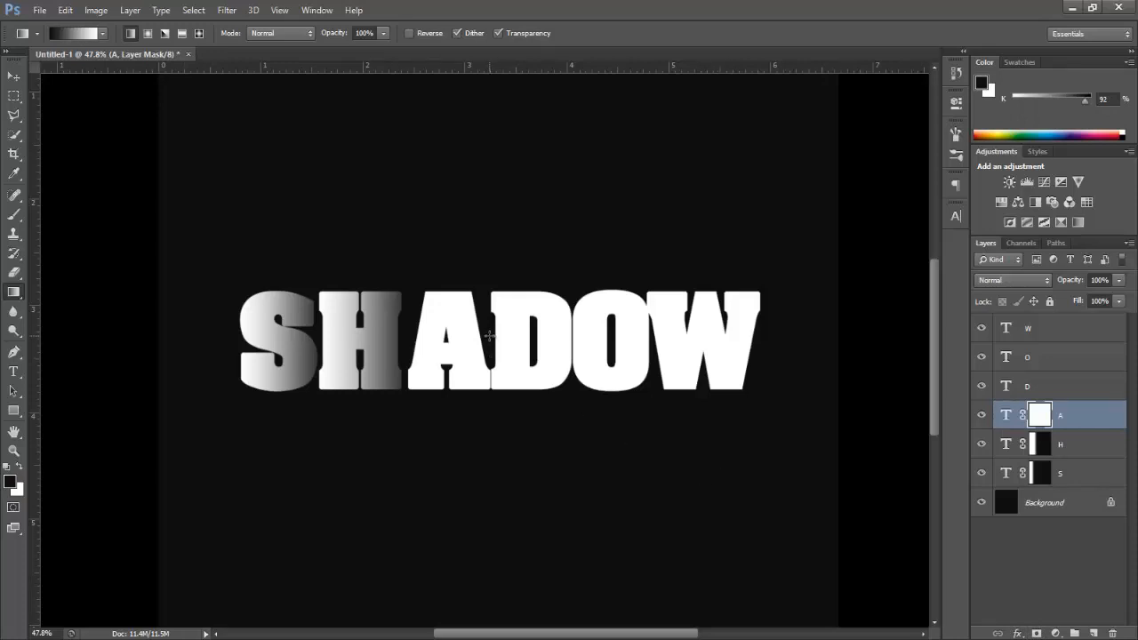
{"action": "mouse_move", "coordinate": [487, 336]}
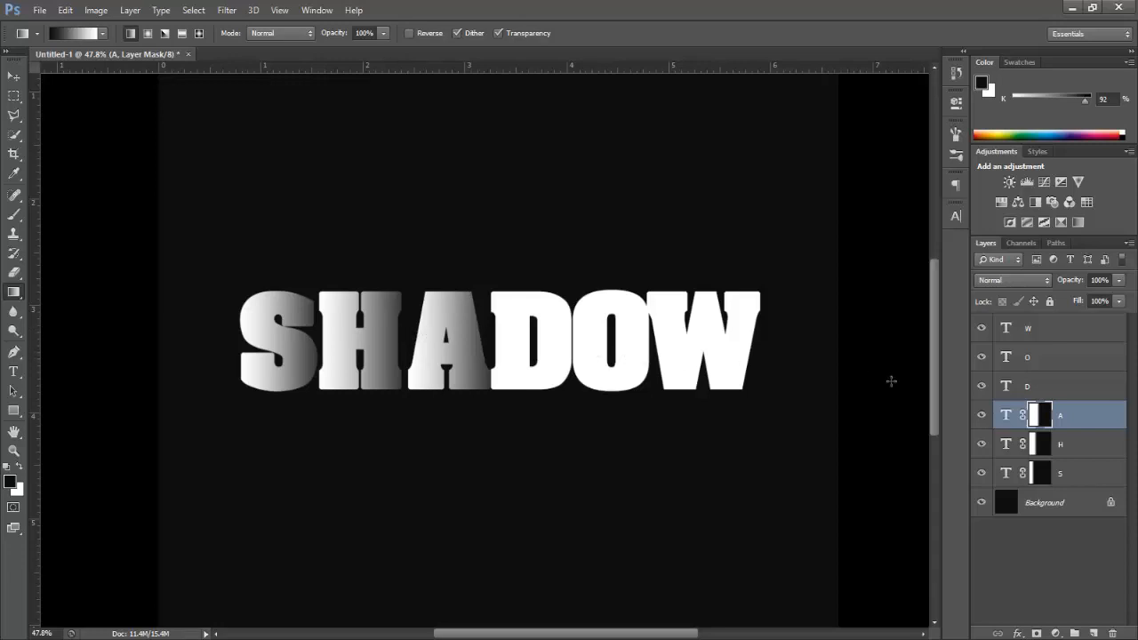
{"action": "left_click", "coordinate": [1026, 385]}
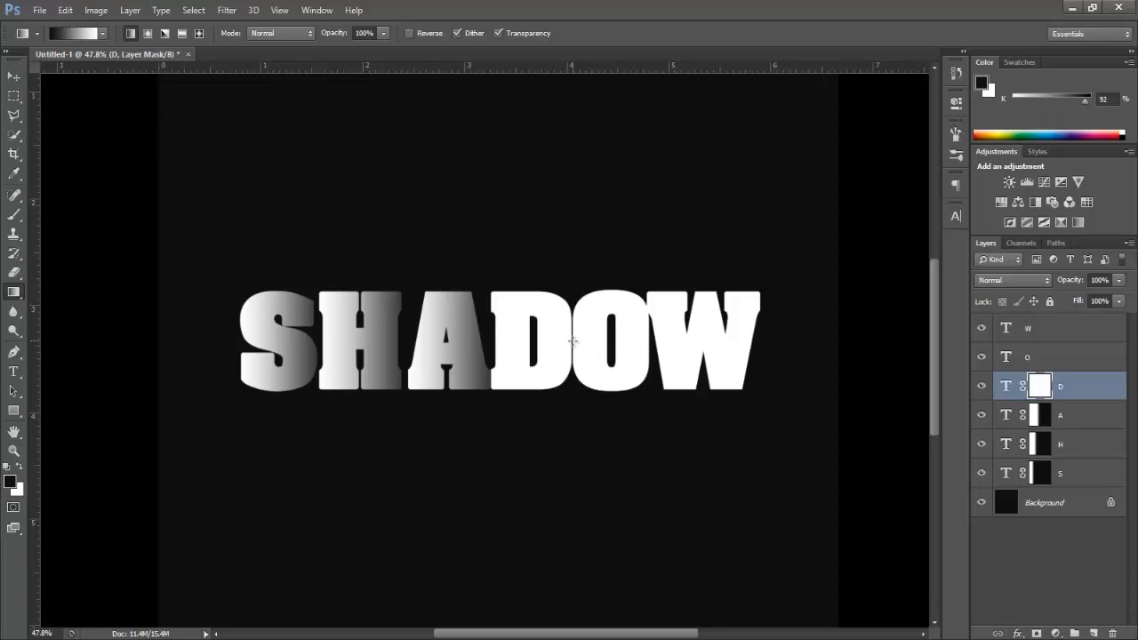
{"action": "left_click_drag", "start_coordinate": [507, 342], "coordinate": [573, 343]}
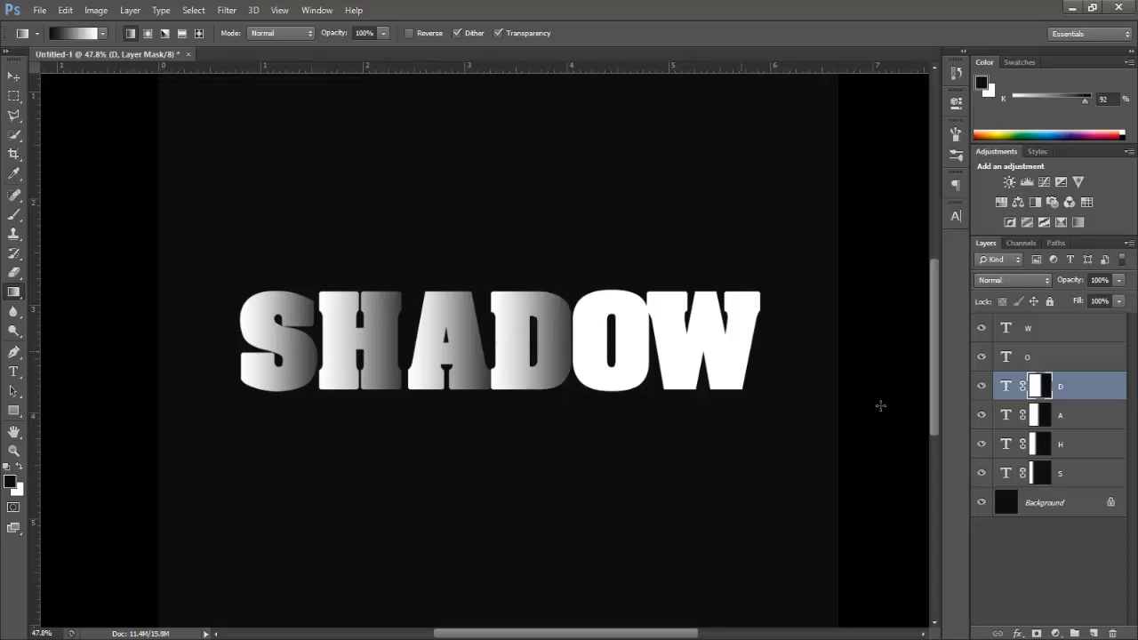
{"action": "left_click", "coordinate": [1058, 356]}
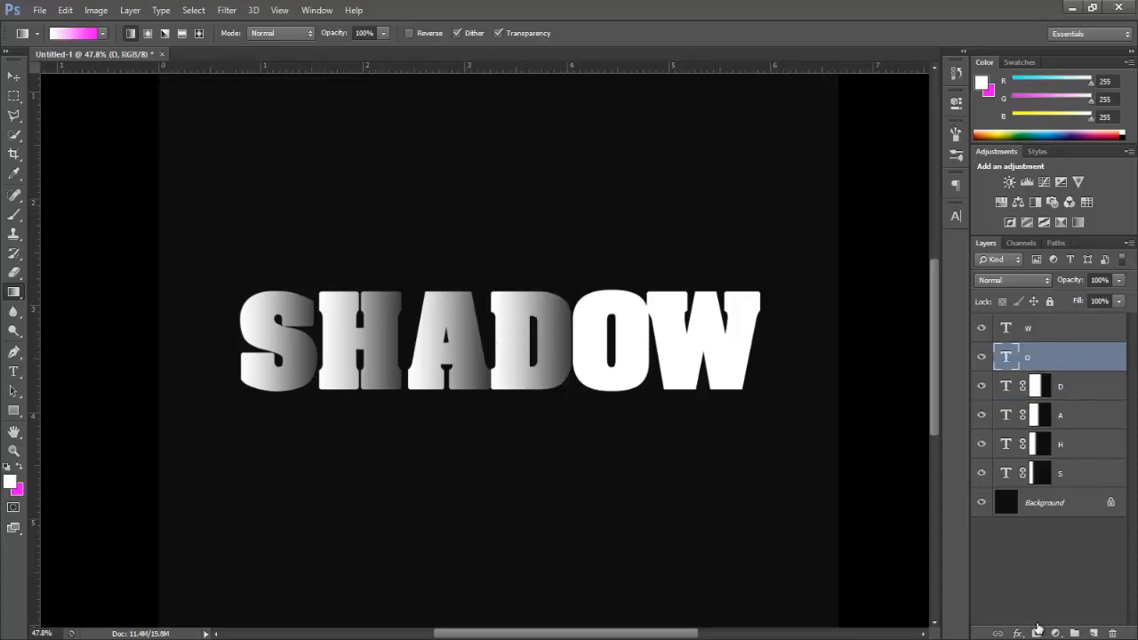
- Add a mask to the O letter and select the W layer for fading
{"action": "left_click", "coordinate": [1039, 357]}
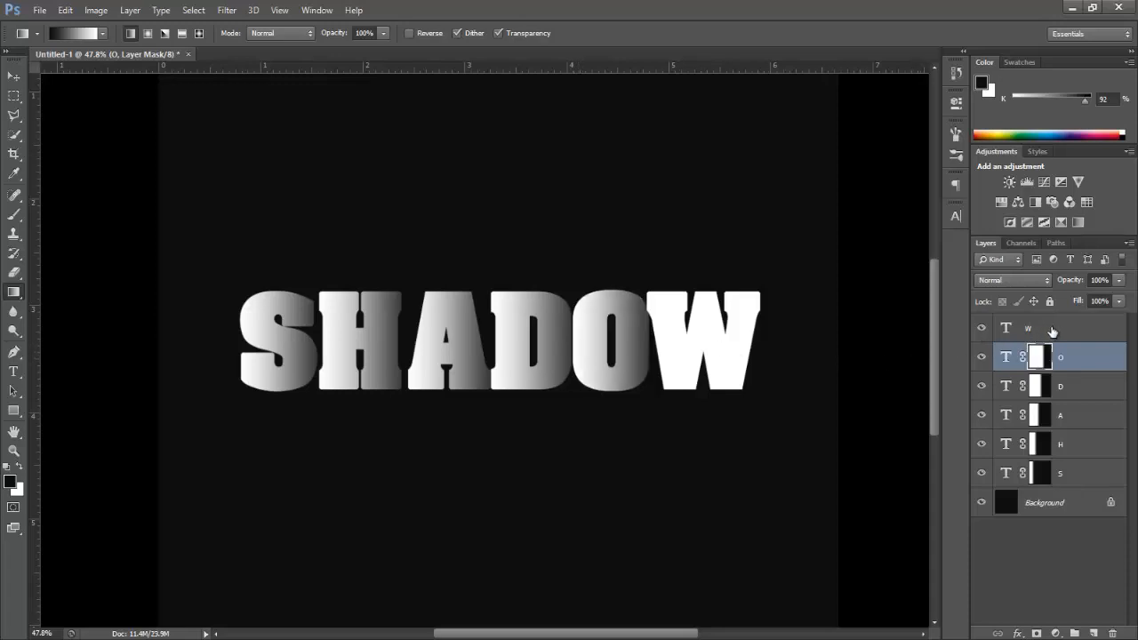
{"action": "left_click", "coordinate": [1058, 328]}
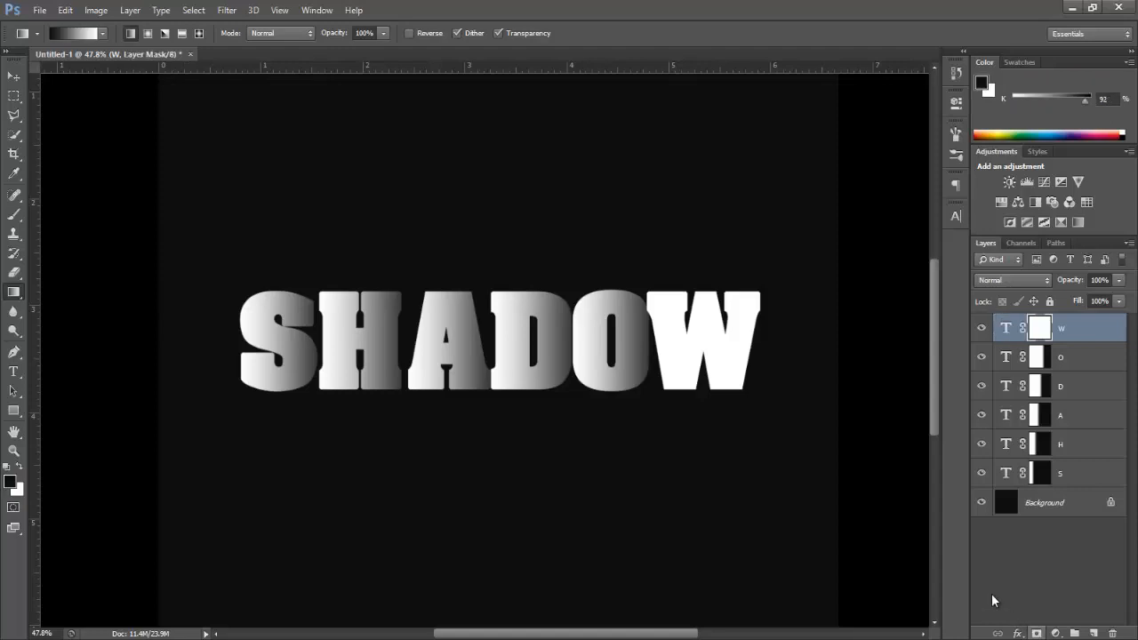
{"action": "mouse_move", "coordinate": [762, 337]}
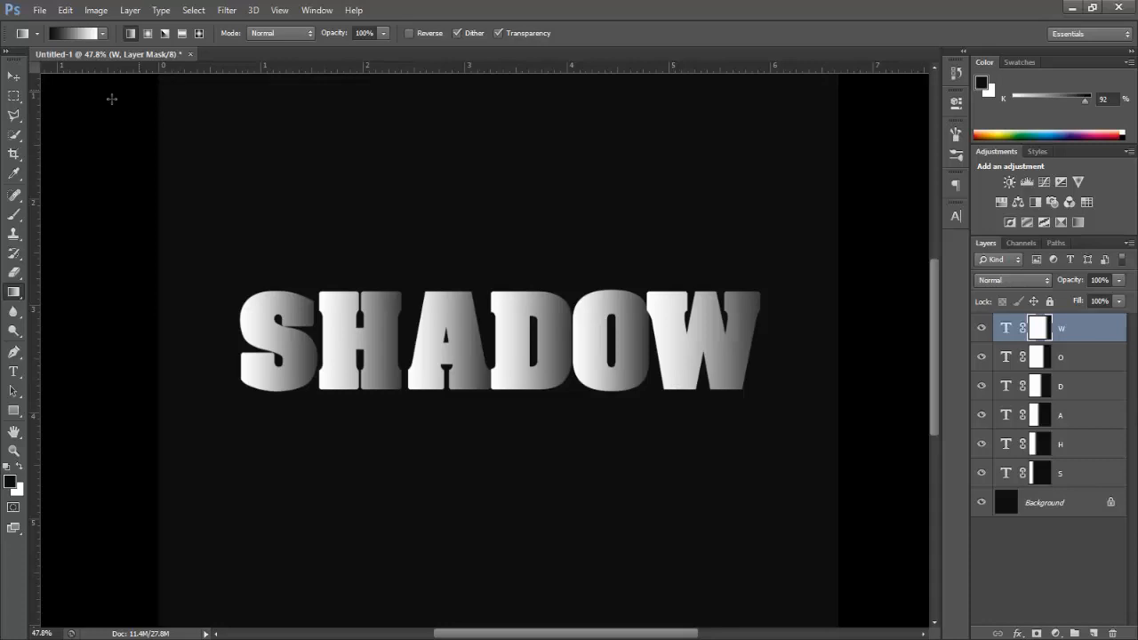
{"action": "left_click", "coordinate": [13, 76]}
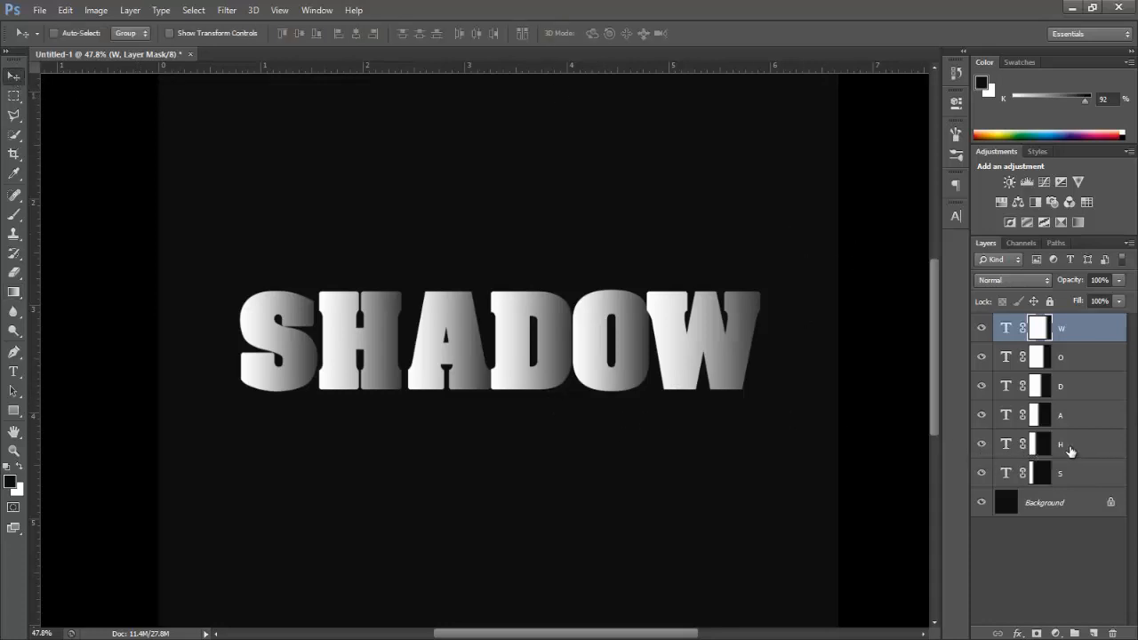
- Select the H and A letter layers and slide each left toward the letter before it
{"action": "left_click", "coordinate": [1057, 444]}
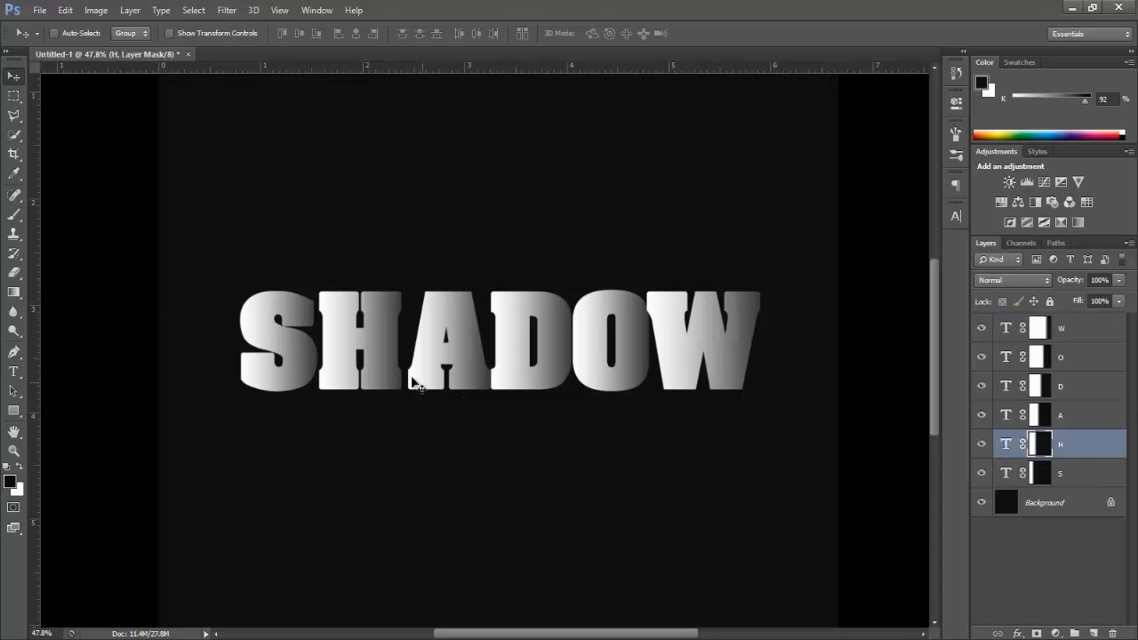
{"action": "mouse_move", "coordinate": [431, 386]}
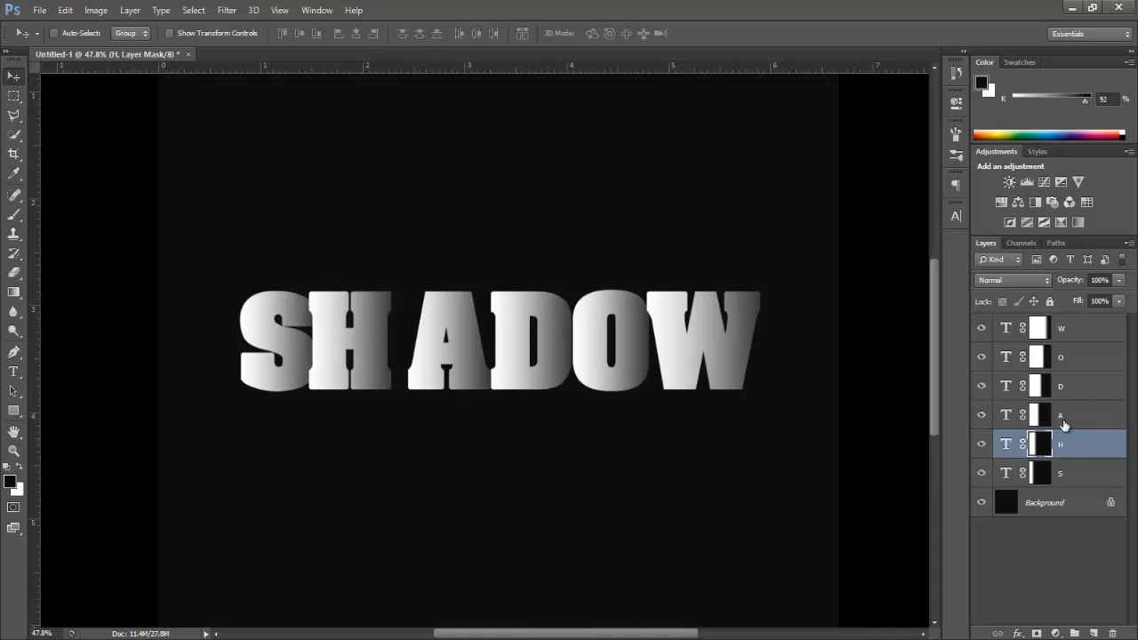
{"action": "left_click", "coordinate": [1058, 415]}
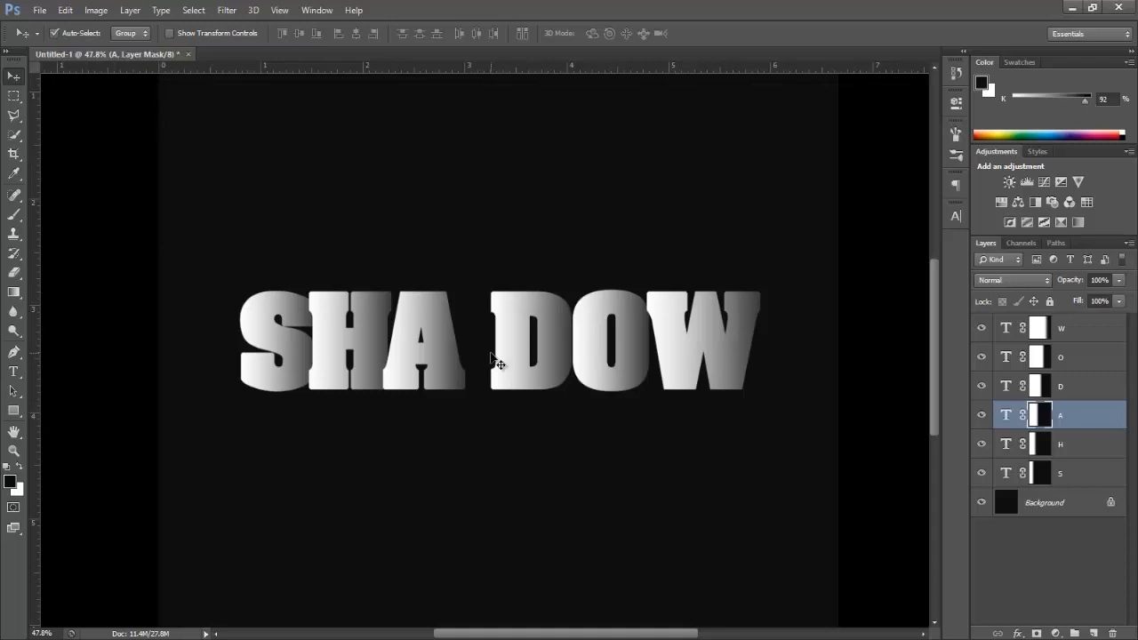
- Slide the D, O and W letters left to close up against their neighbours
{"action": "left_click", "coordinate": [1060, 385]}
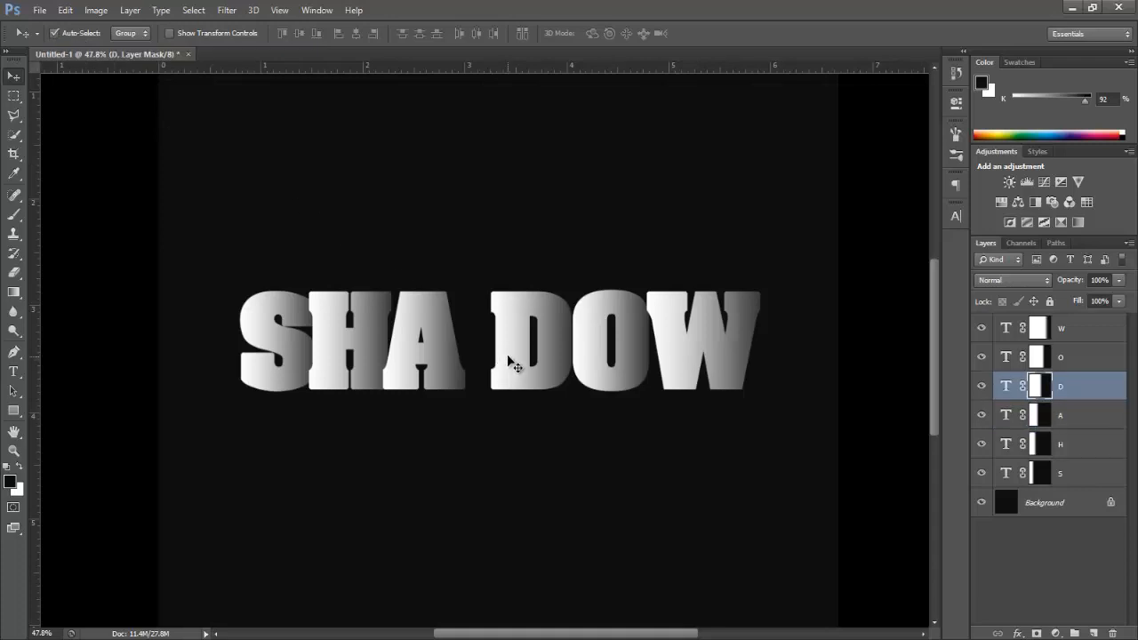
{"action": "mouse_move", "coordinate": [512, 363]}
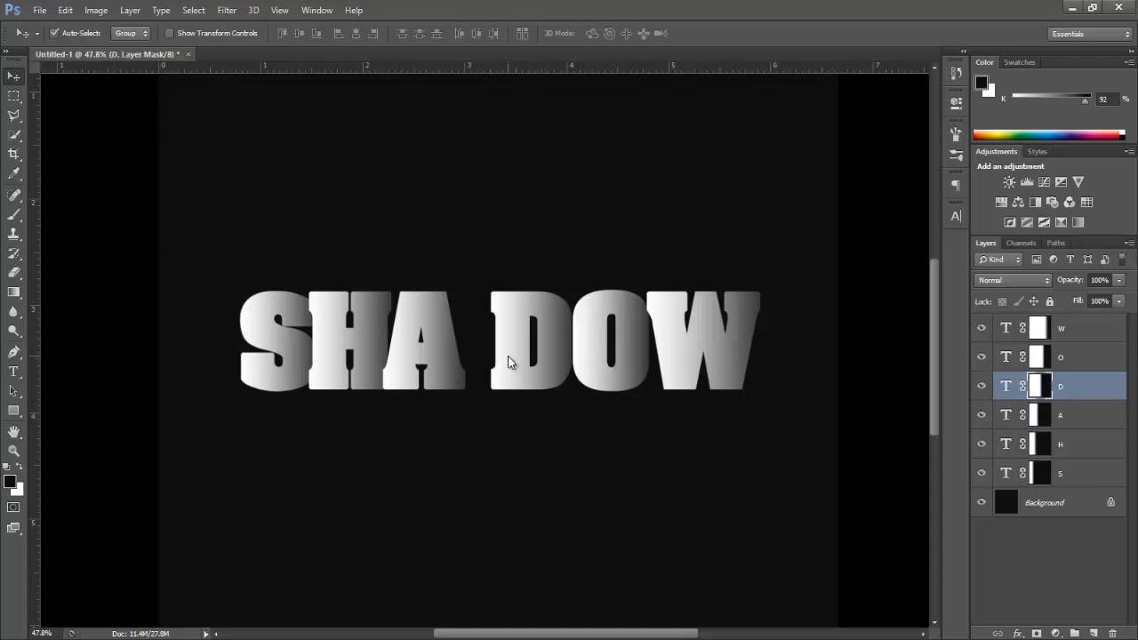
{"action": "left_click_drag", "start_coordinate": [551, 337], "coordinate": [516, 360]}
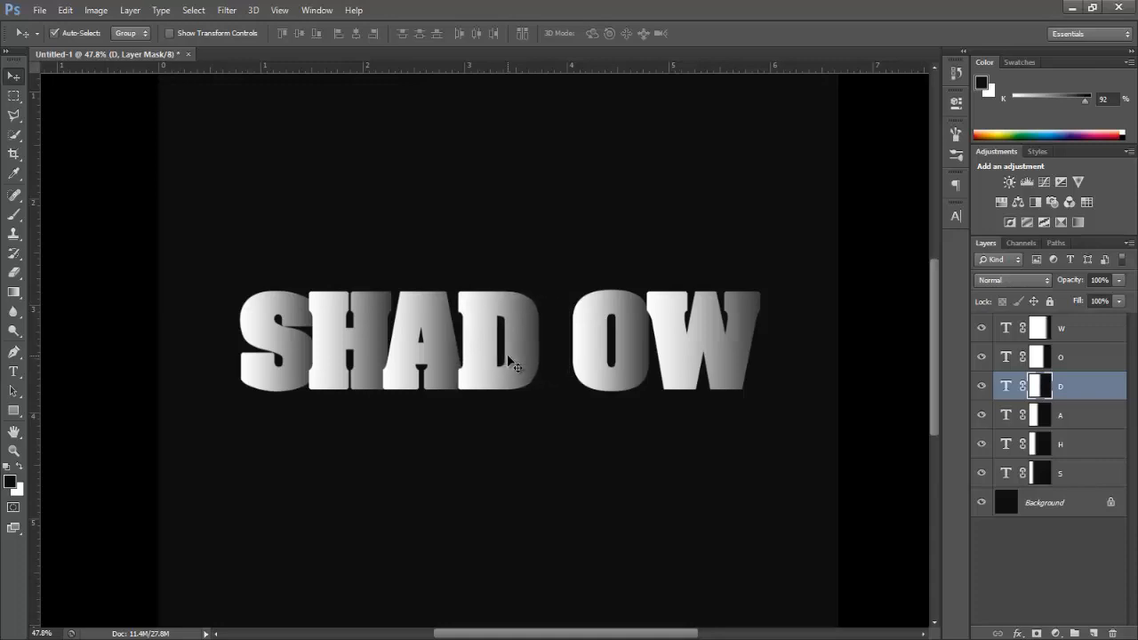
{"action": "left_click", "coordinate": [1059, 356]}
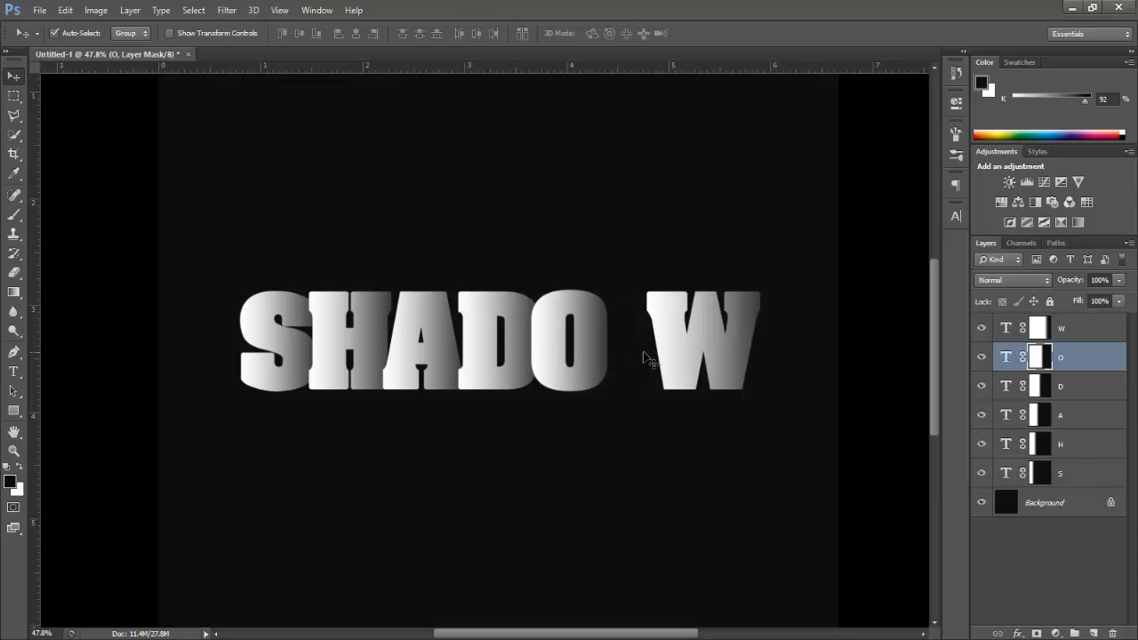
{"action": "left_click", "coordinate": [1060, 328]}
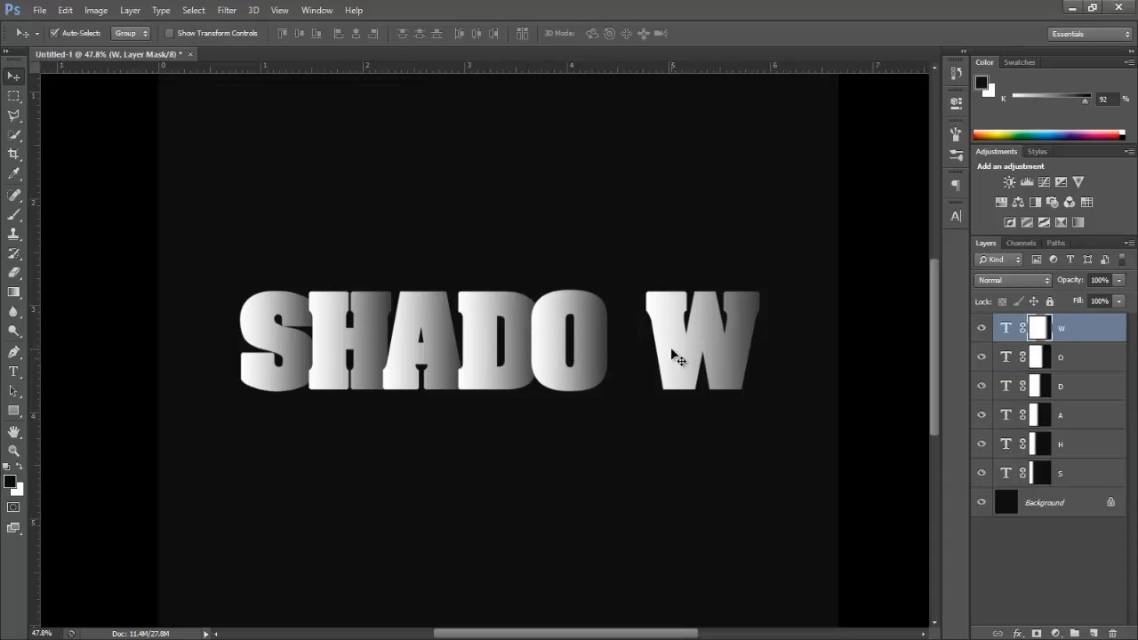
{"action": "left_click_drag", "start_coordinate": [702, 338], "coordinate": [680, 339]}
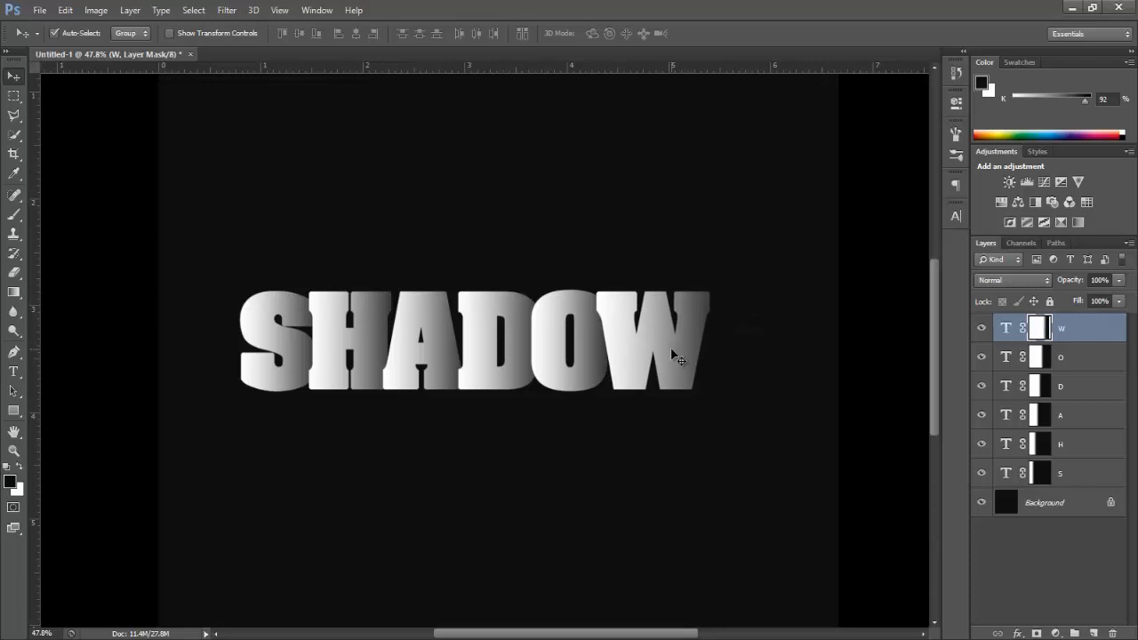
{"action": "mouse_move", "coordinate": [114, 120]}
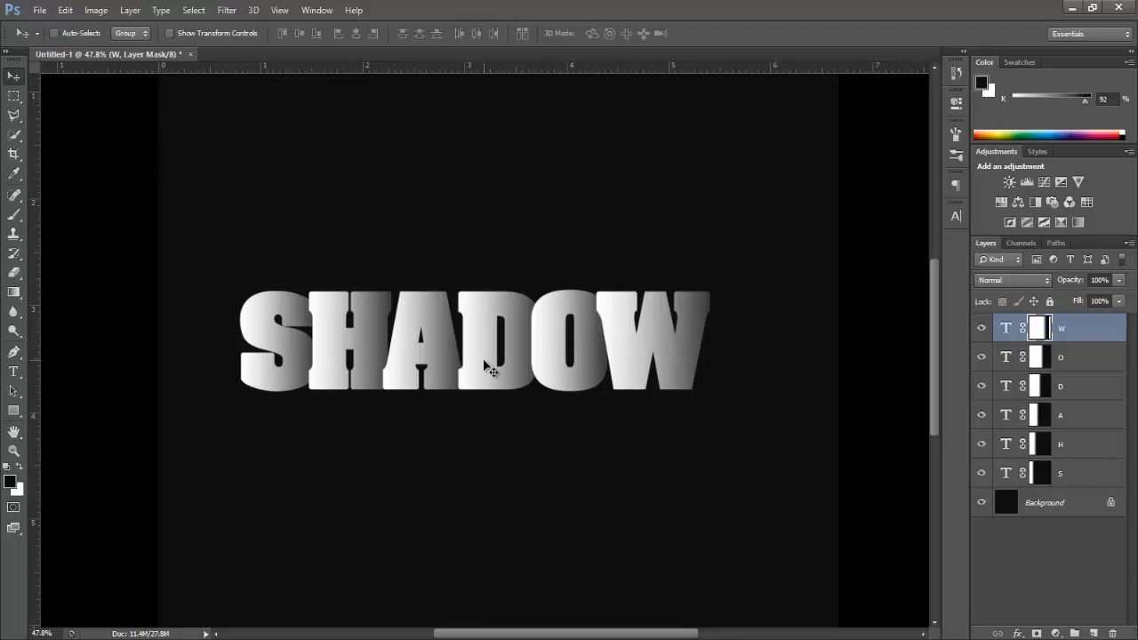
{"action": "mouse_move", "coordinate": [502, 371]}
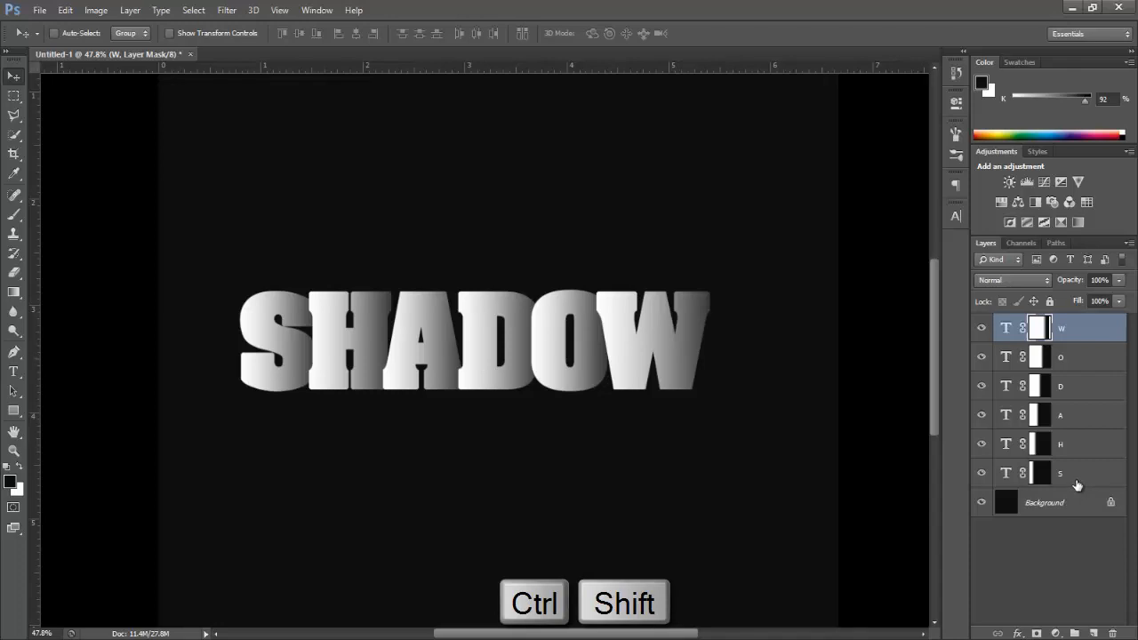
- Shift all six letter layers right to re-centre SHADOW, then reselect W through S
{"action": "left_click", "coordinate": [1076, 473]}
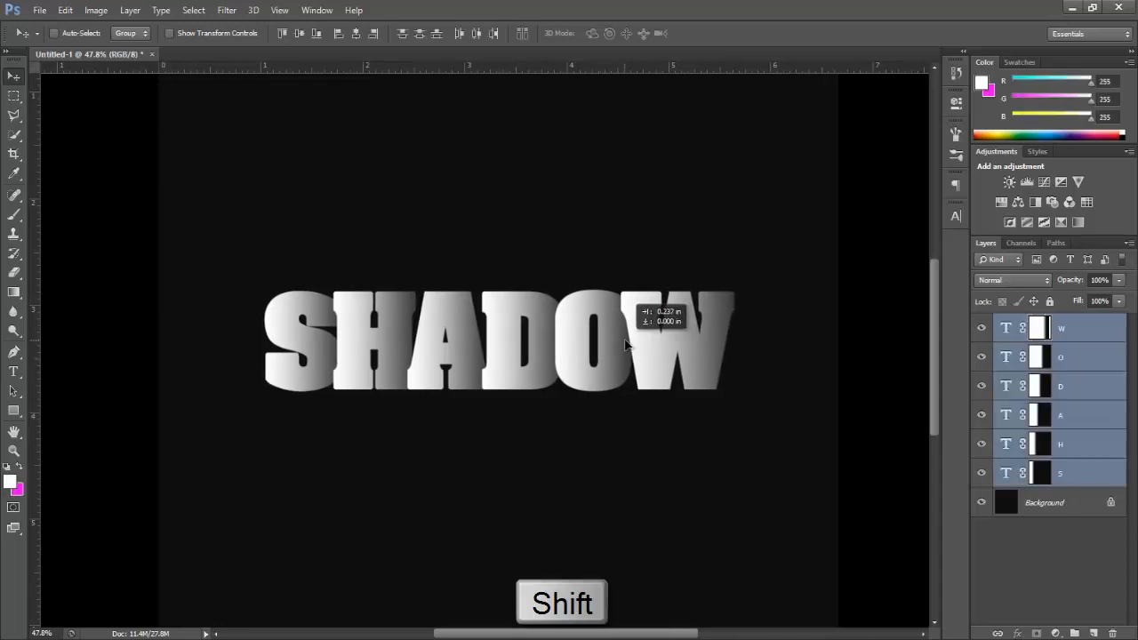
{"action": "left_click_drag", "start_coordinate": [623, 342], "coordinate": [632, 347]}
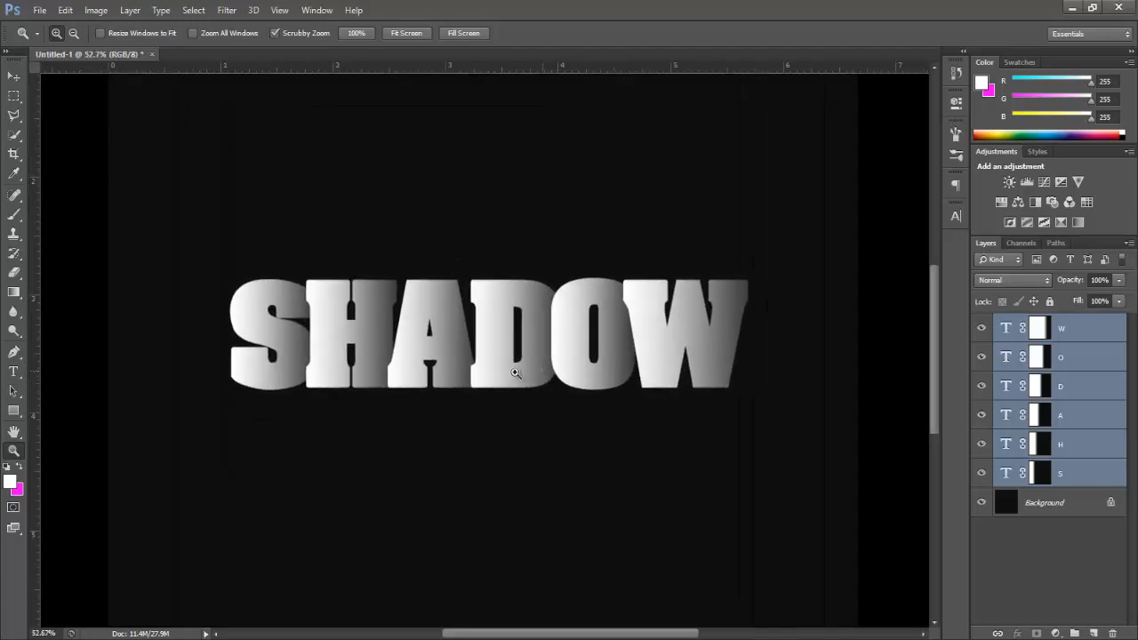
{"action": "left_click", "coordinate": [14, 76]}
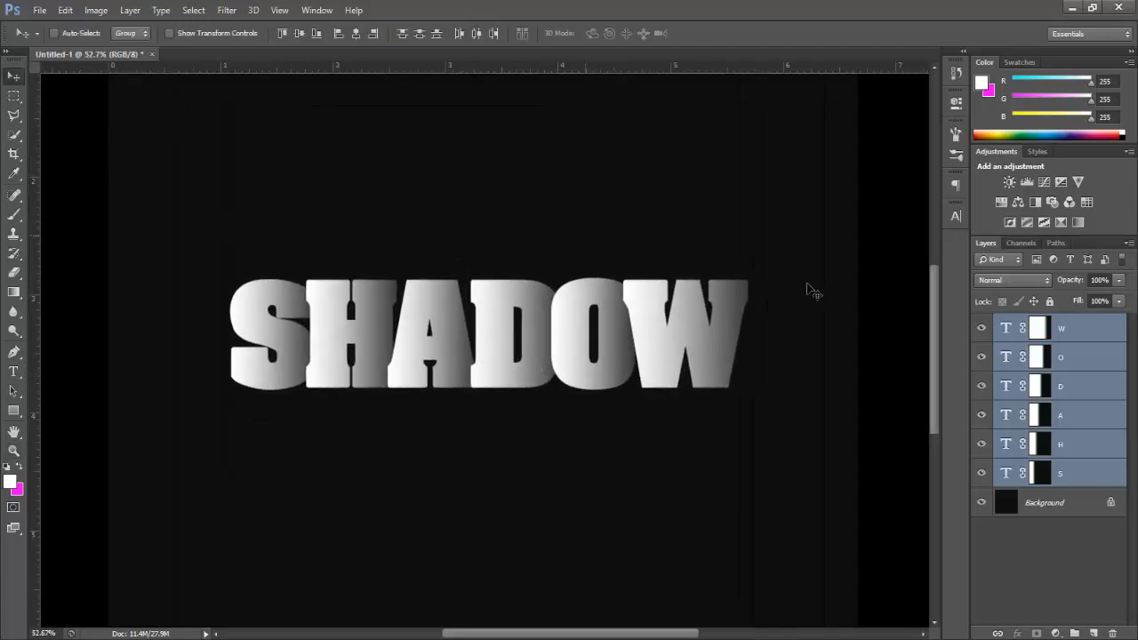
{"action": "left_click", "coordinate": [1038, 328]}
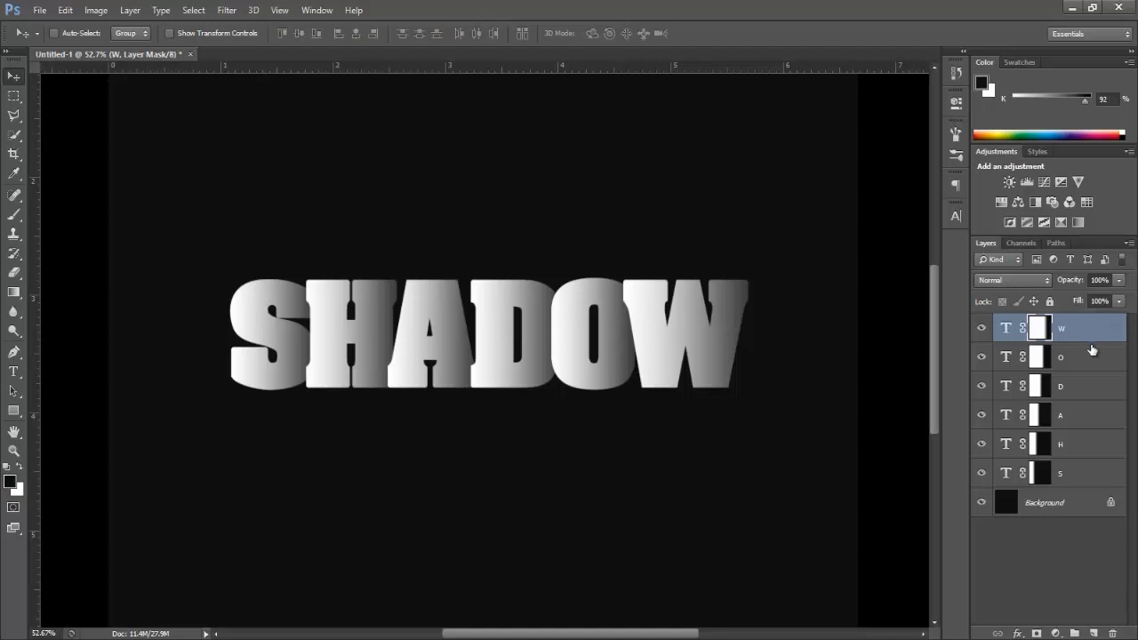
{"action": "left_click", "coordinate": [1059, 472]}
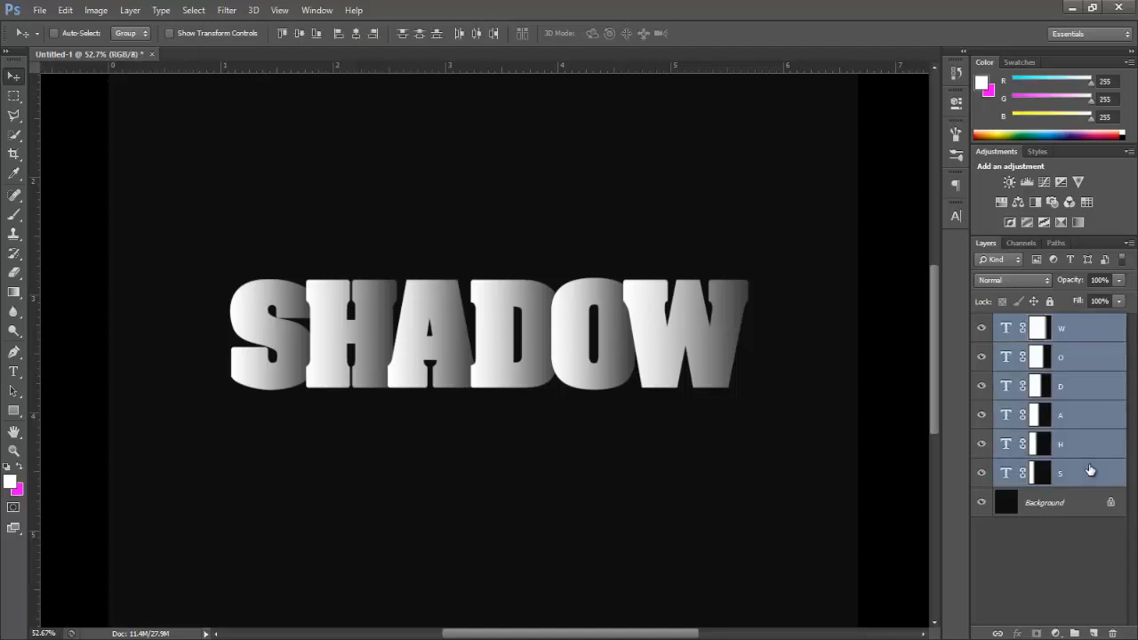
- Group the selected letter layers and name the group 'Letter'
{"action": "key", "text": "ctrl+g"}
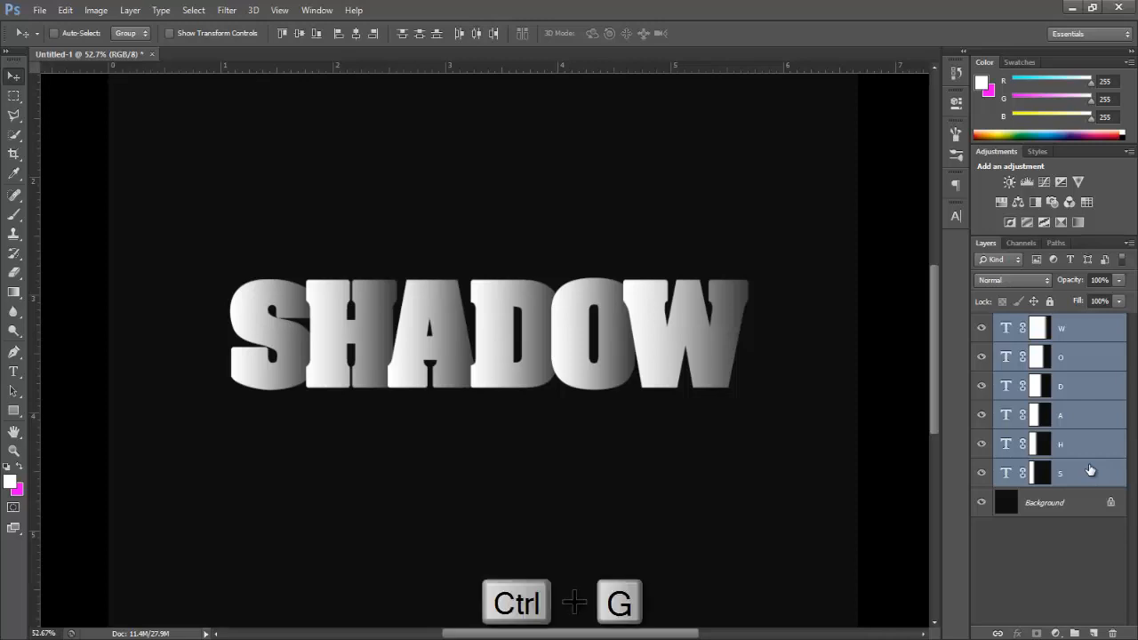
{"action": "key", "text": "ctrl+g"}
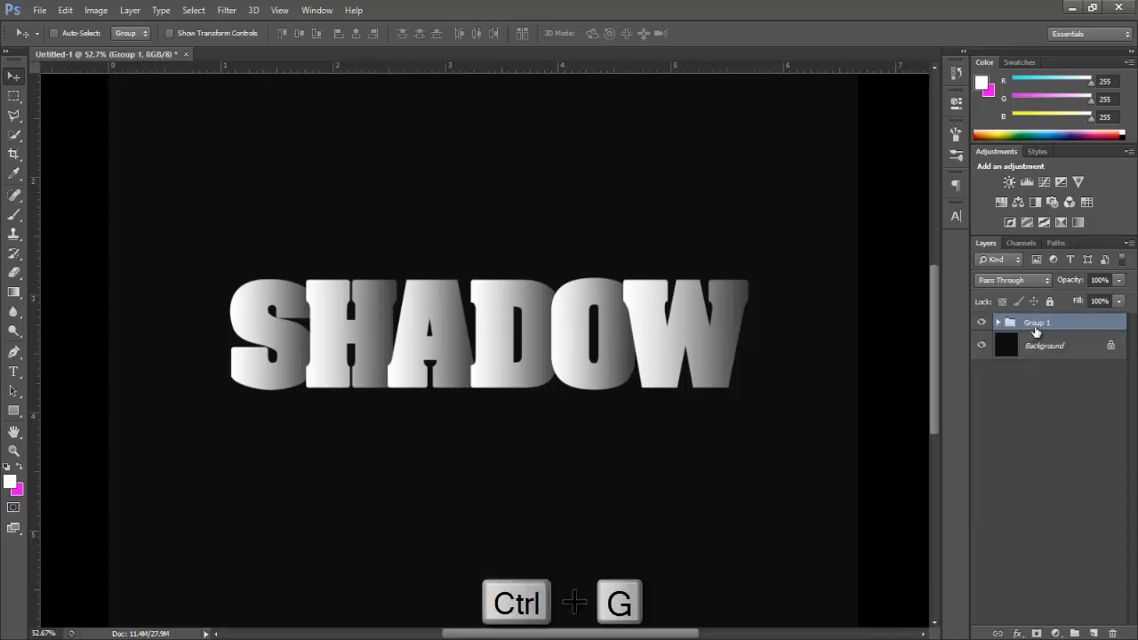
{"action": "double_click", "coordinate": [1038, 322]}
{"action": "type", "text": "Letter"}
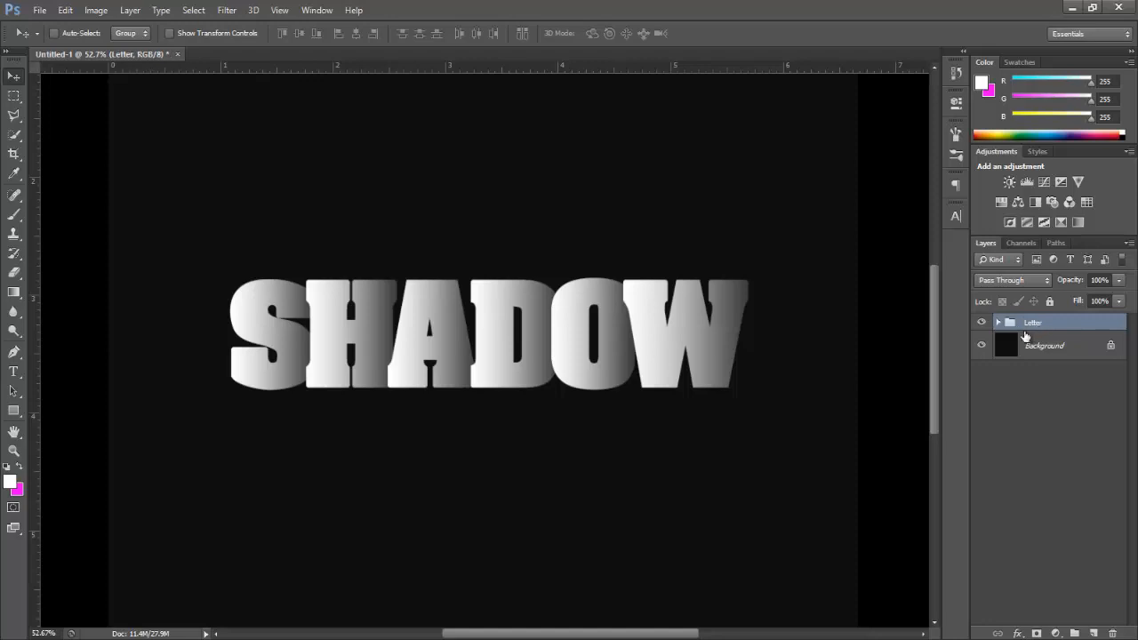
{"action": "mouse_move", "coordinate": [1030, 331]}
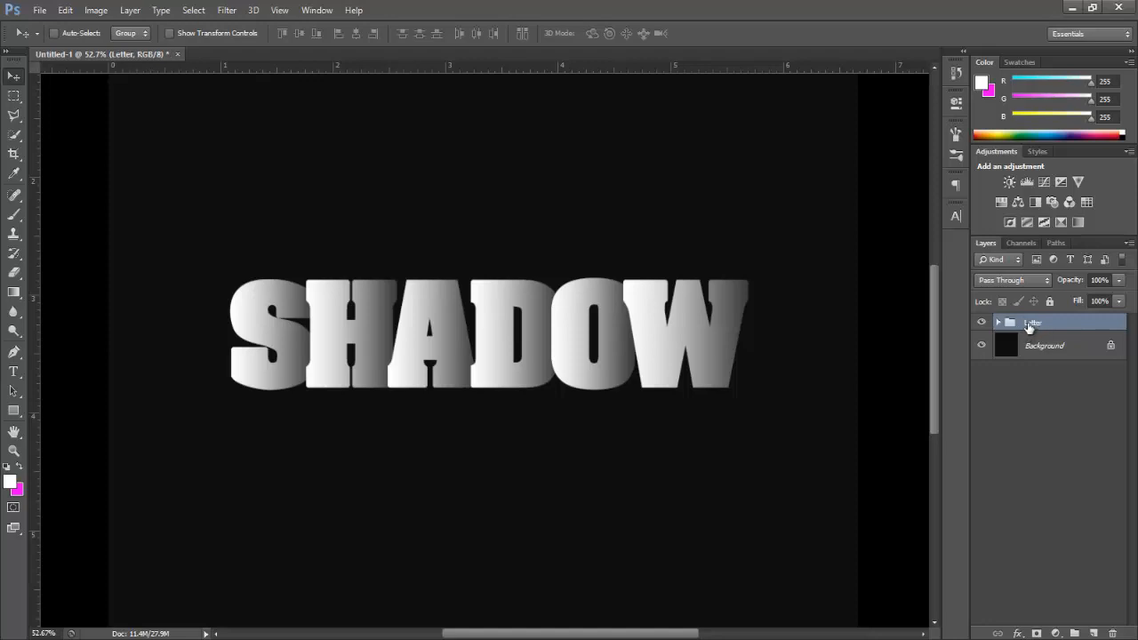
{"action": "key", "text": "ctrl+j"}
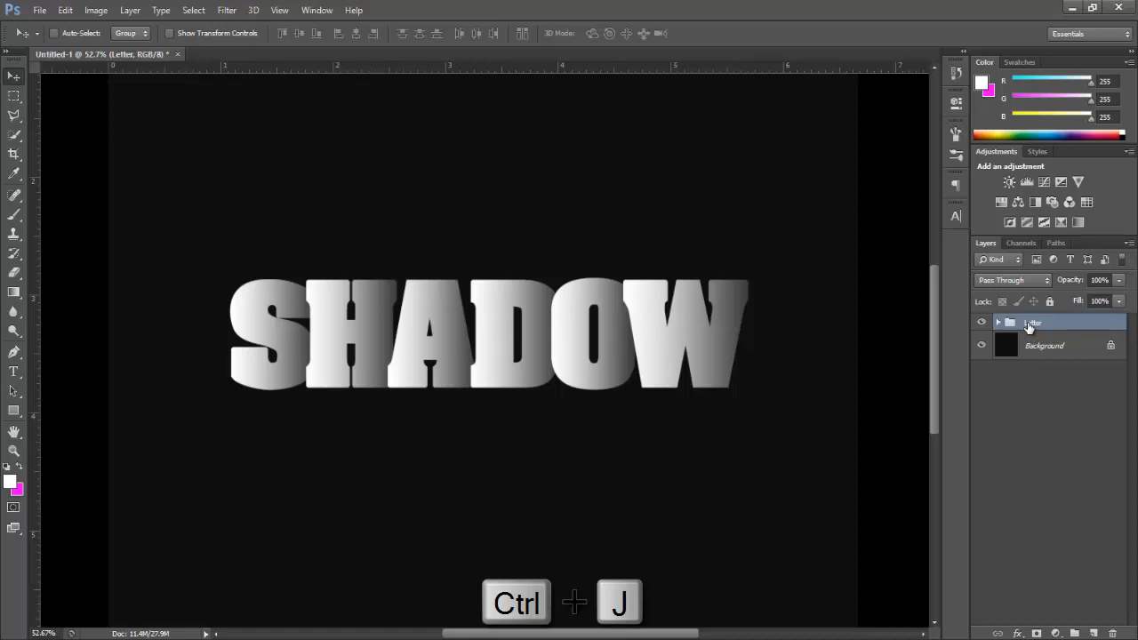
- Duplicate the Letter group and rename the copy 'SHADOW'
{"action": "key", "text": "ctrl+j"}
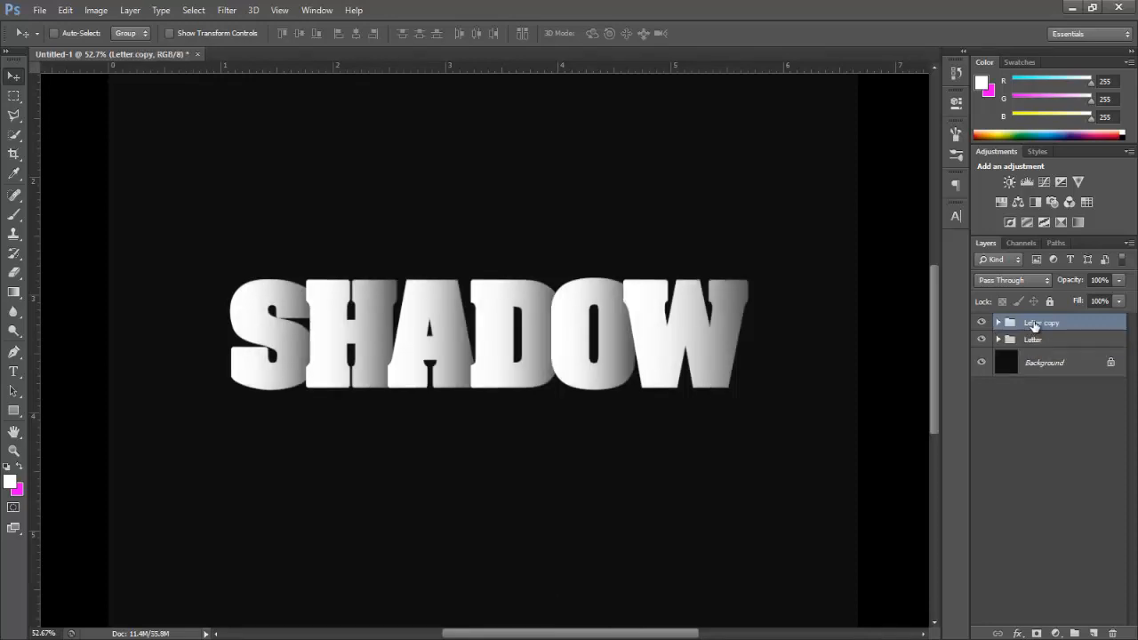
{"action": "double_click", "coordinate": [1042, 321]}
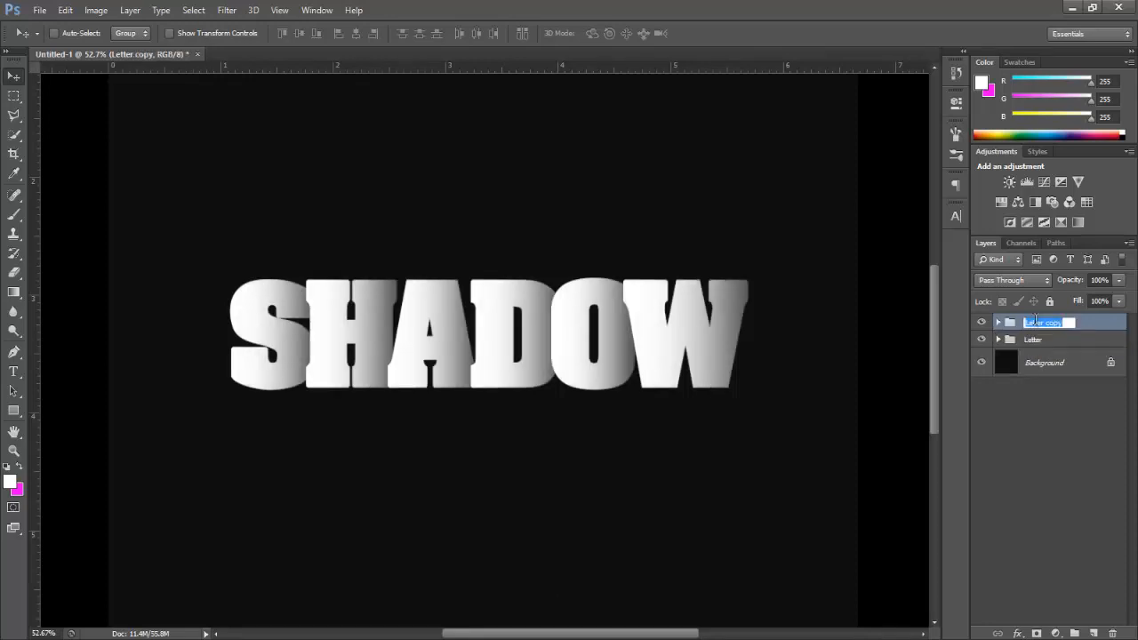
{"action": "type", "text": "SHADOW"}
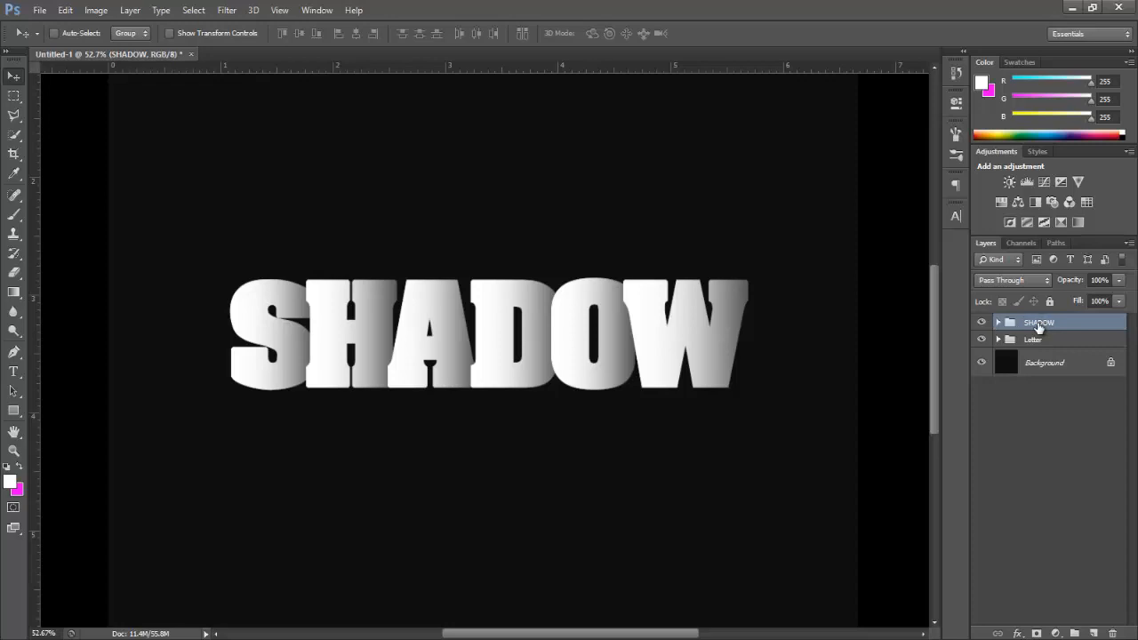
{"action": "mouse_move", "coordinate": [691, 341]}
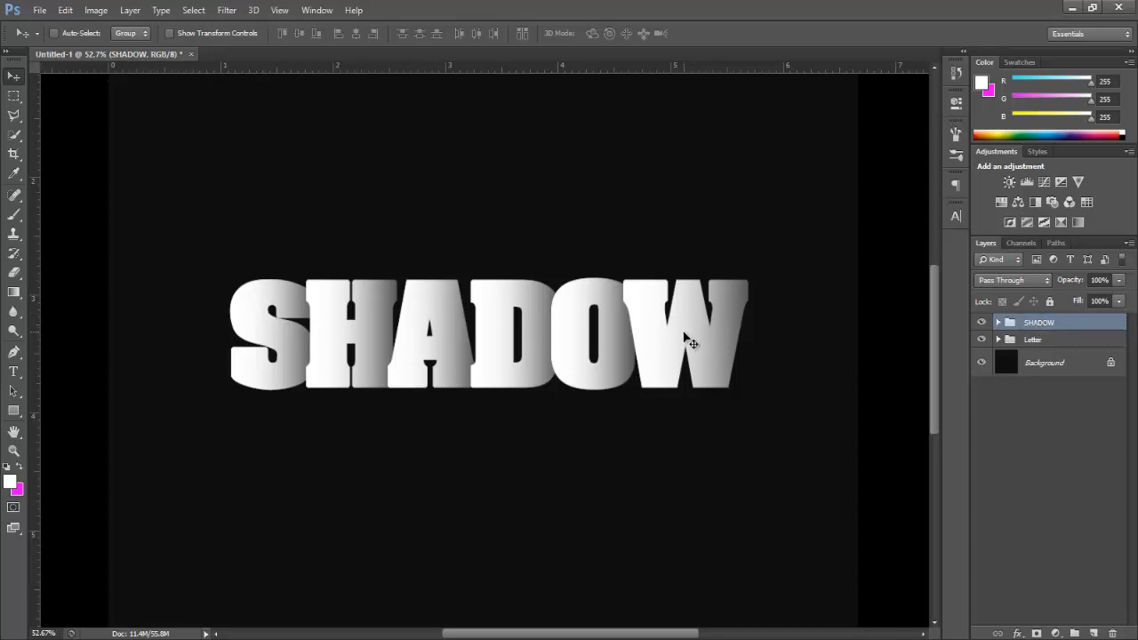
- Flip the SHADOW group vertically with Free Transform and drag it below the word
{"action": "key", "text": "ctrl+t"}
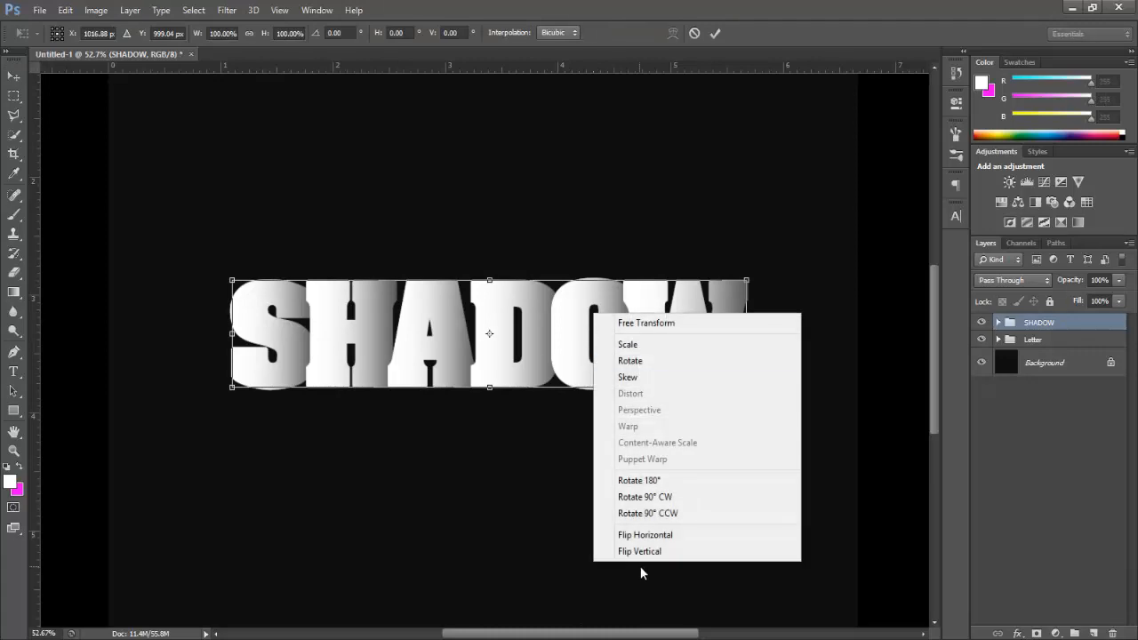
{"action": "mouse_move", "coordinate": [639, 551]}
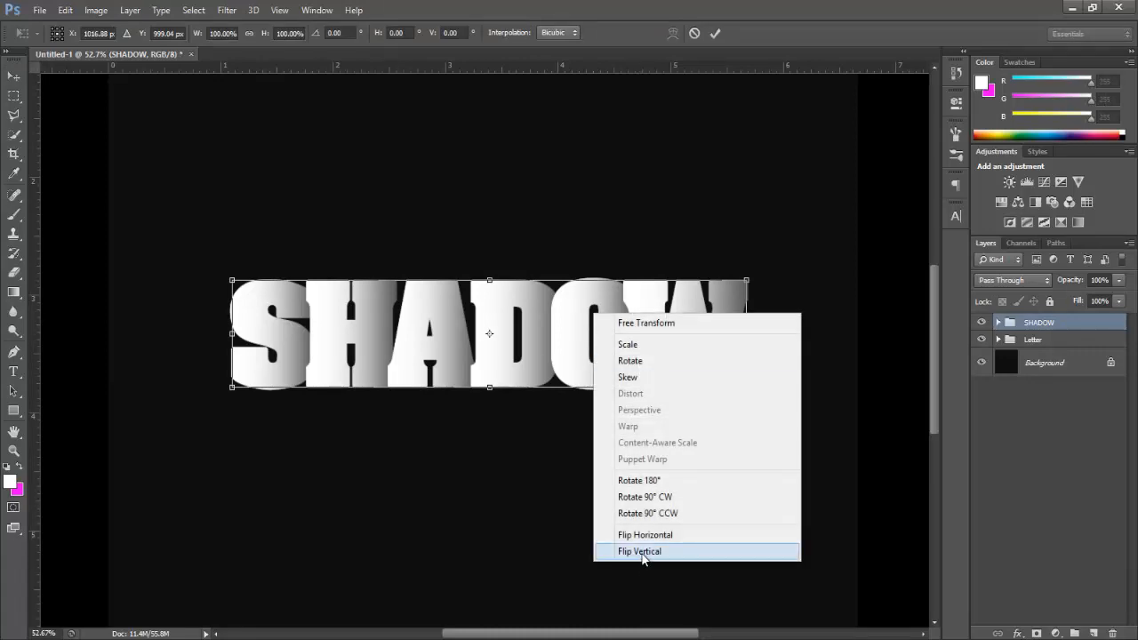
{"action": "left_click", "coordinate": [639, 551]}
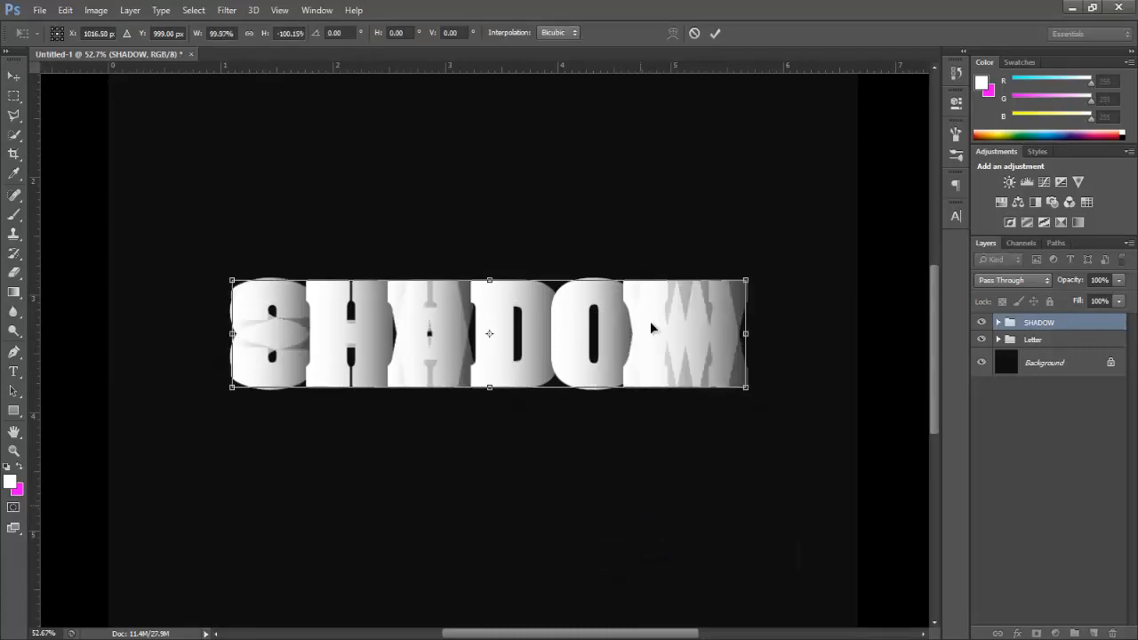
{"action": "left_click", "coordinate": [715, 33]}
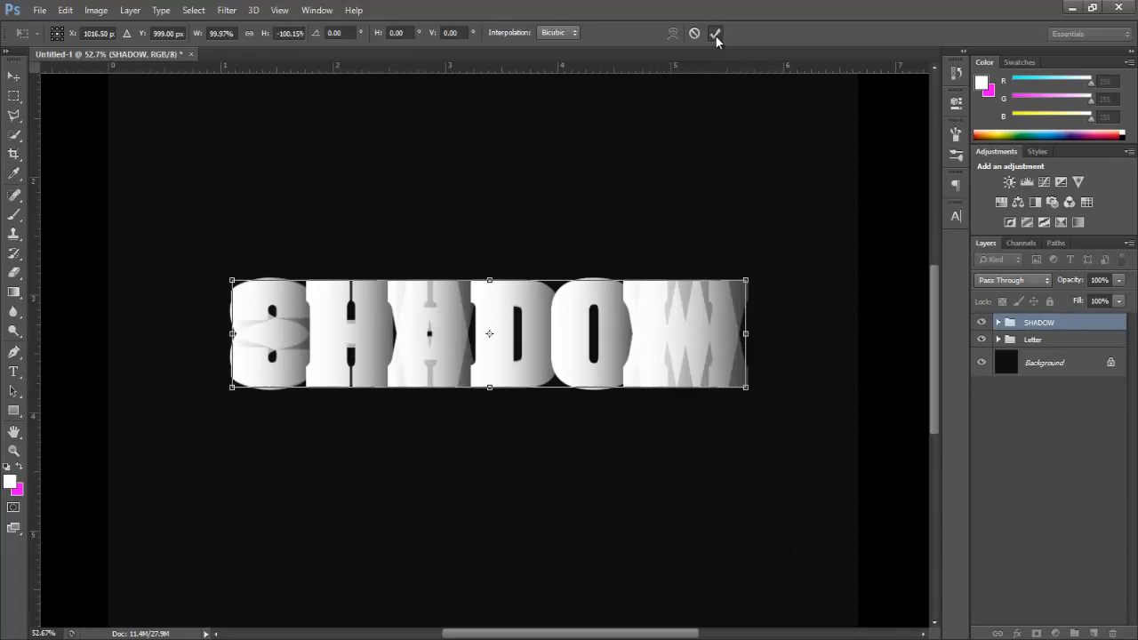
{"action": "left_click", "coordinate": [715, 34]}
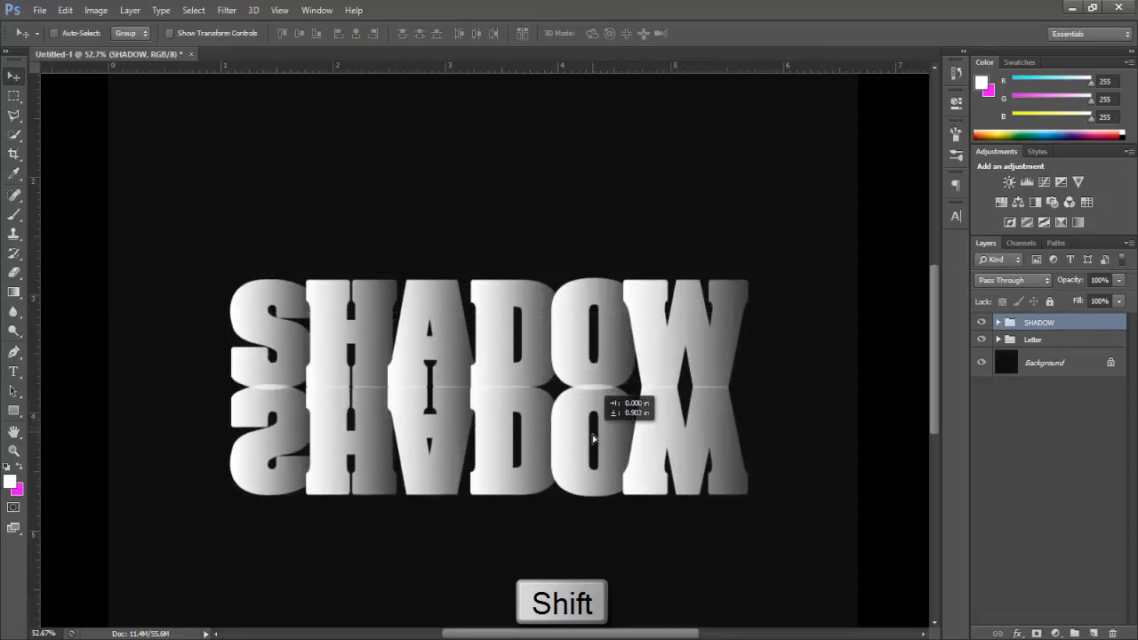
{"action": "left_click_drag", "start_coordinate": [594, 436], "coordinate": [594, 449]}
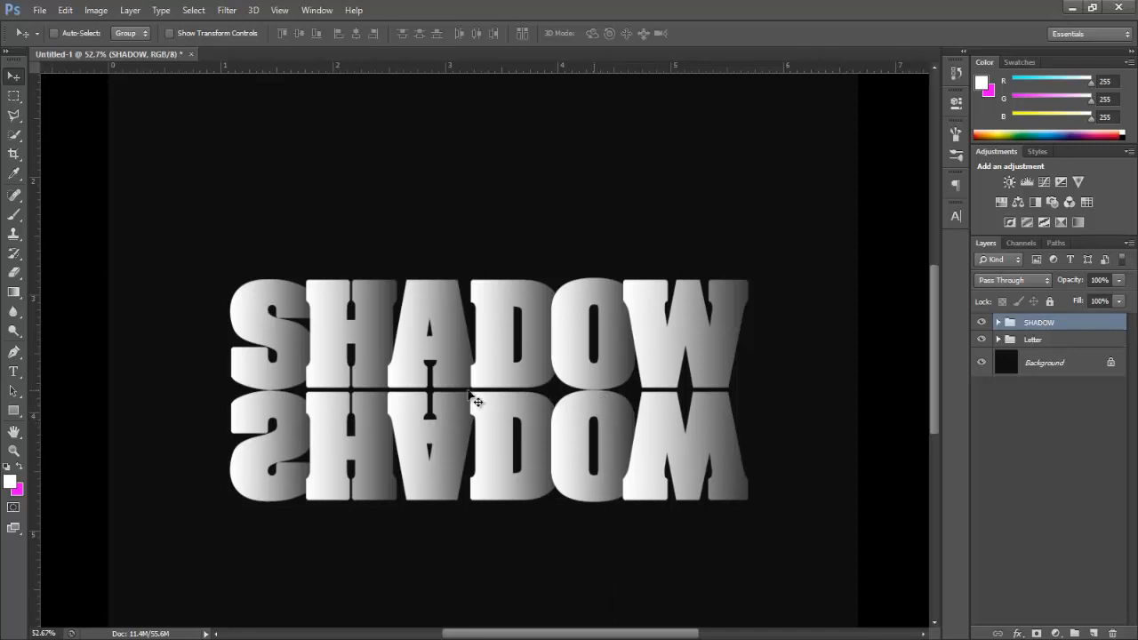
{"action": "mouse_move", "coordinate": [578, 359]}
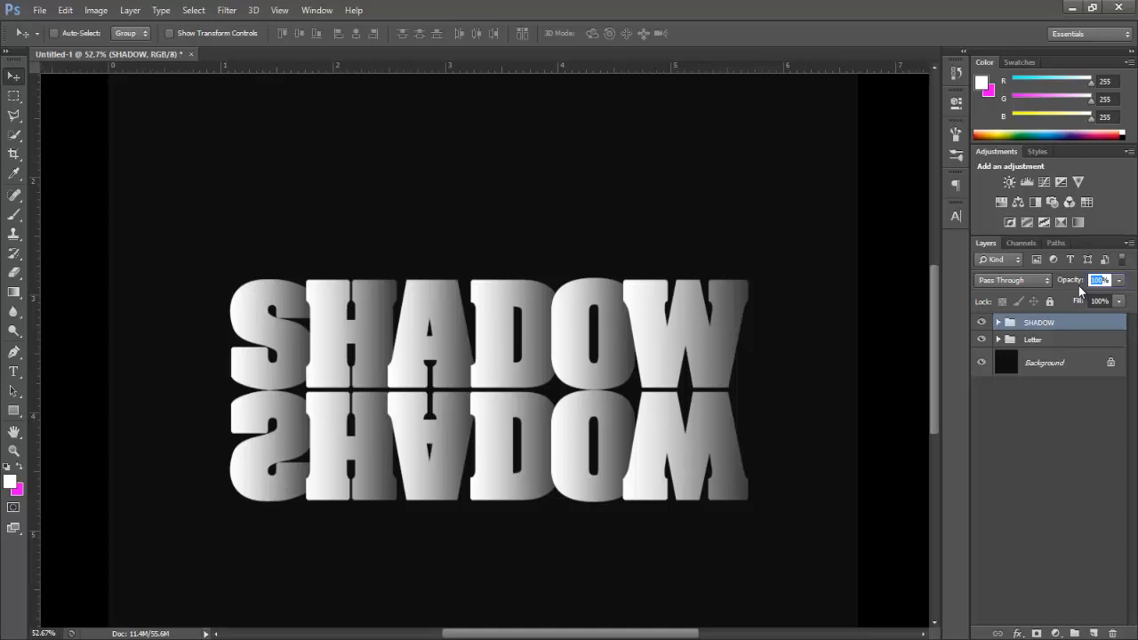
- Set the SHADOW group's opacity to 20% and expand the group's layers
{"action": "type", "text": "20"}
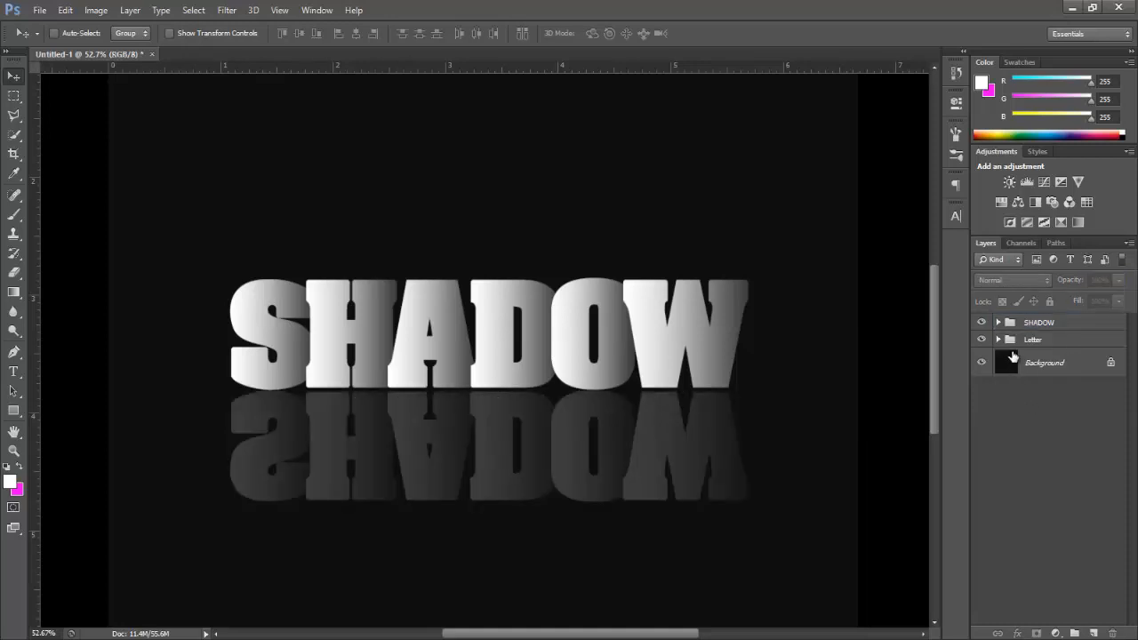
{"action": "left_click", "coordinate": [997, 322]}
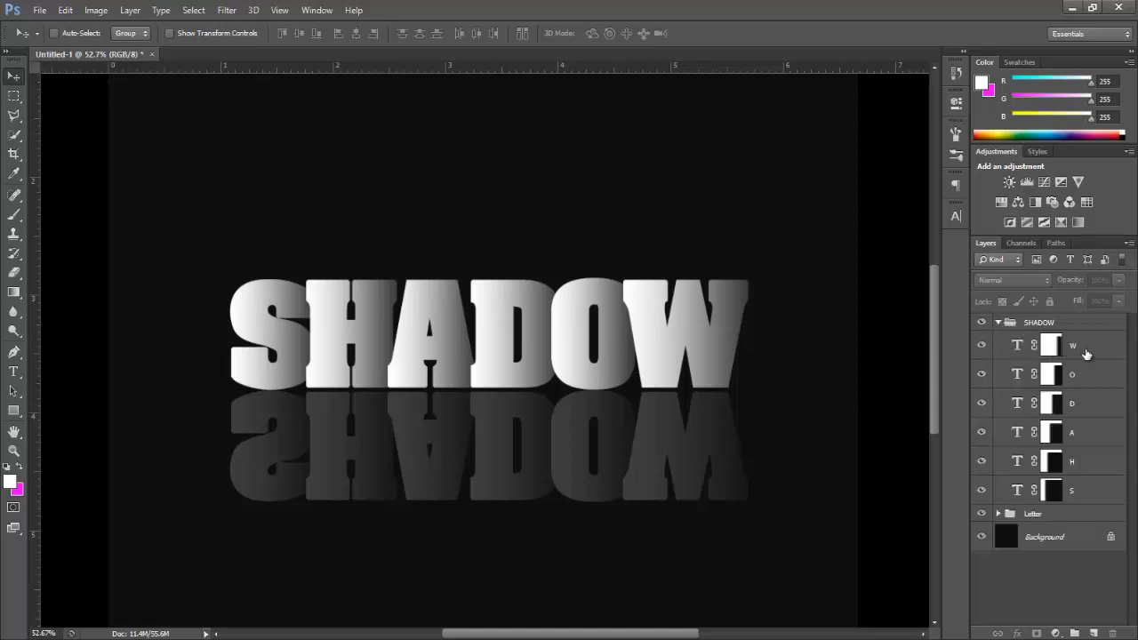
- Convert the W-through-S letter layers in SHADOW into one smart object
{"action": "left_click", "coordinate": [1049, 345]}
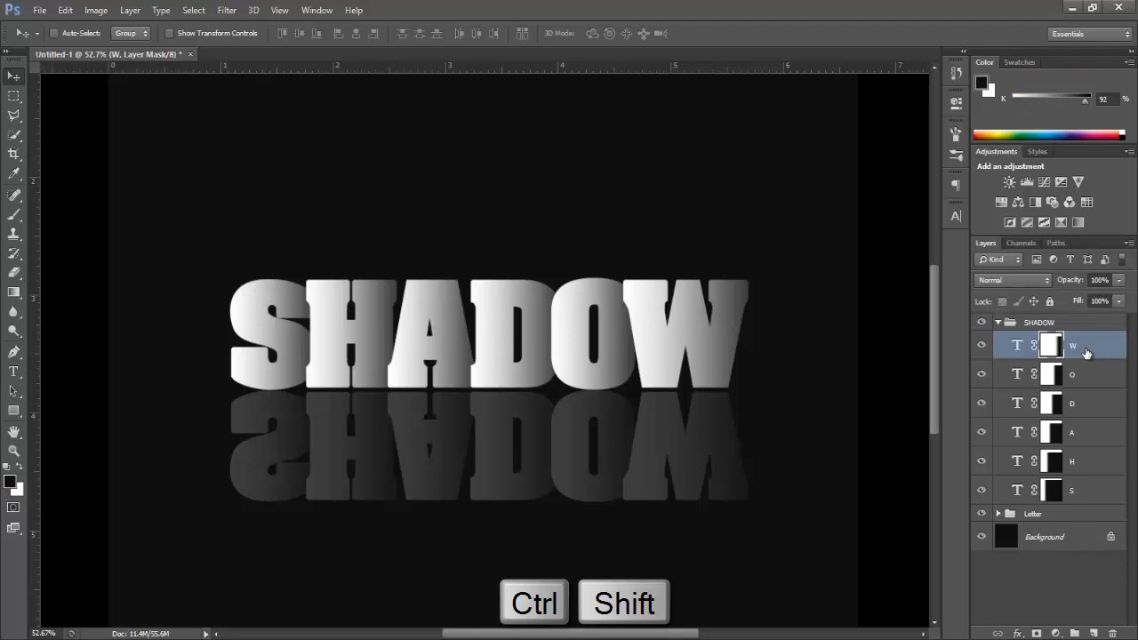
{"action": "left_click", "coordinate": [1092, 490]}
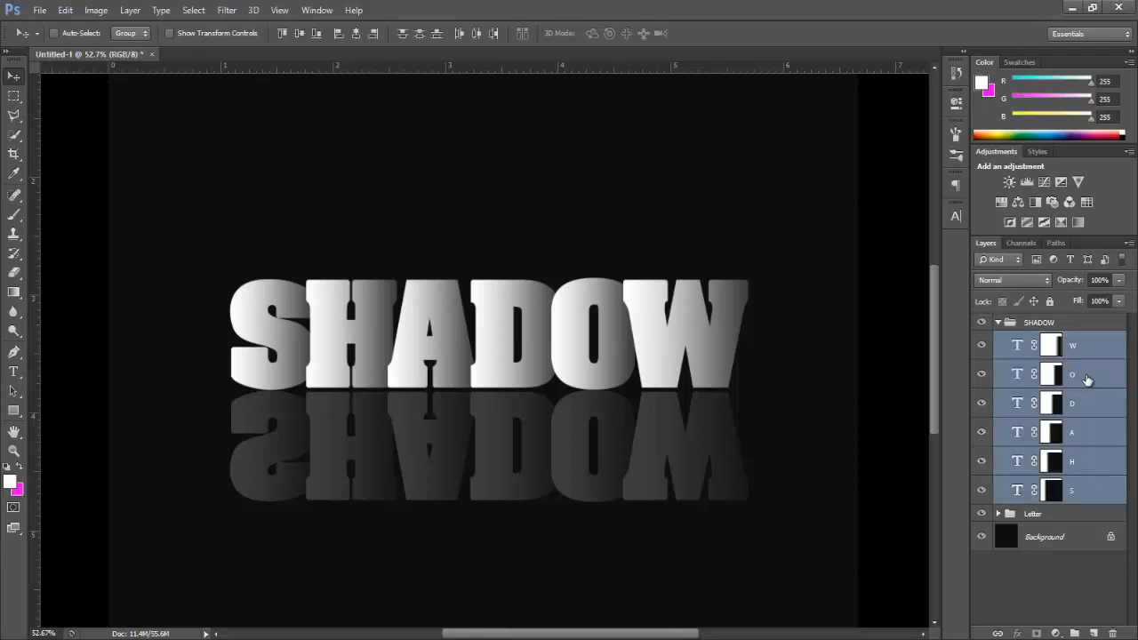
{"action": "right_click", "coordinate": [1071, 374]}
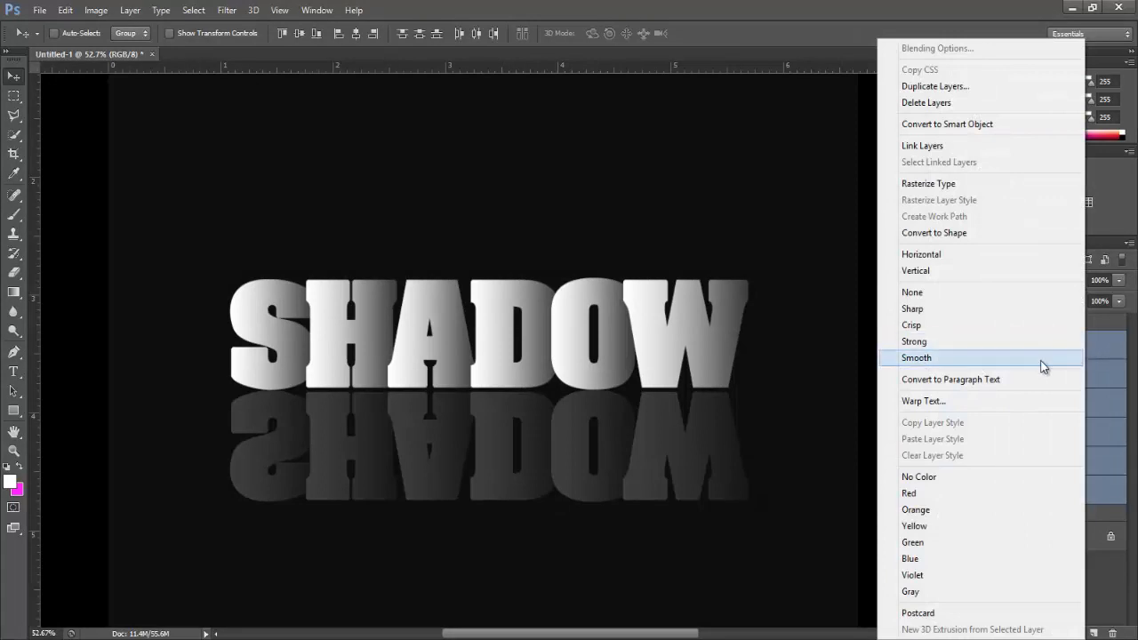
{"action": "mouse_move", "coordinate": [1011, 124]}
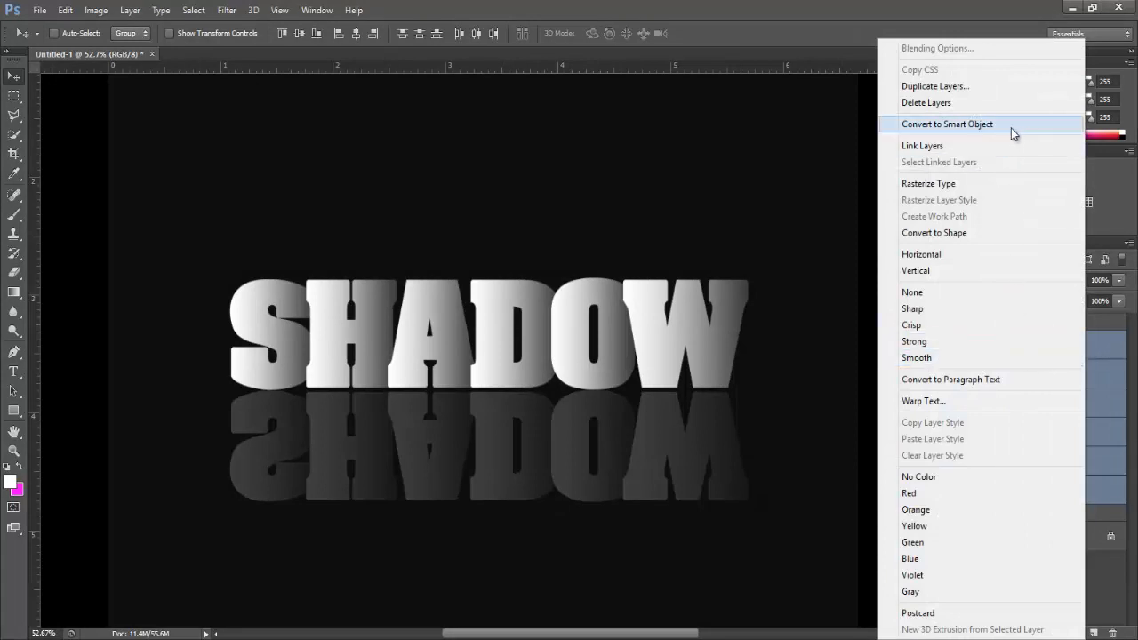
{"action": "left_click", "coordinate": [946, 123]}
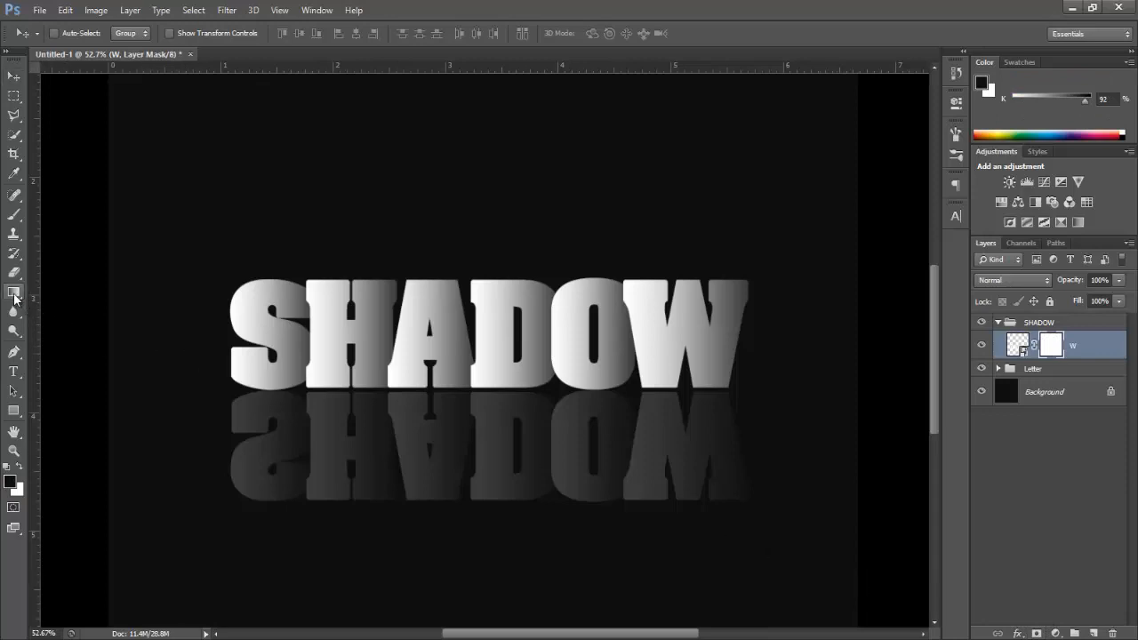
- Apply a black-to-white gradient on the reflection's mask and show the Letter group again
{"action": "left_click", "coordinate": [14, 292]}
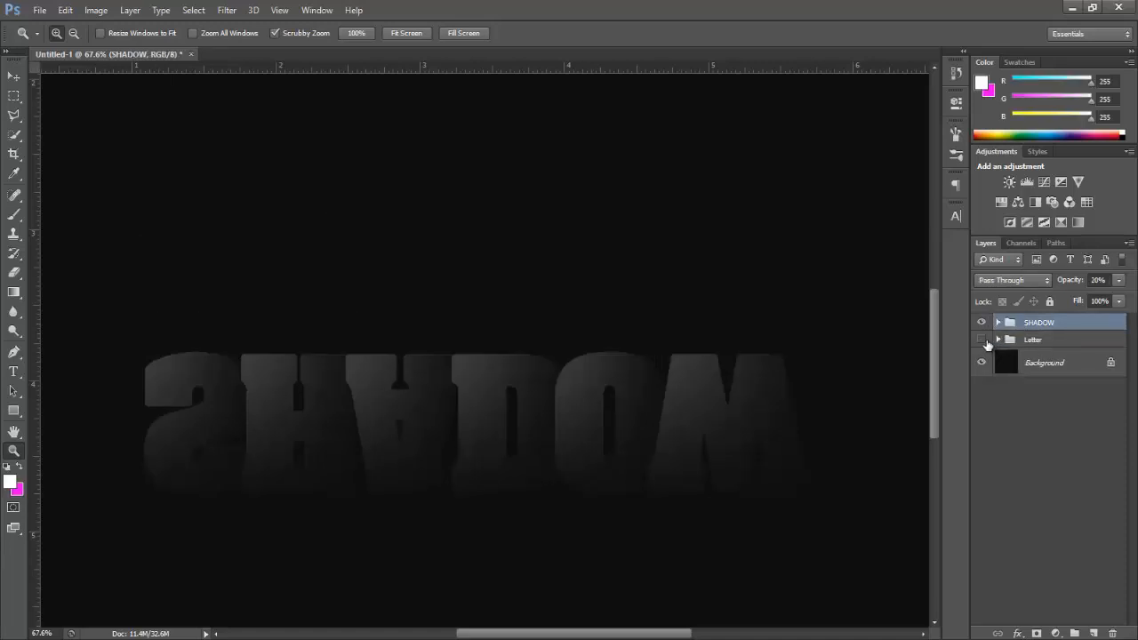
{"action": "left_click", "coordinate": [997, 340]}
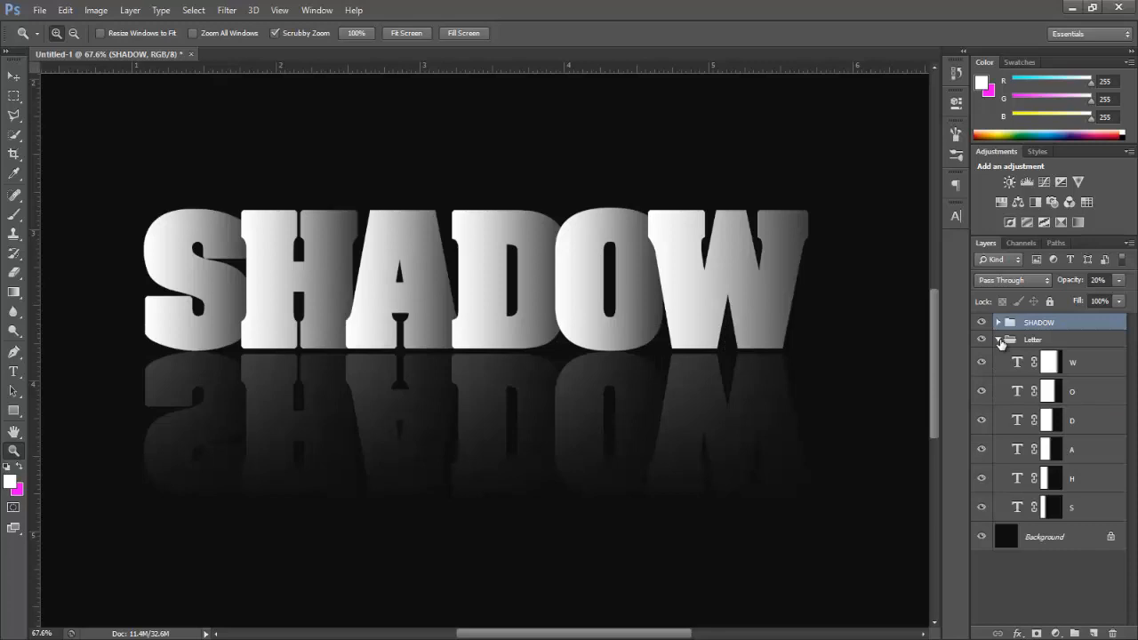